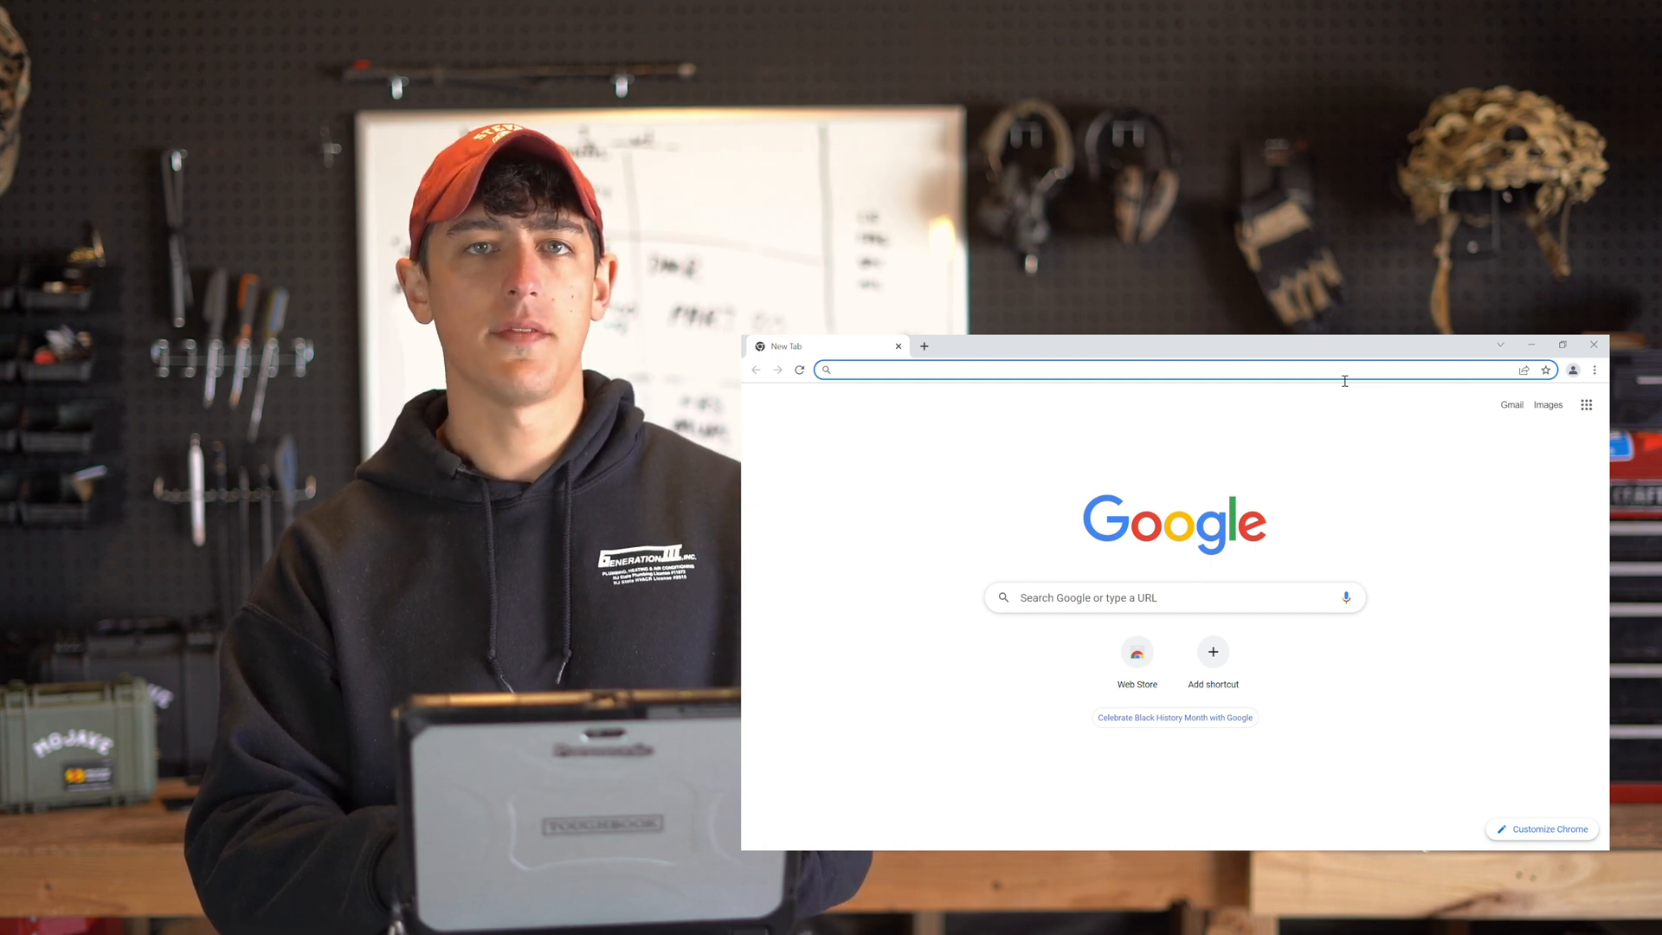
Step: Search Google for 'fcc uls' from the address bar suggestion
{"action": "type", "text": "F"}
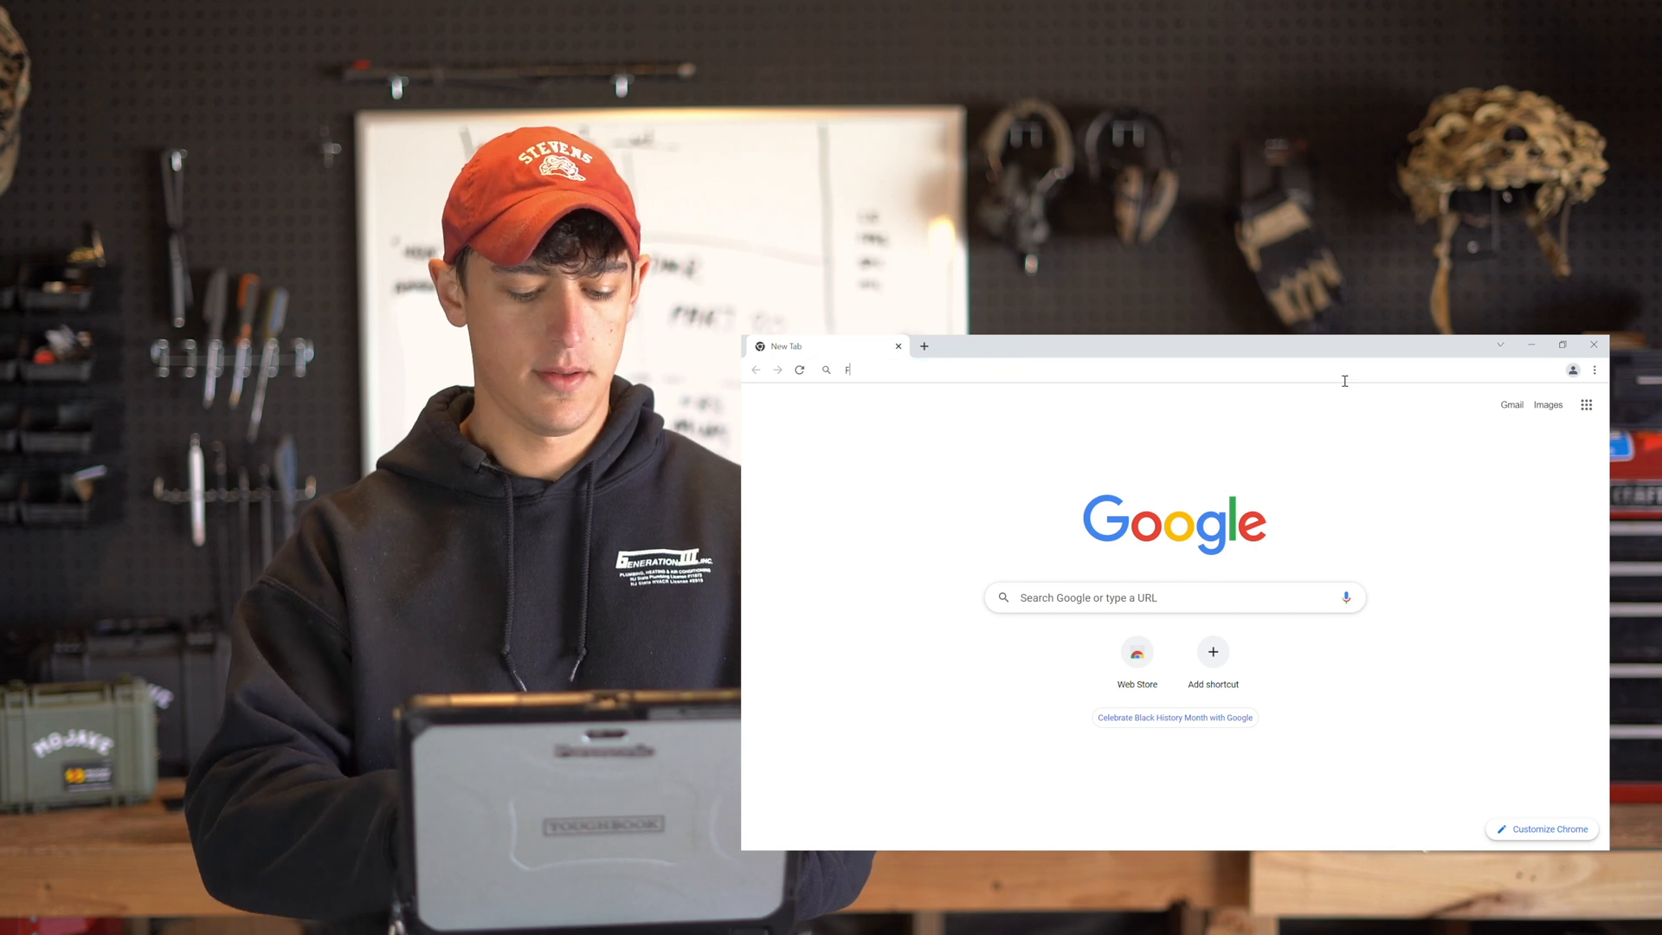
{"action": "type", "text": "FCC UKS"}
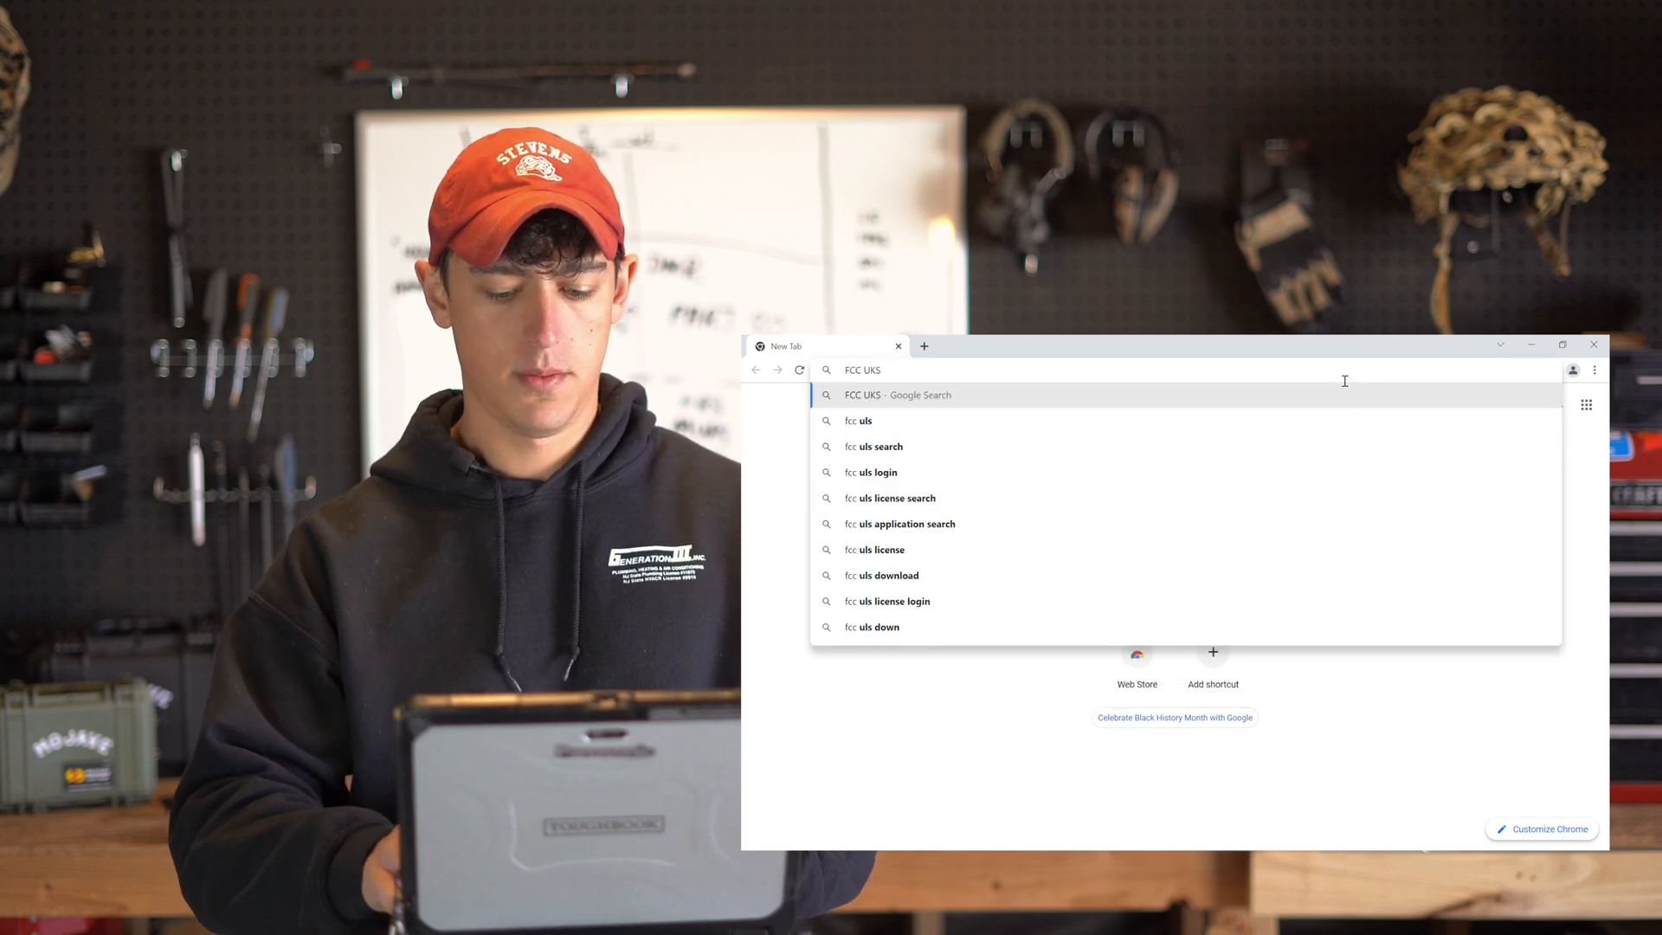
{"action": "left_click", "coordinate": [860, 420]}
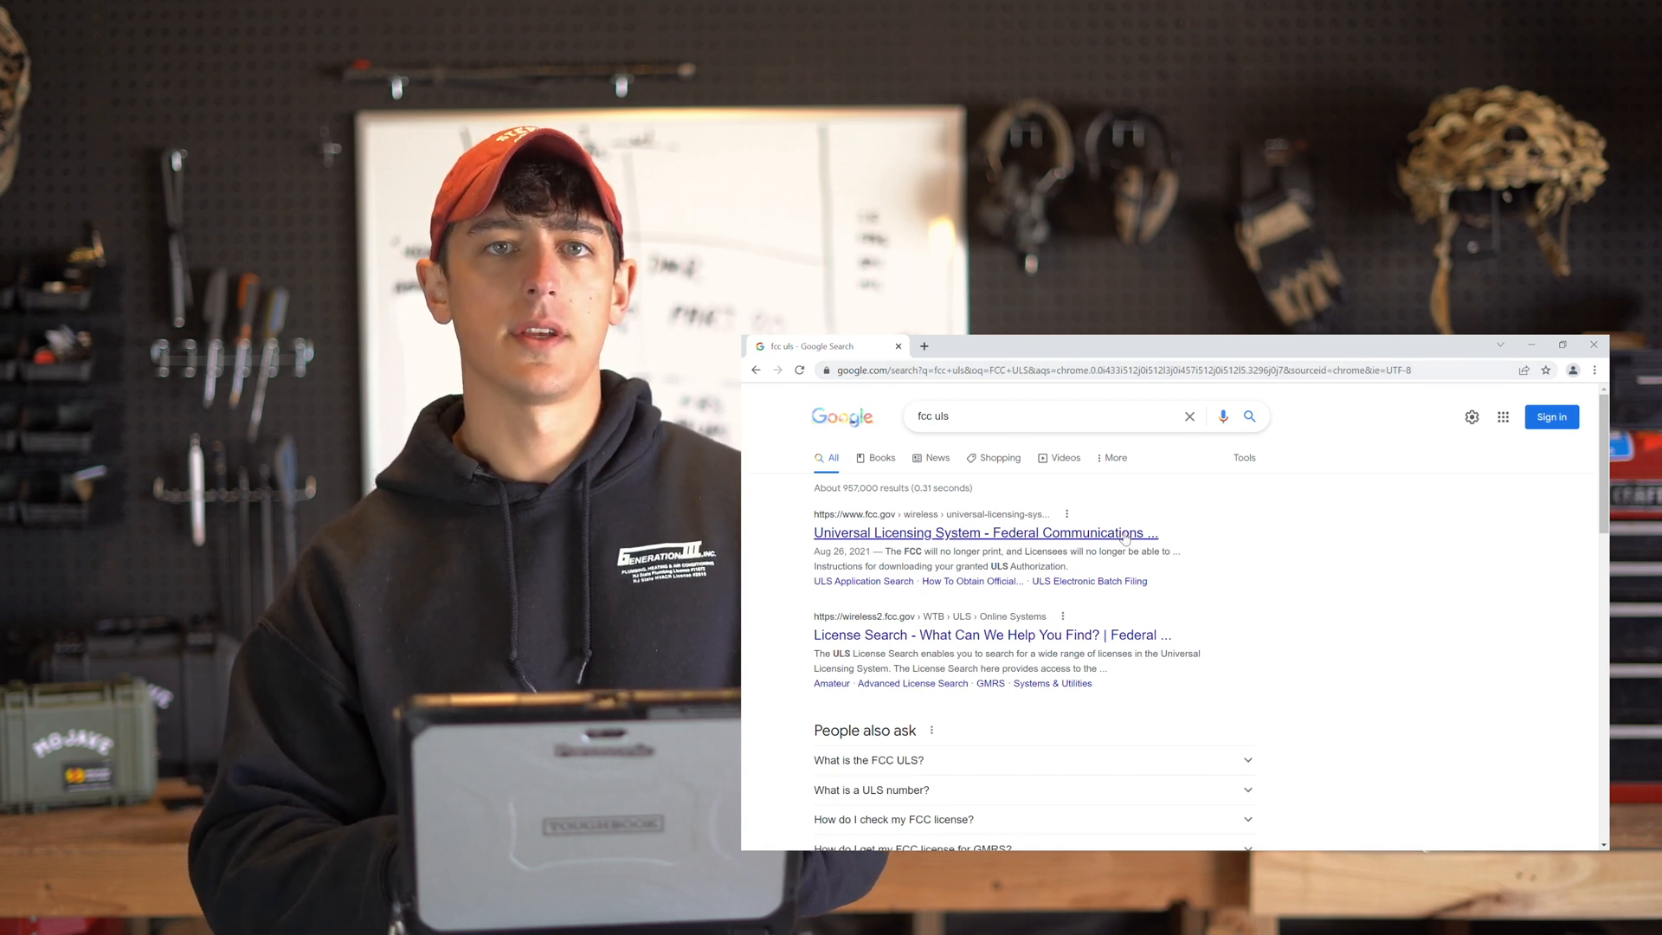
Step: Open the Universal Licensing System site and follow its New User Registration link under Filing
{"action": "left_click", "coordinate": [983, 532]}
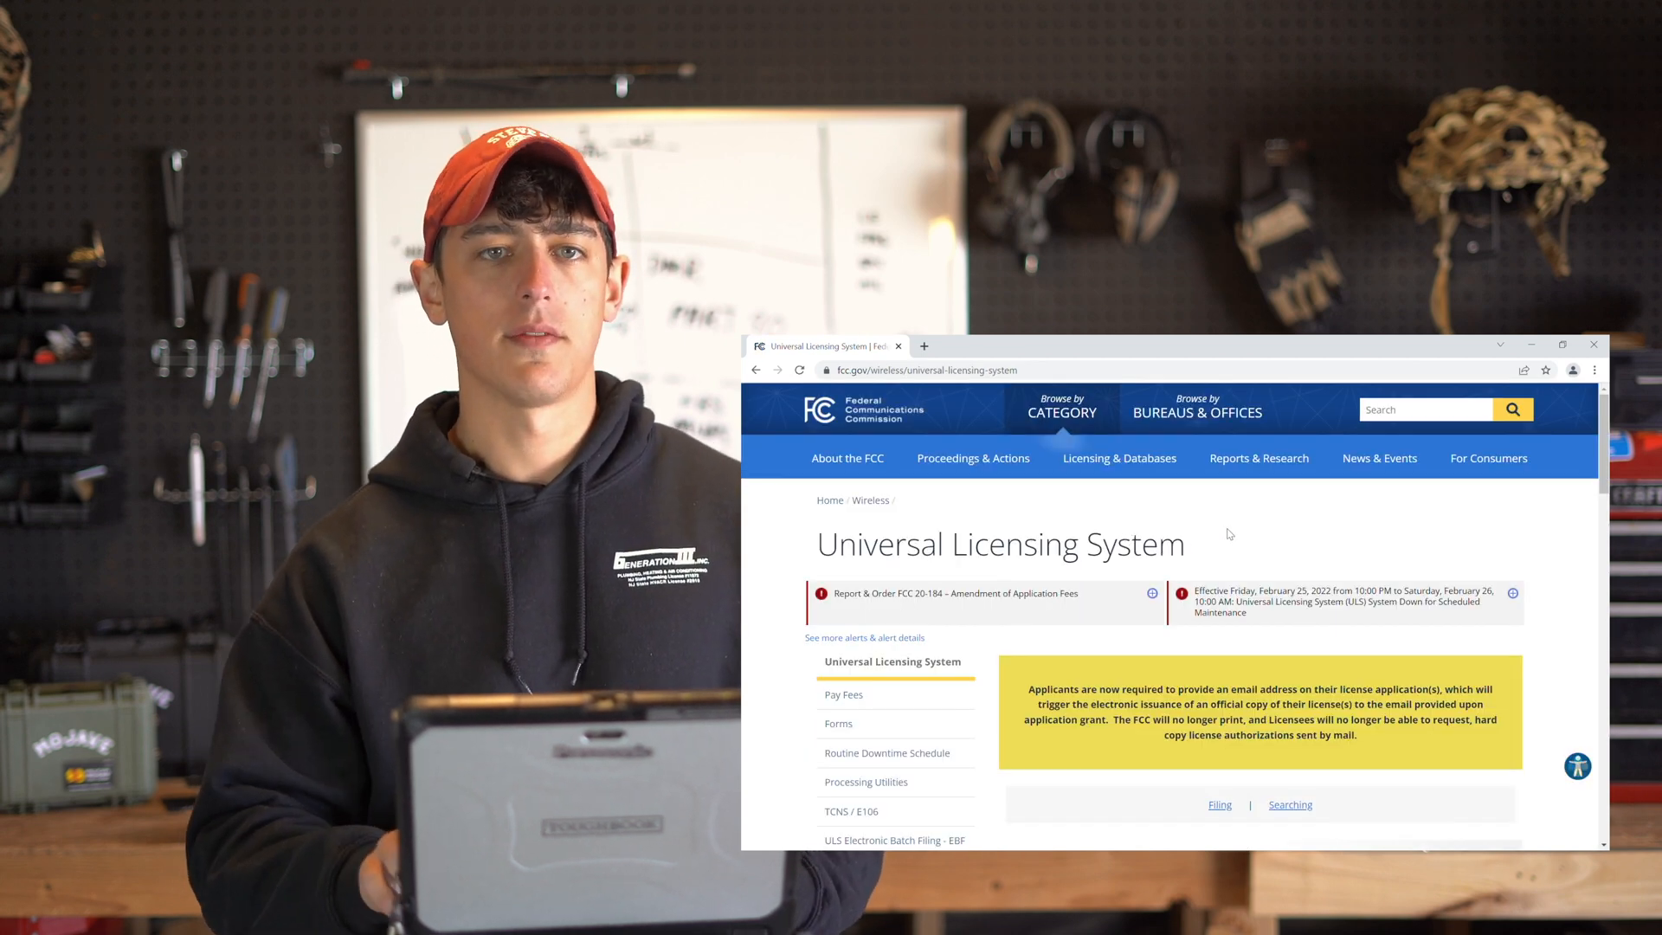
{"action": "scroll", "scroll_direction": "down", "scroll_amount": 3}
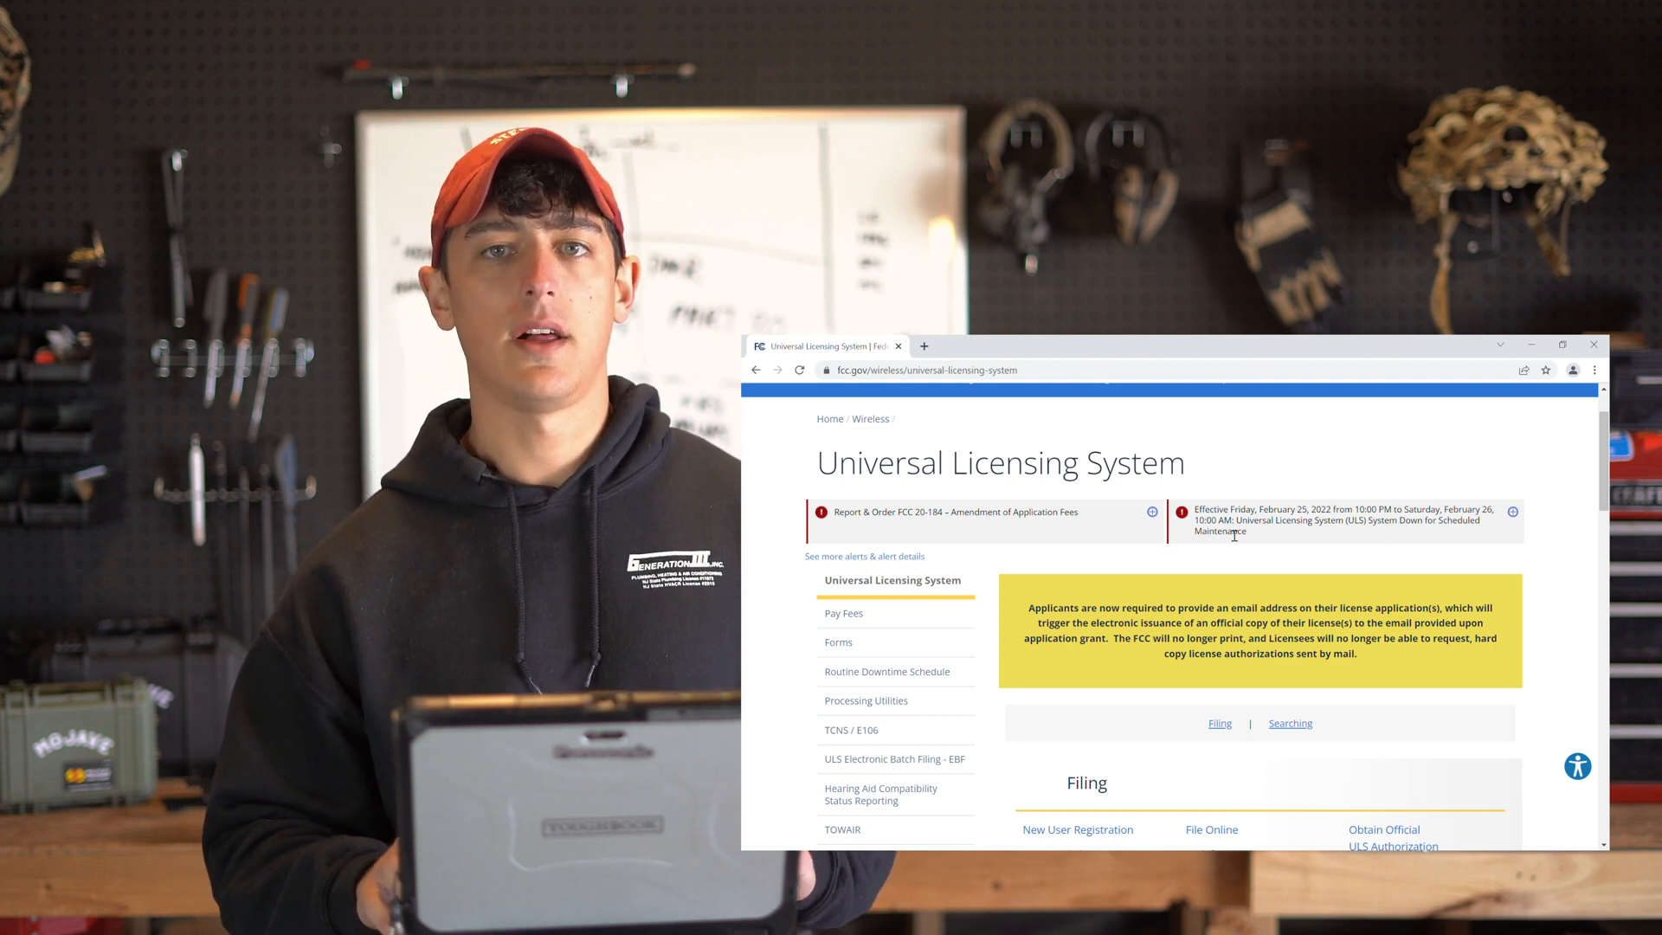
{"action": "scroll", "scroll_direction": "down", "scroll_amount": 3}
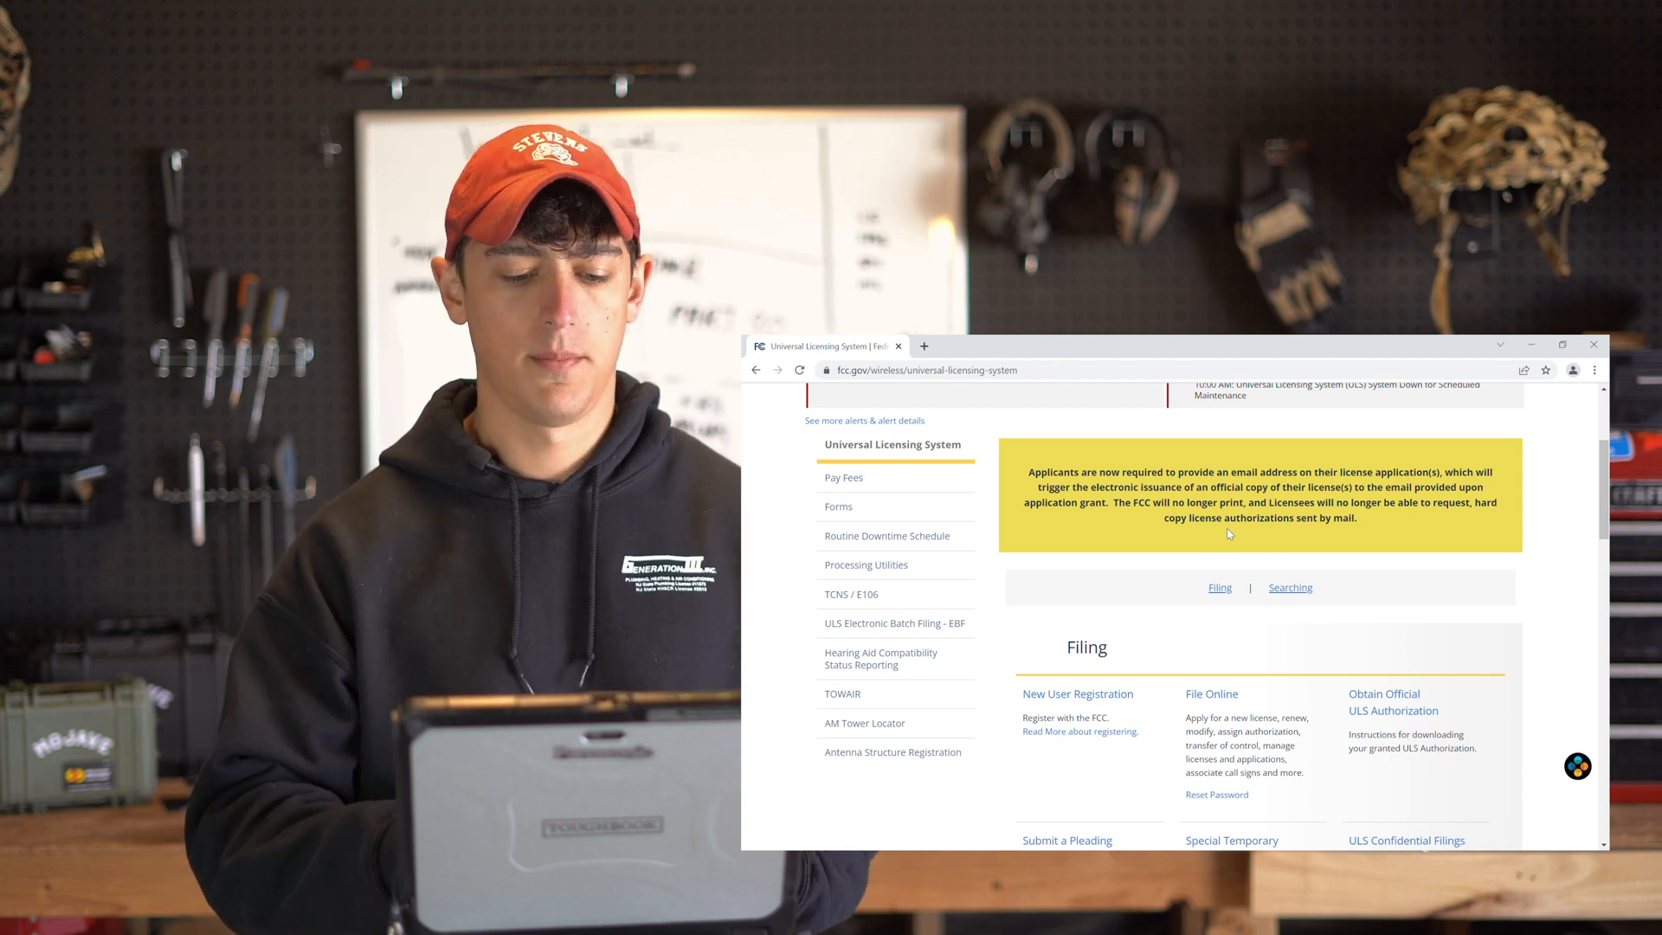
{"action": "left_click", "coordinate": [1076, 693]}
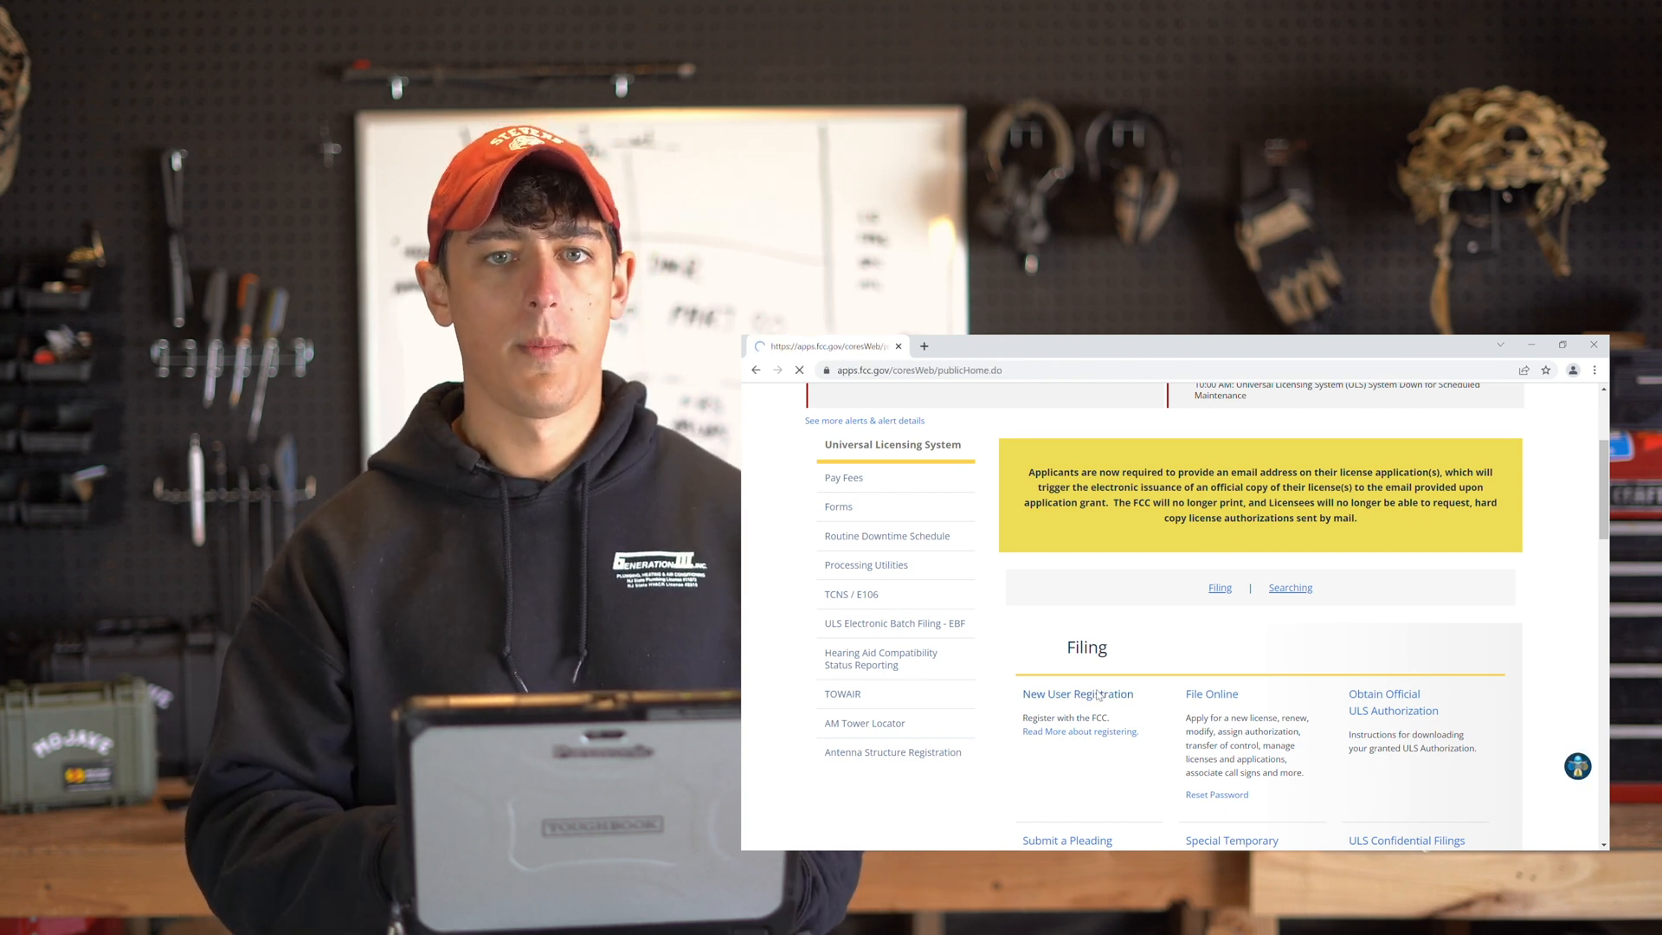
Step: Begin a new FRN registration as an individual with a U.S. contact address
{"action": "left_click", "coordinate": [1077, 694]}
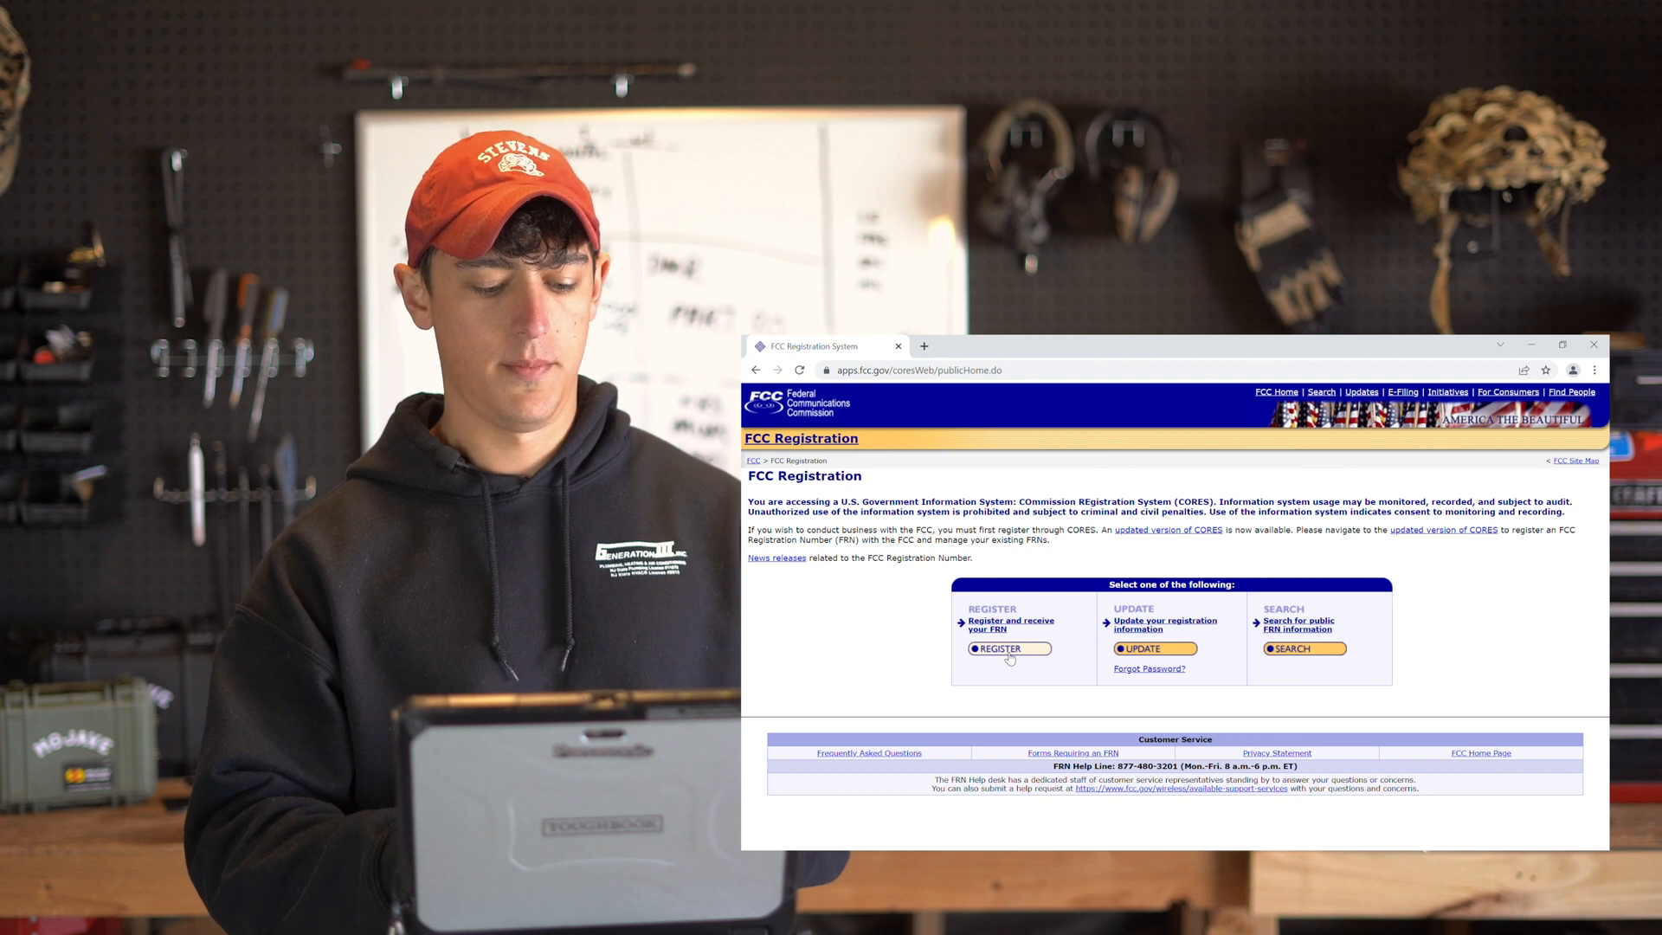
{"action": "left_click", "coordinate": [1006, 648]}
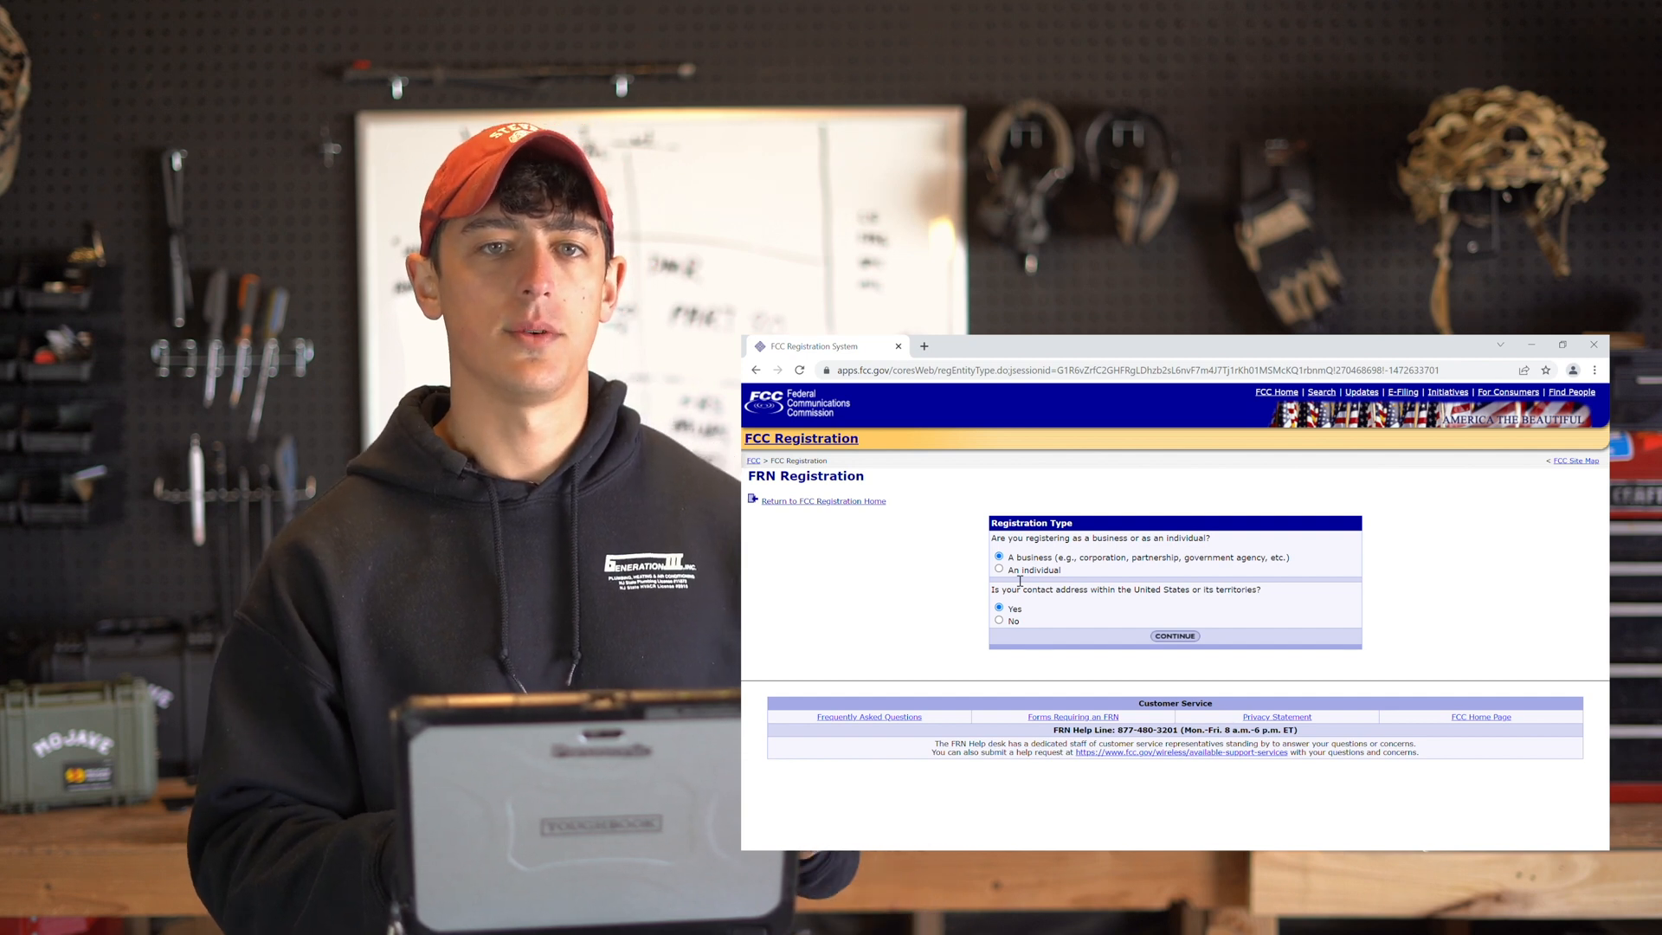
{"action": "left_click", "coordinate": [998, 569]}
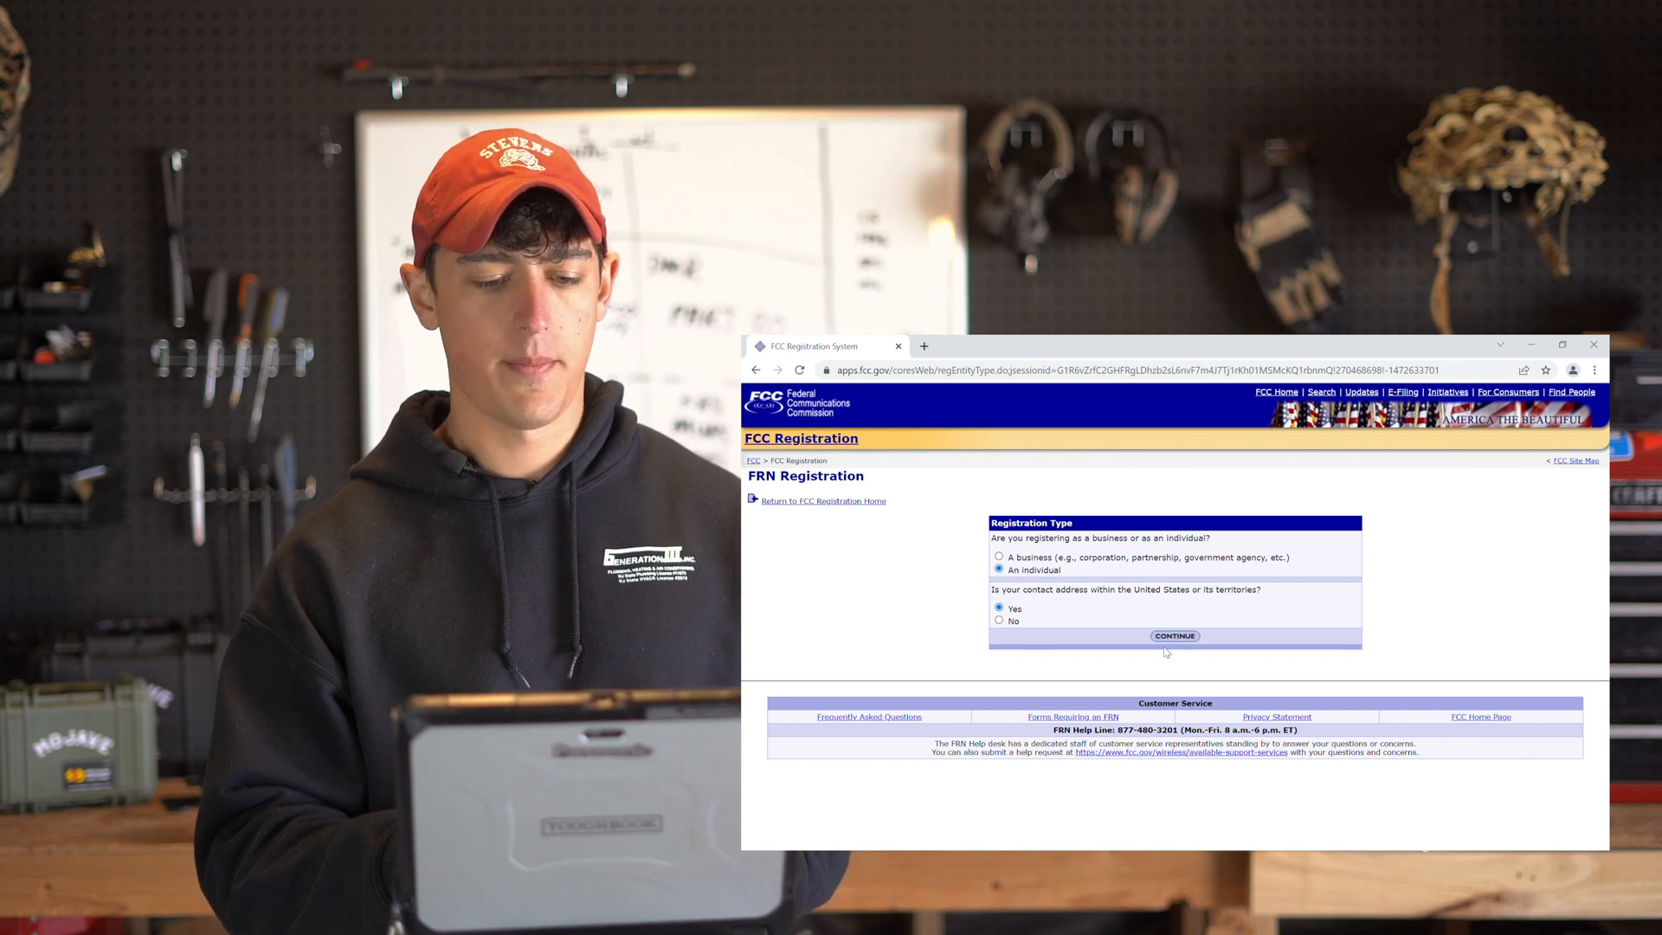
{"action": "left_click", "coordinate": [1173, 634]}
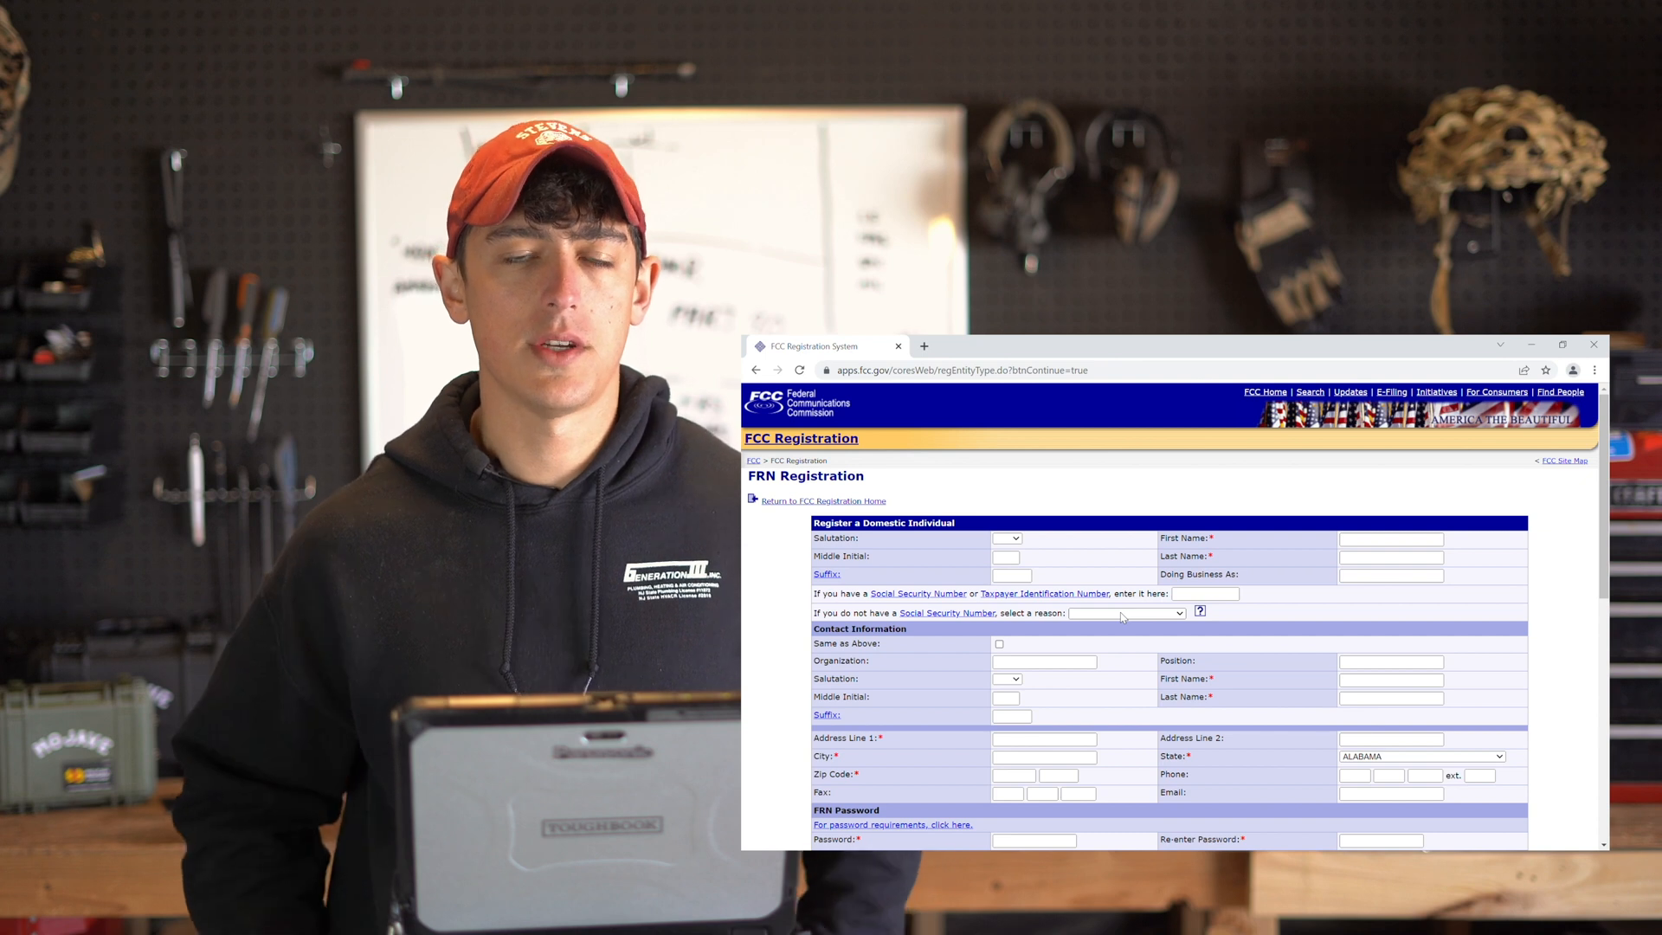
Step: Submit the completed FRN registration, then search Google for 'FCC Uls' again
{"action": "scroll", "scroll_direction": "down", "scroll_amount": 3}
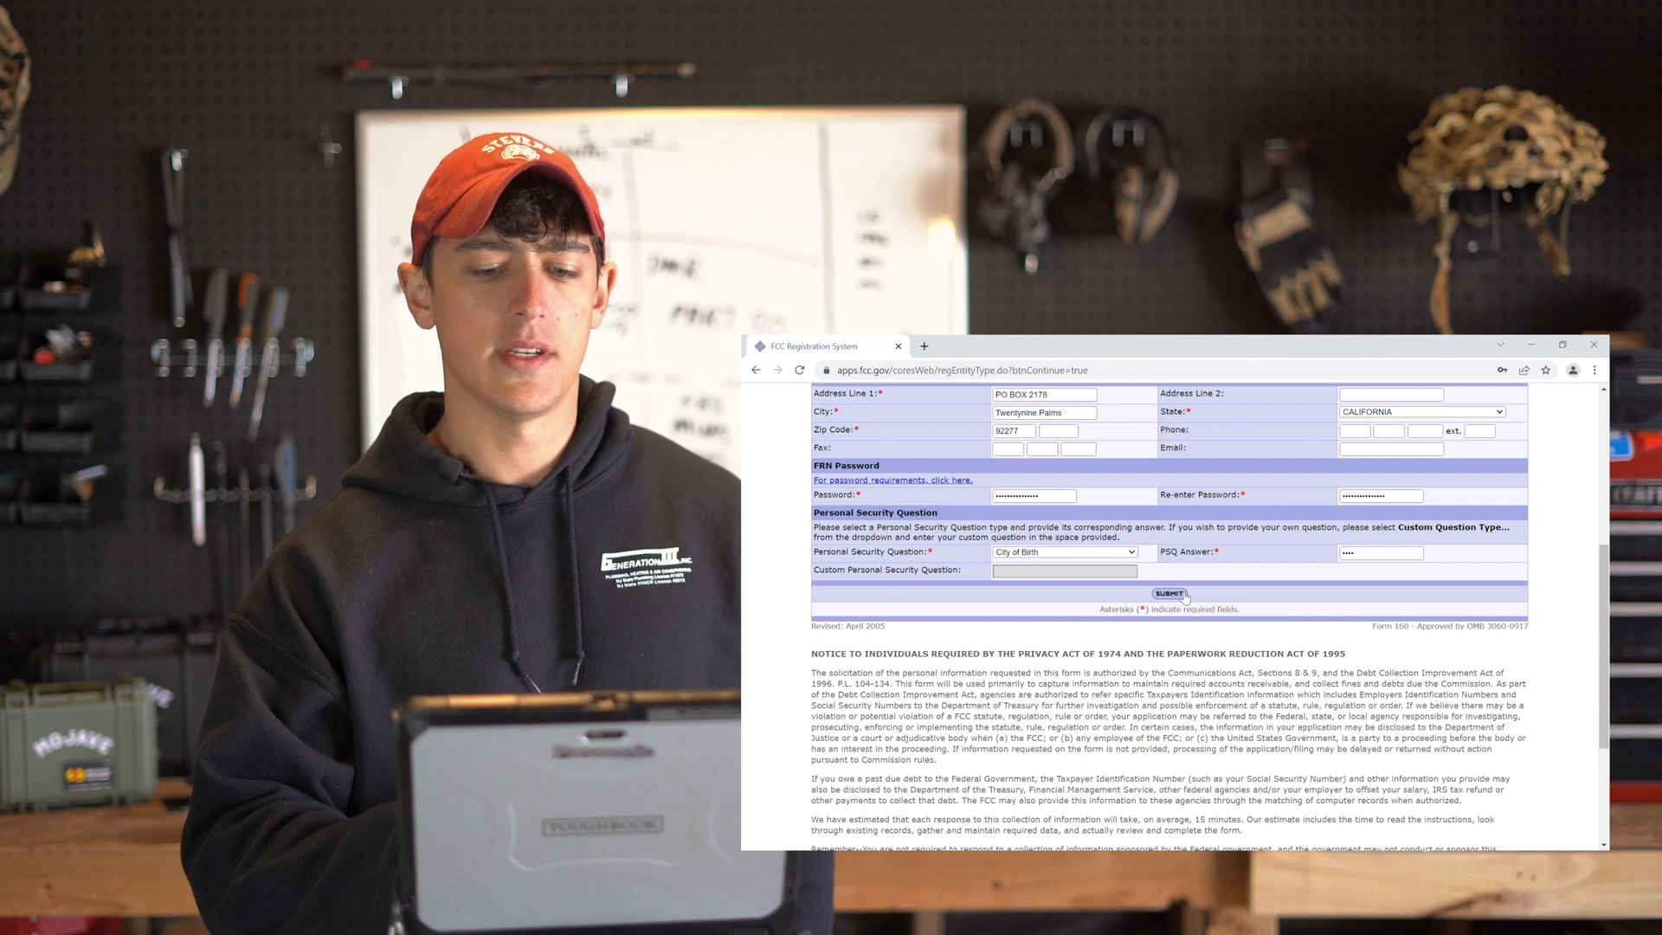
{"action": "left_click", "coordinate": [1169, 594]}
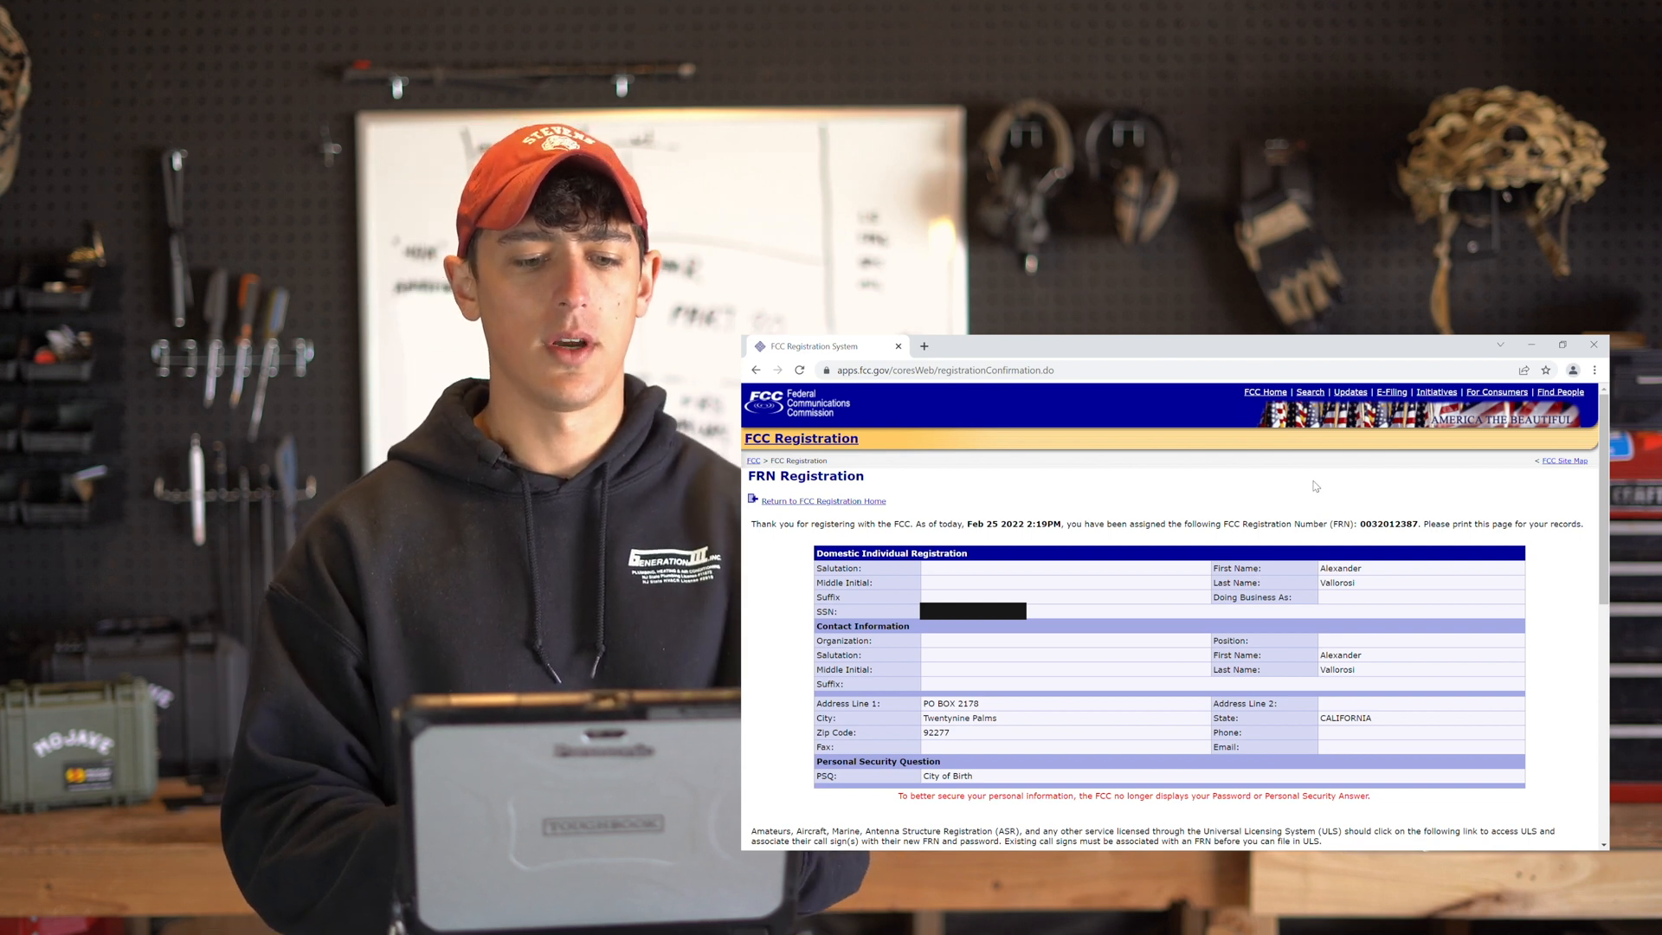
{"action": "left_click", "coordinate": [943, 369]}
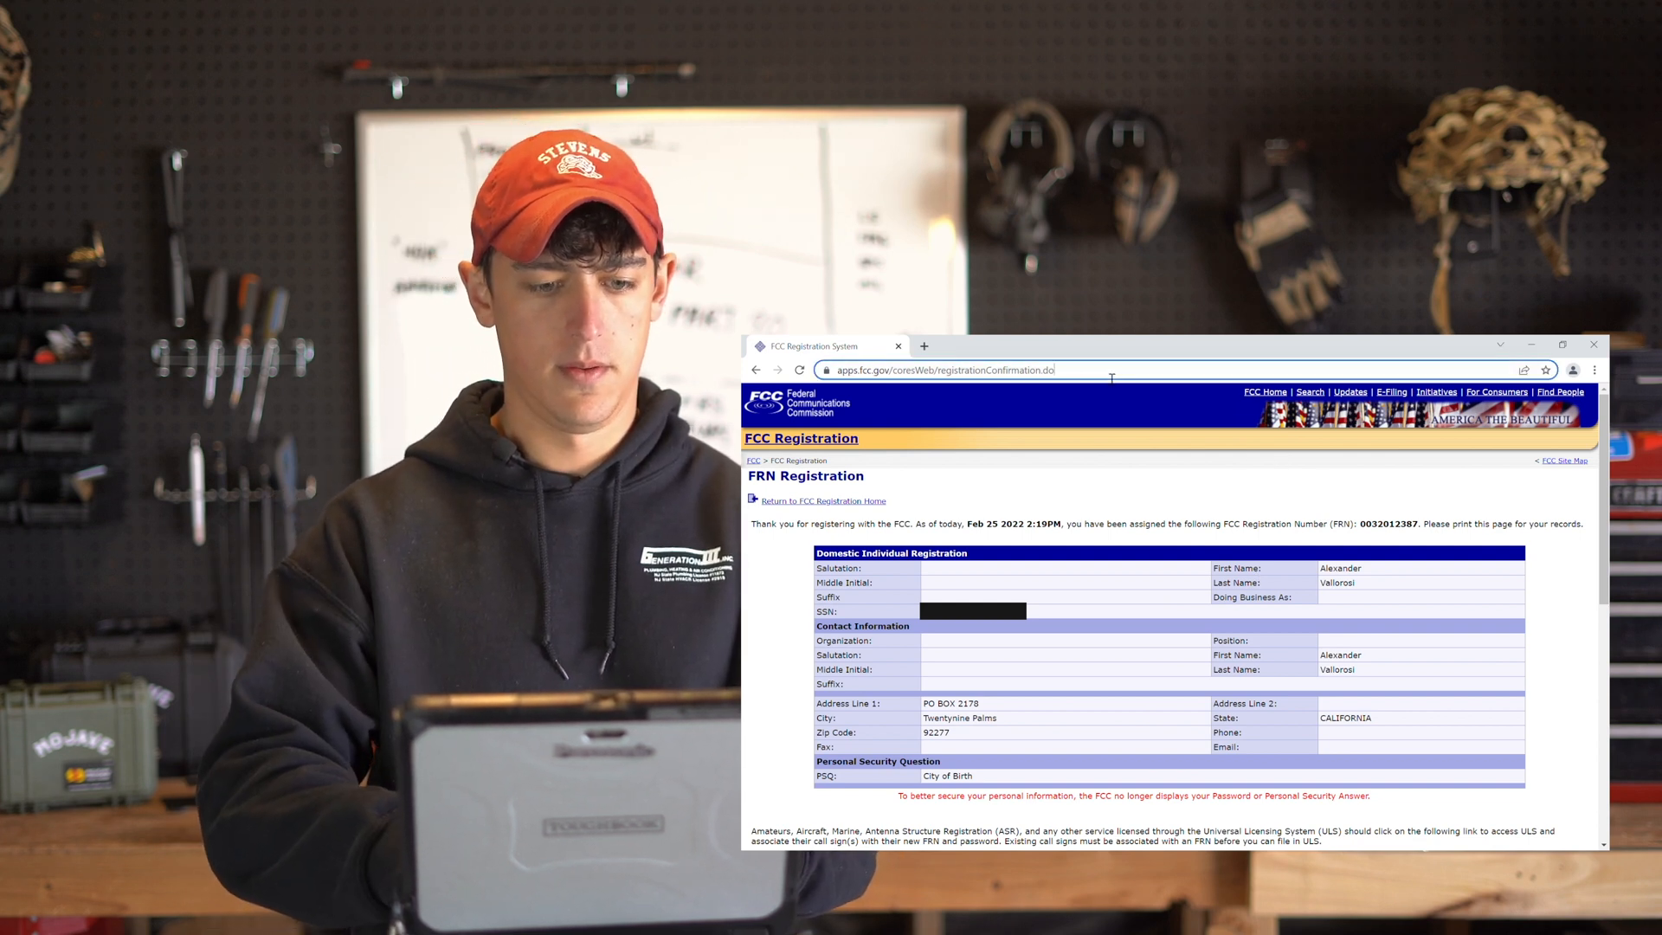
{"action": "type", "text": "FCC Uls"}
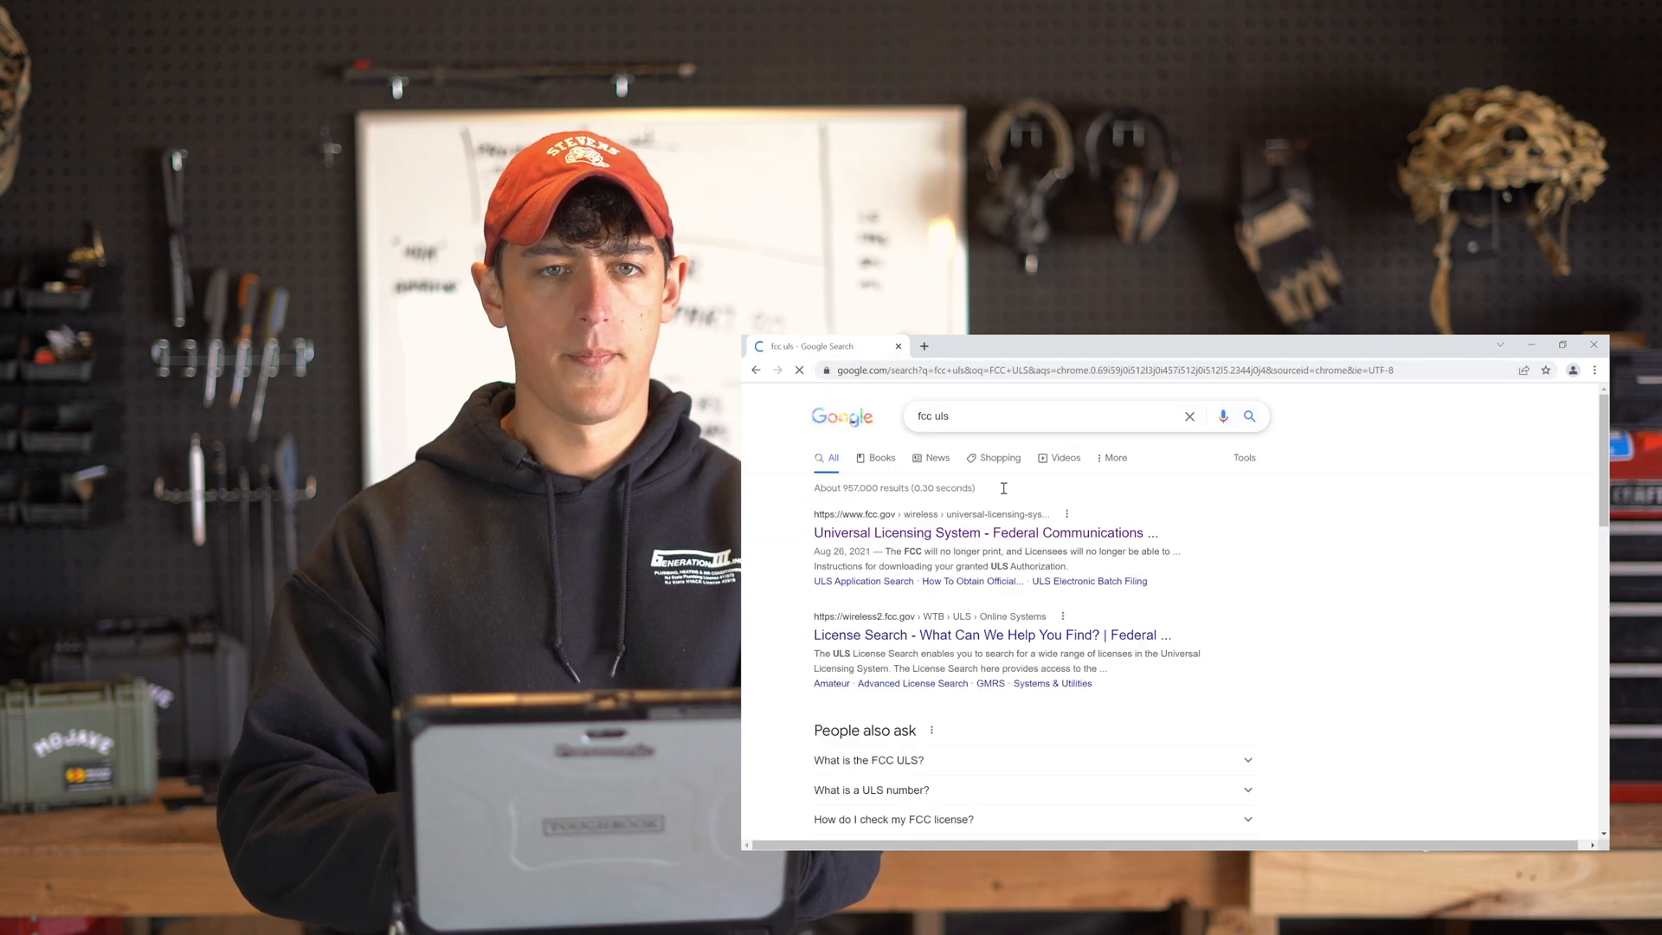
{"action": "left_click", "coordinate": [986, 533]}
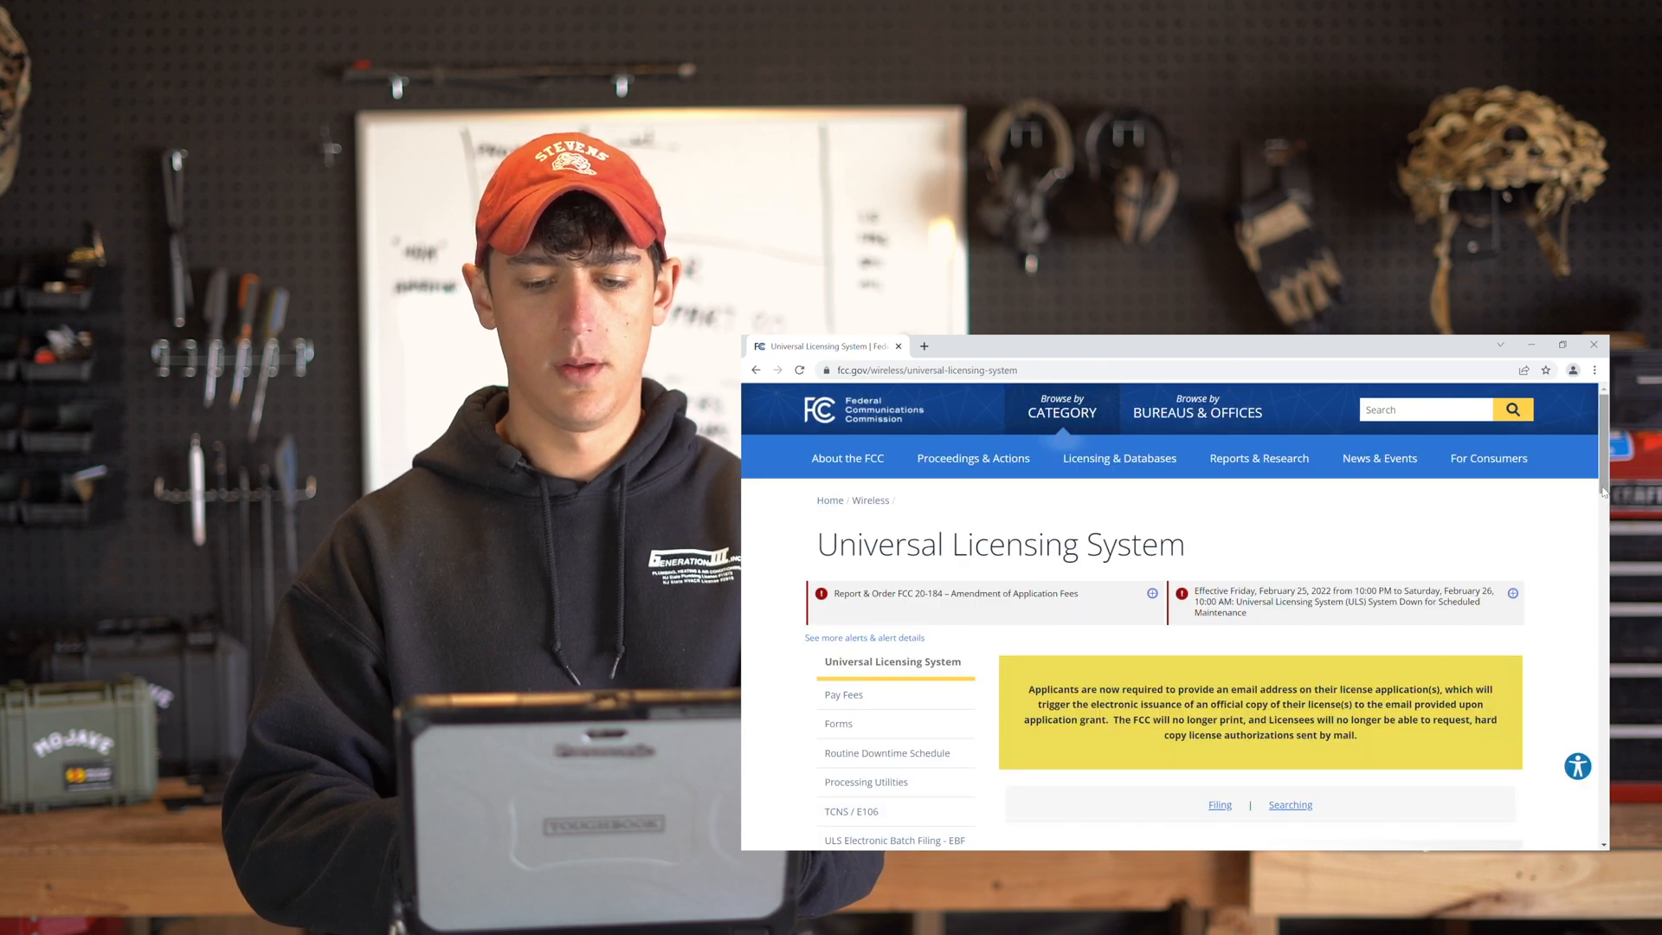
{"action": "scroll", "scroll_direction": "down", "scroll_amount": 3}
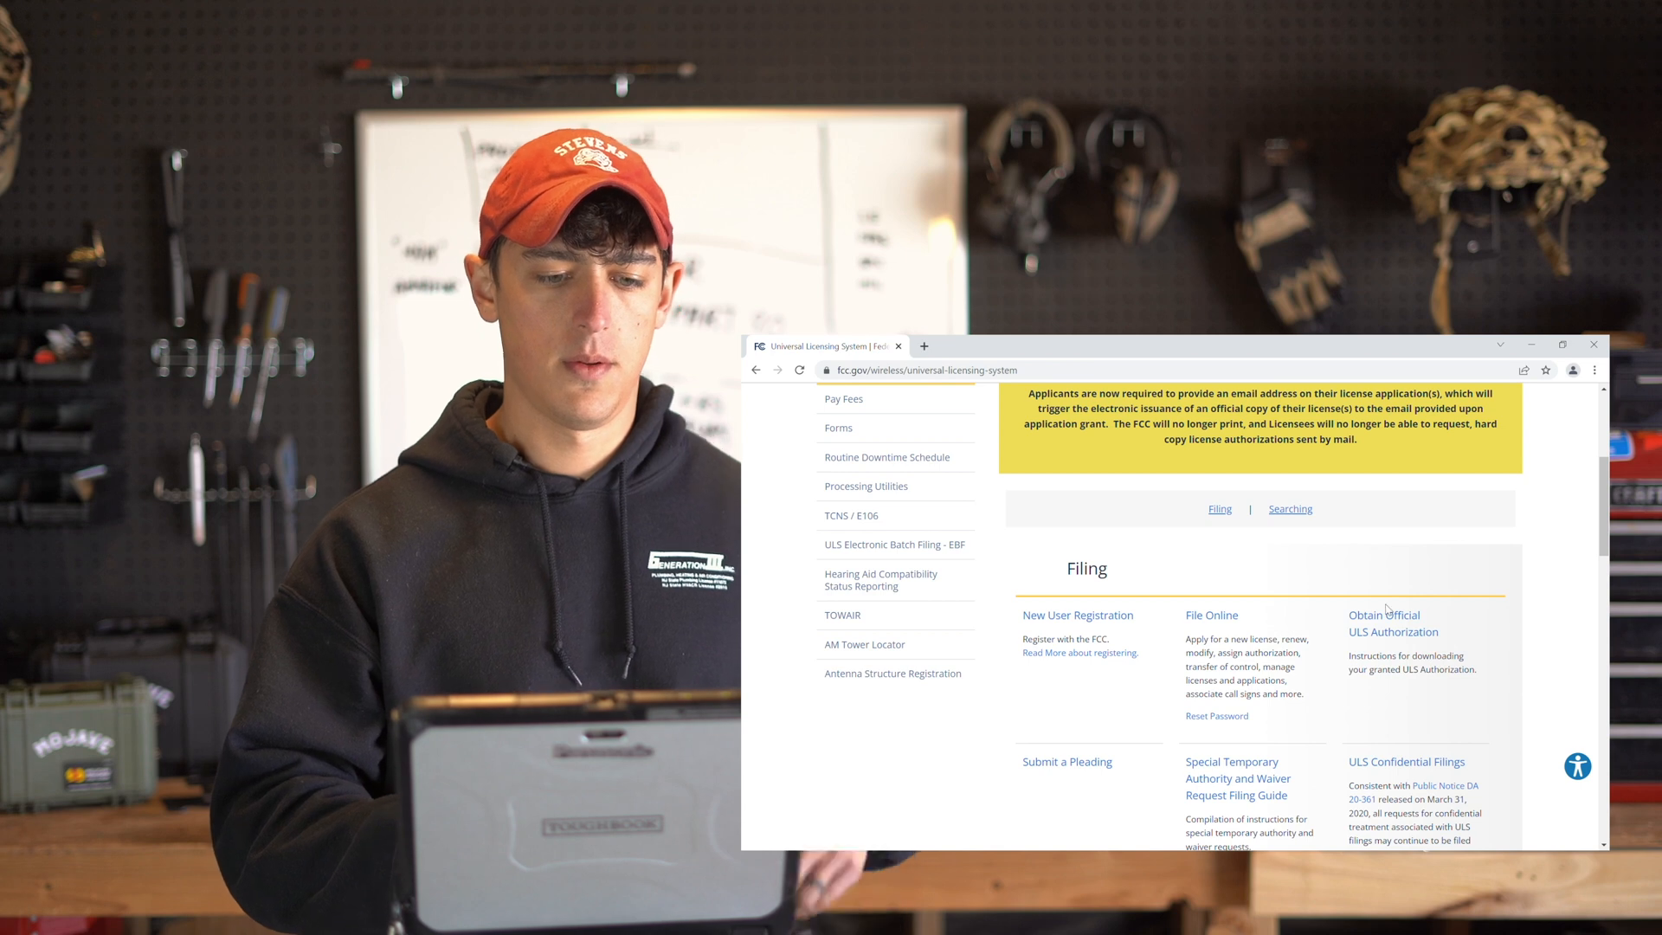
{"action": "left_click", "coordinate": [1212, 614]}
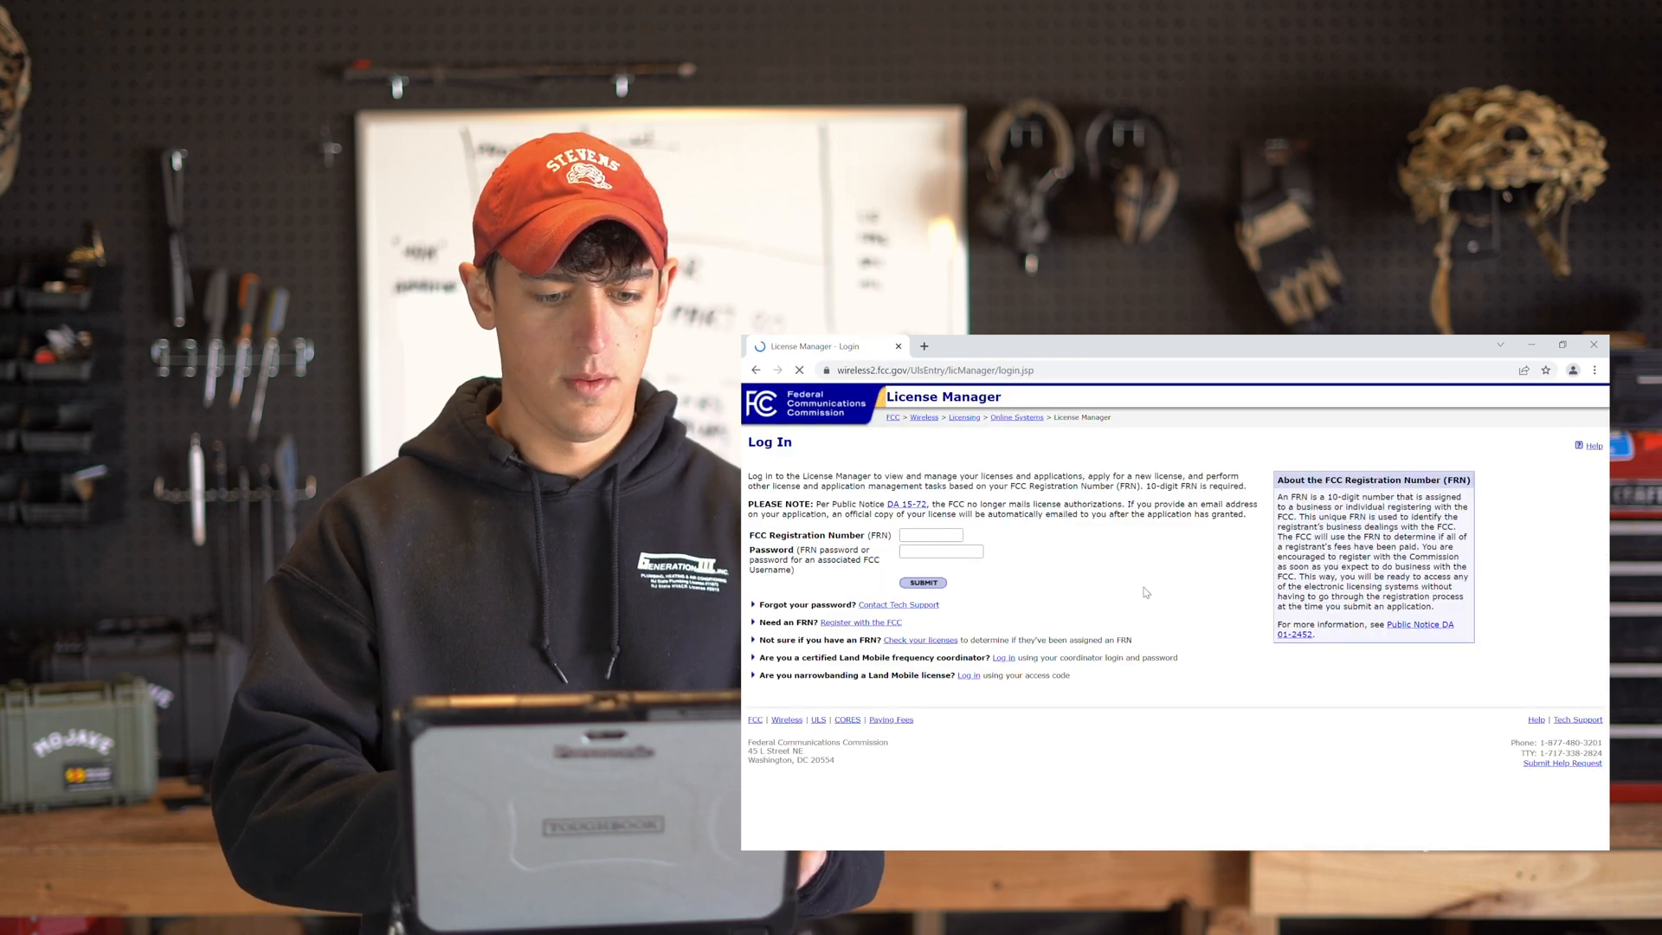
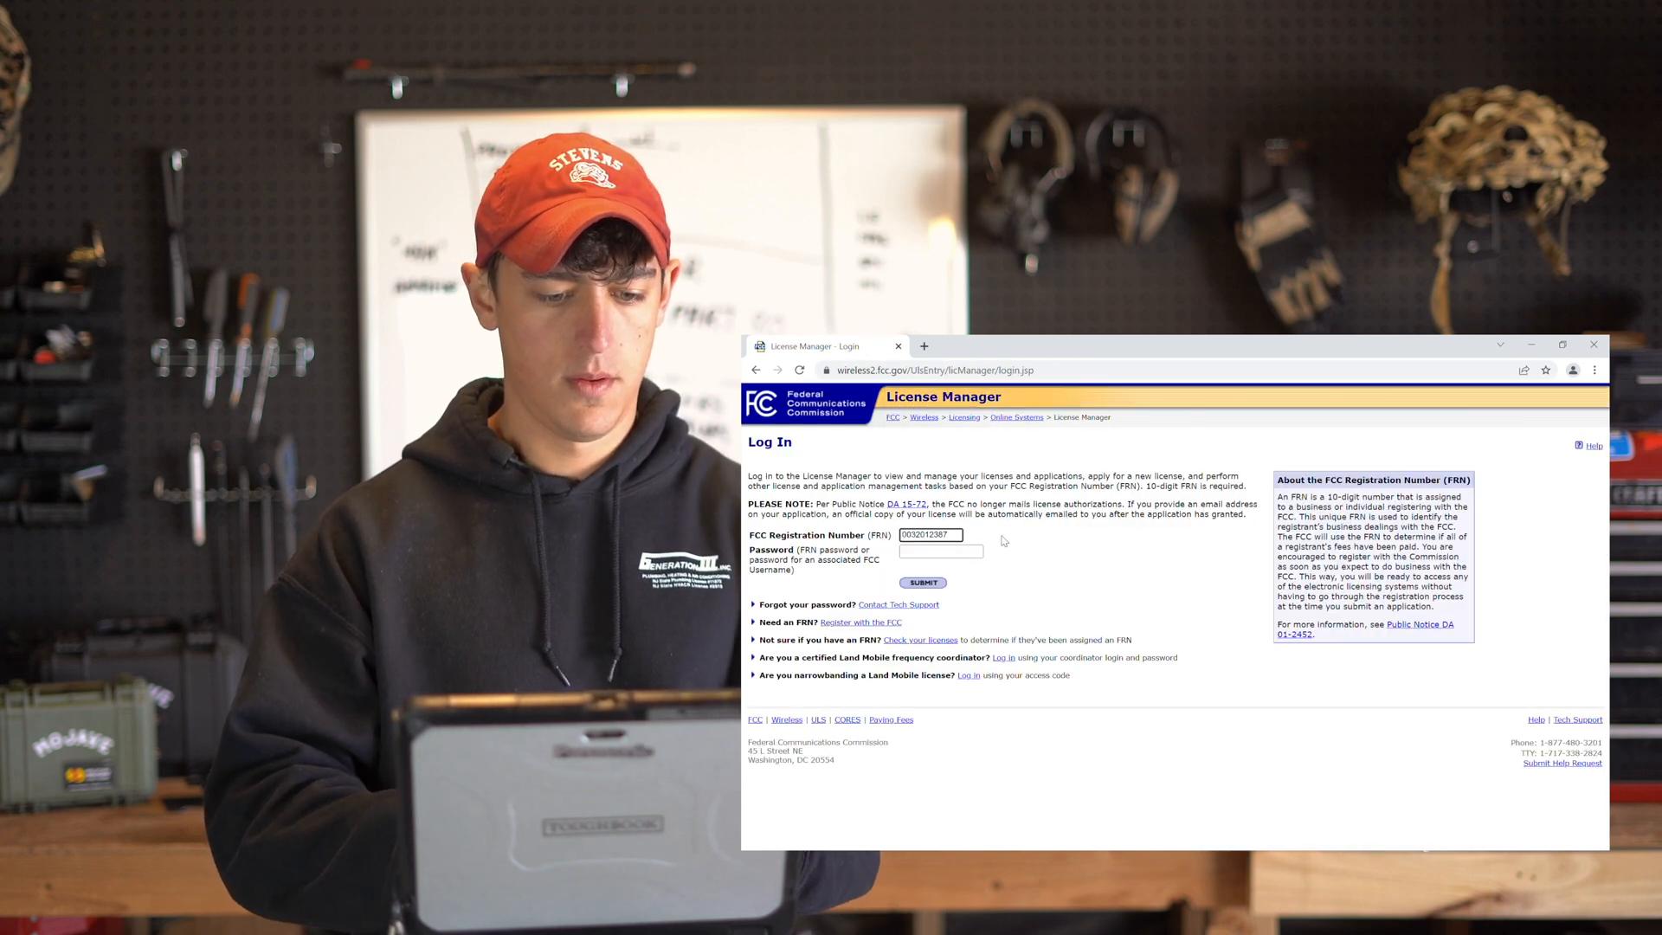
{"action": "left_click", "coordinate": [939, 552]}
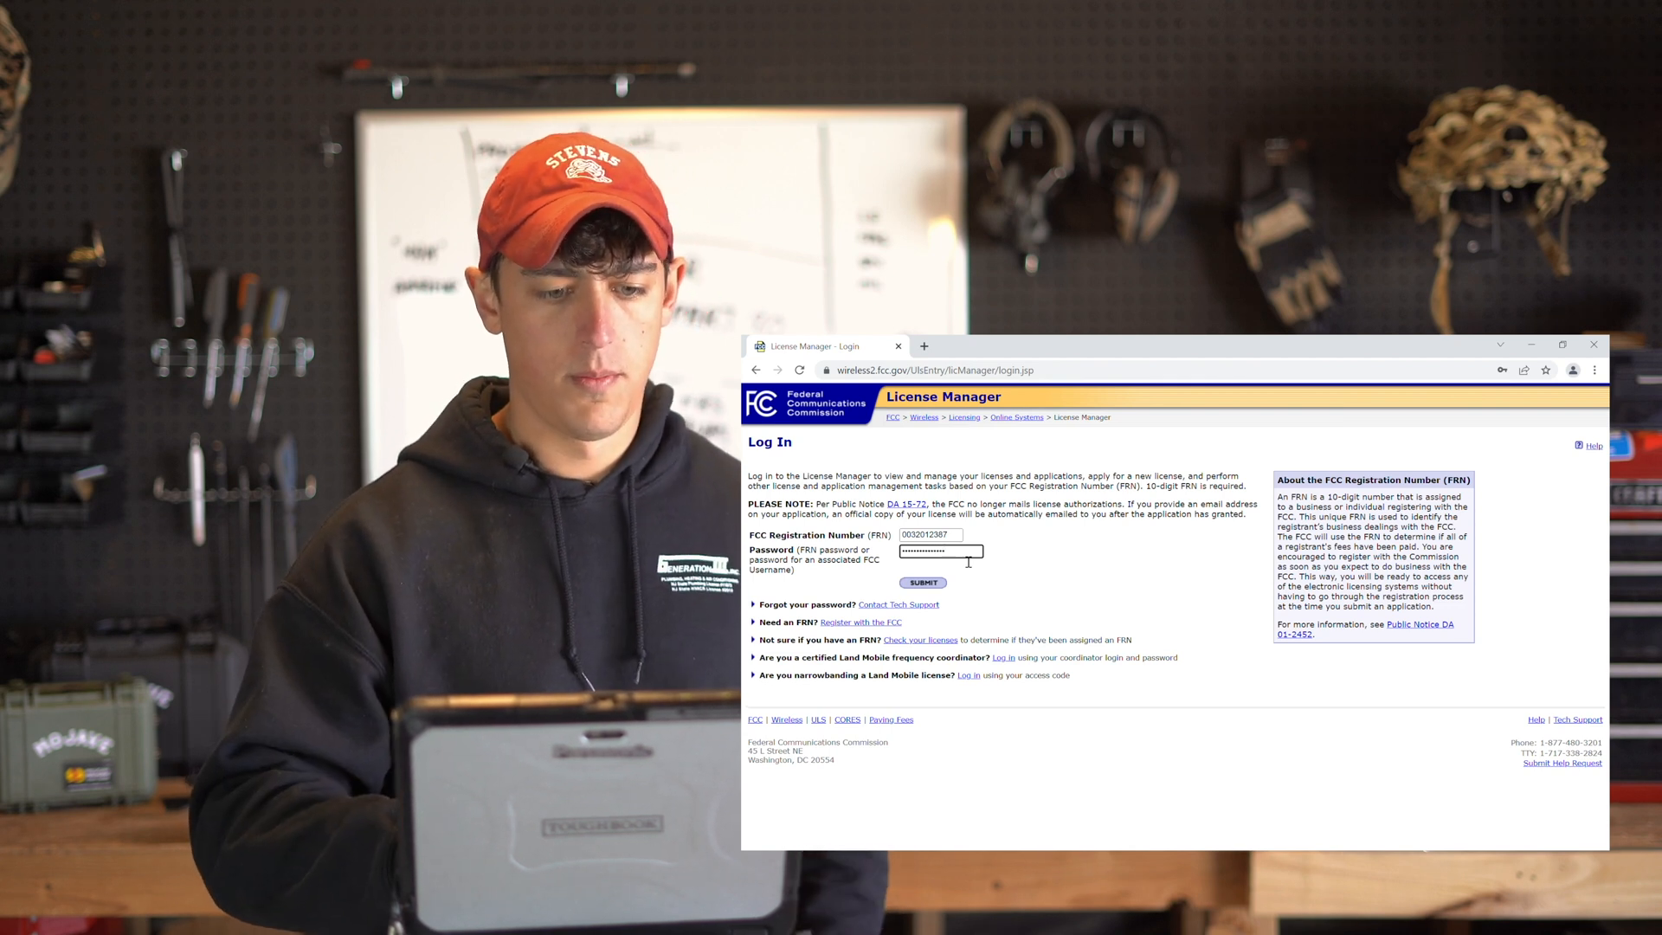
{"action": "left_click", "coordinate": [920, 582]}
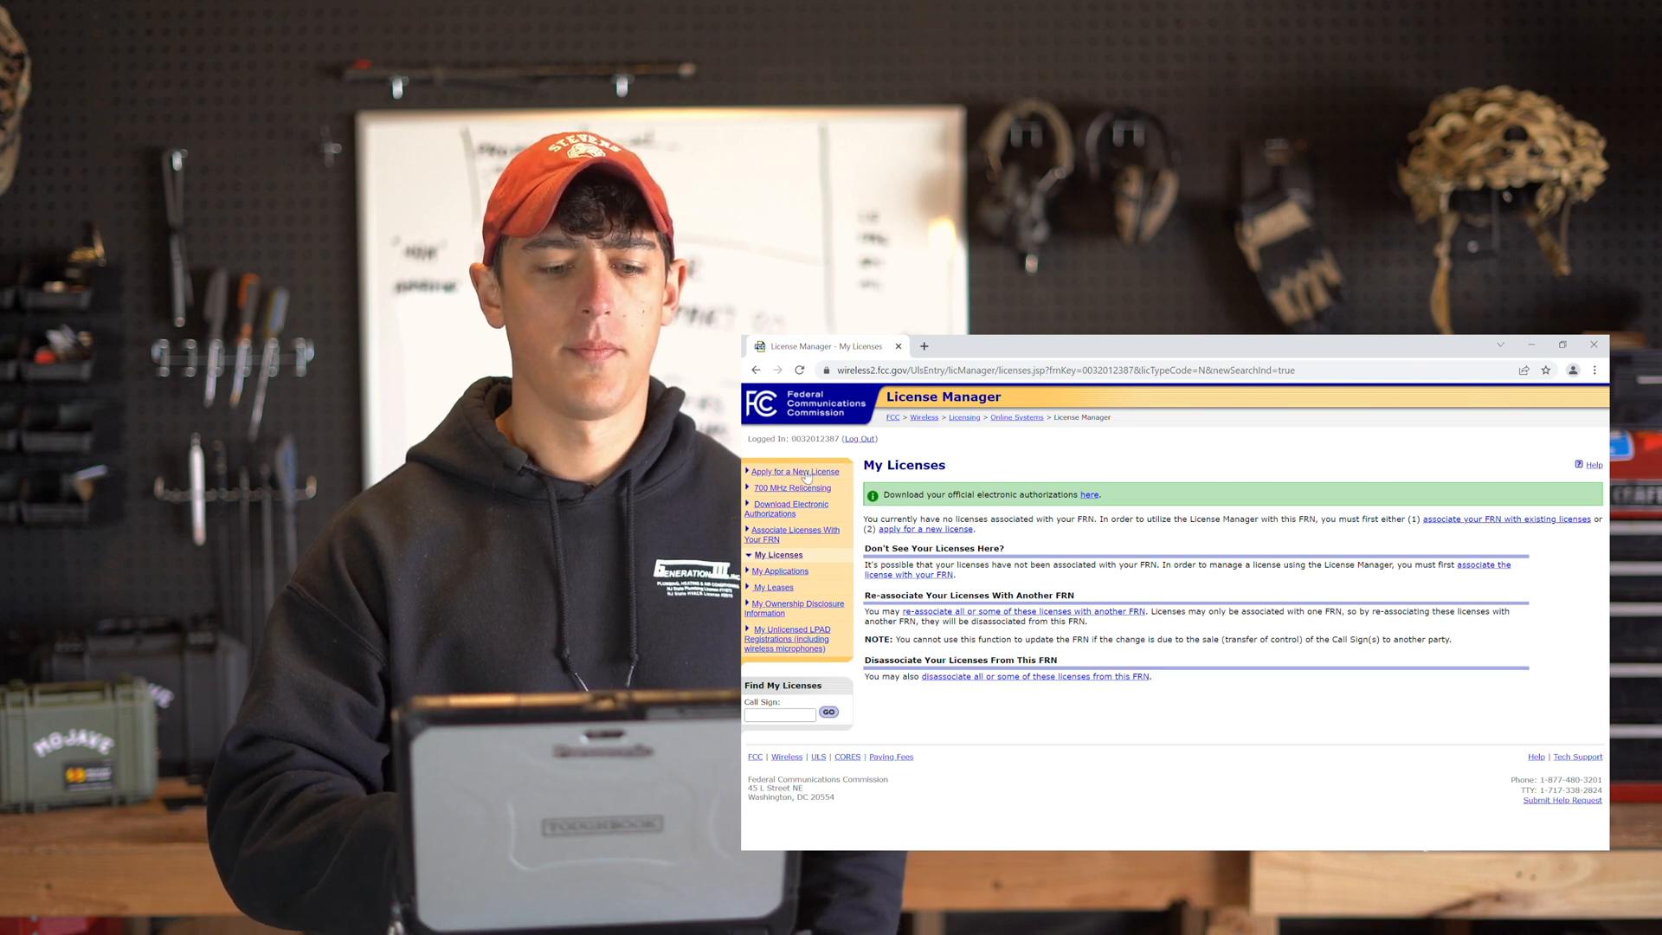
Step: Start a new GMRS license application, leaving STA and fee-exemption answers at No
{"action": "left_click", "coordinate": [795, 471]}
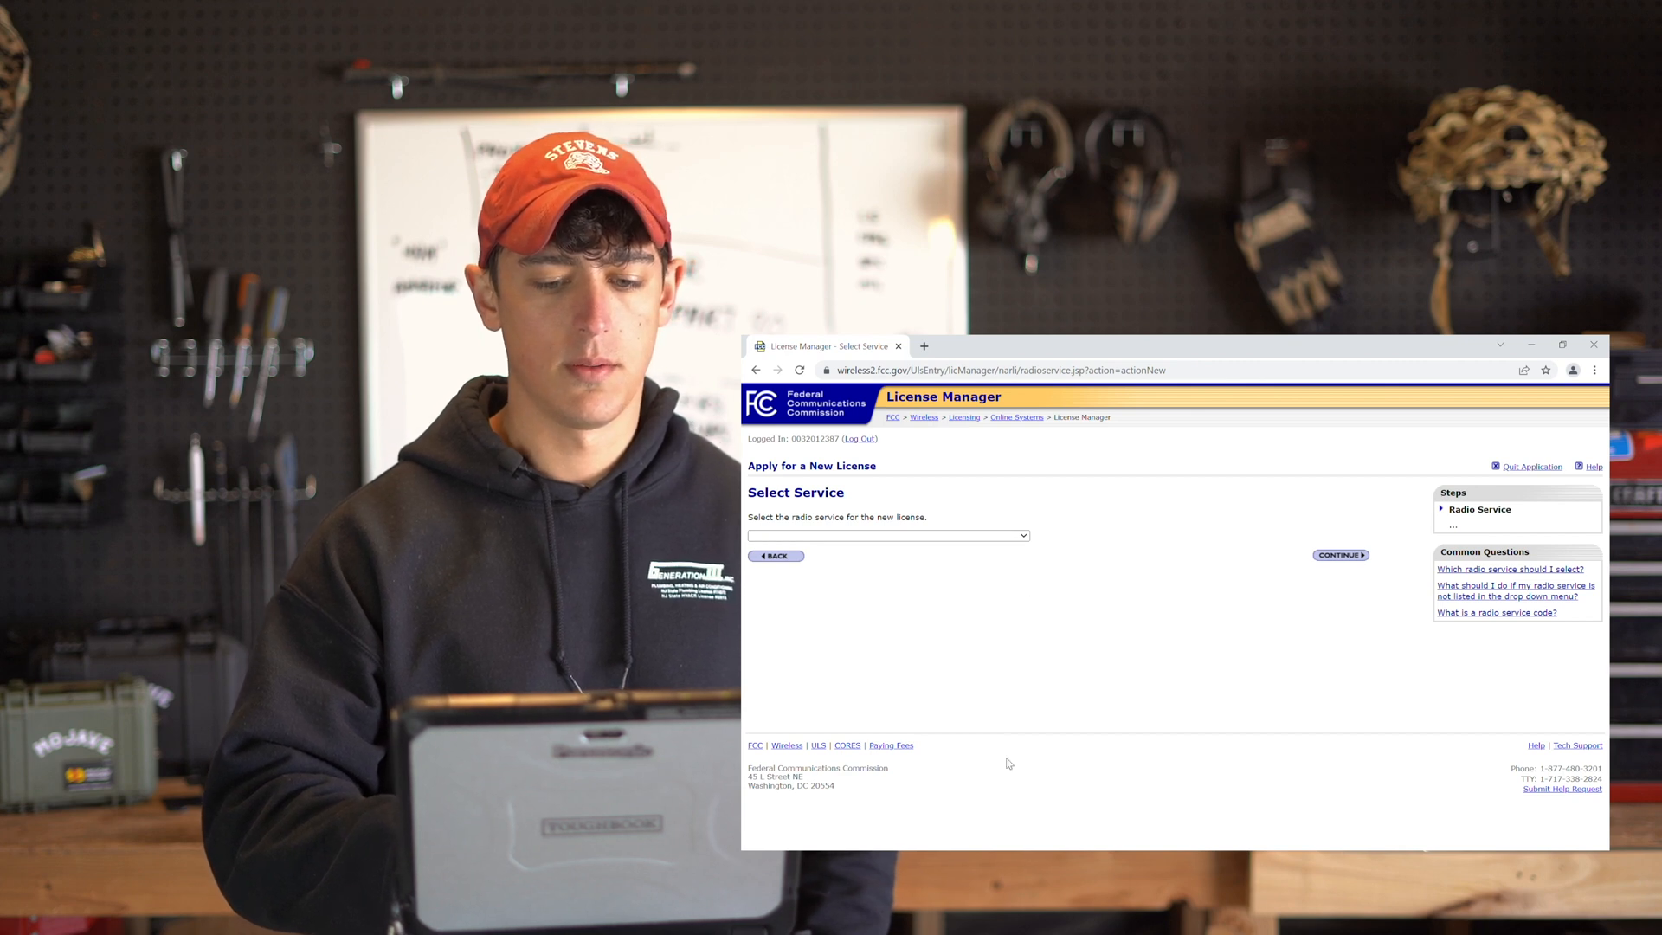
{"action": "left_click", "coordinate": [887, 534]}
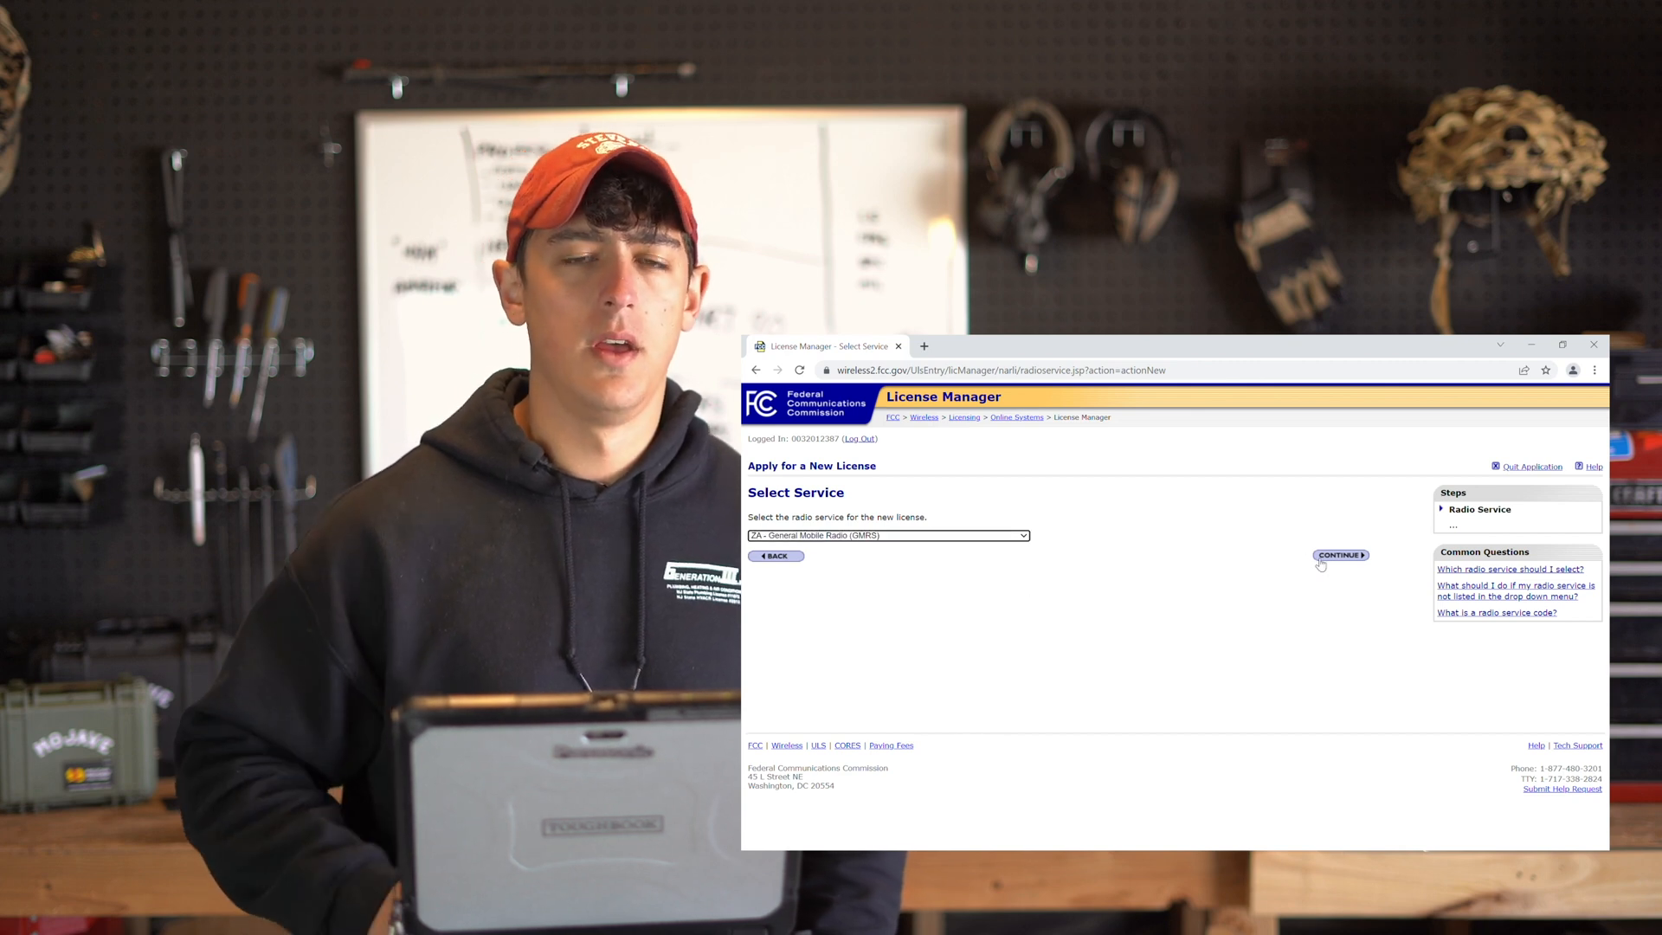
{"action": "left_click", "coordinate": [1338, 554]}
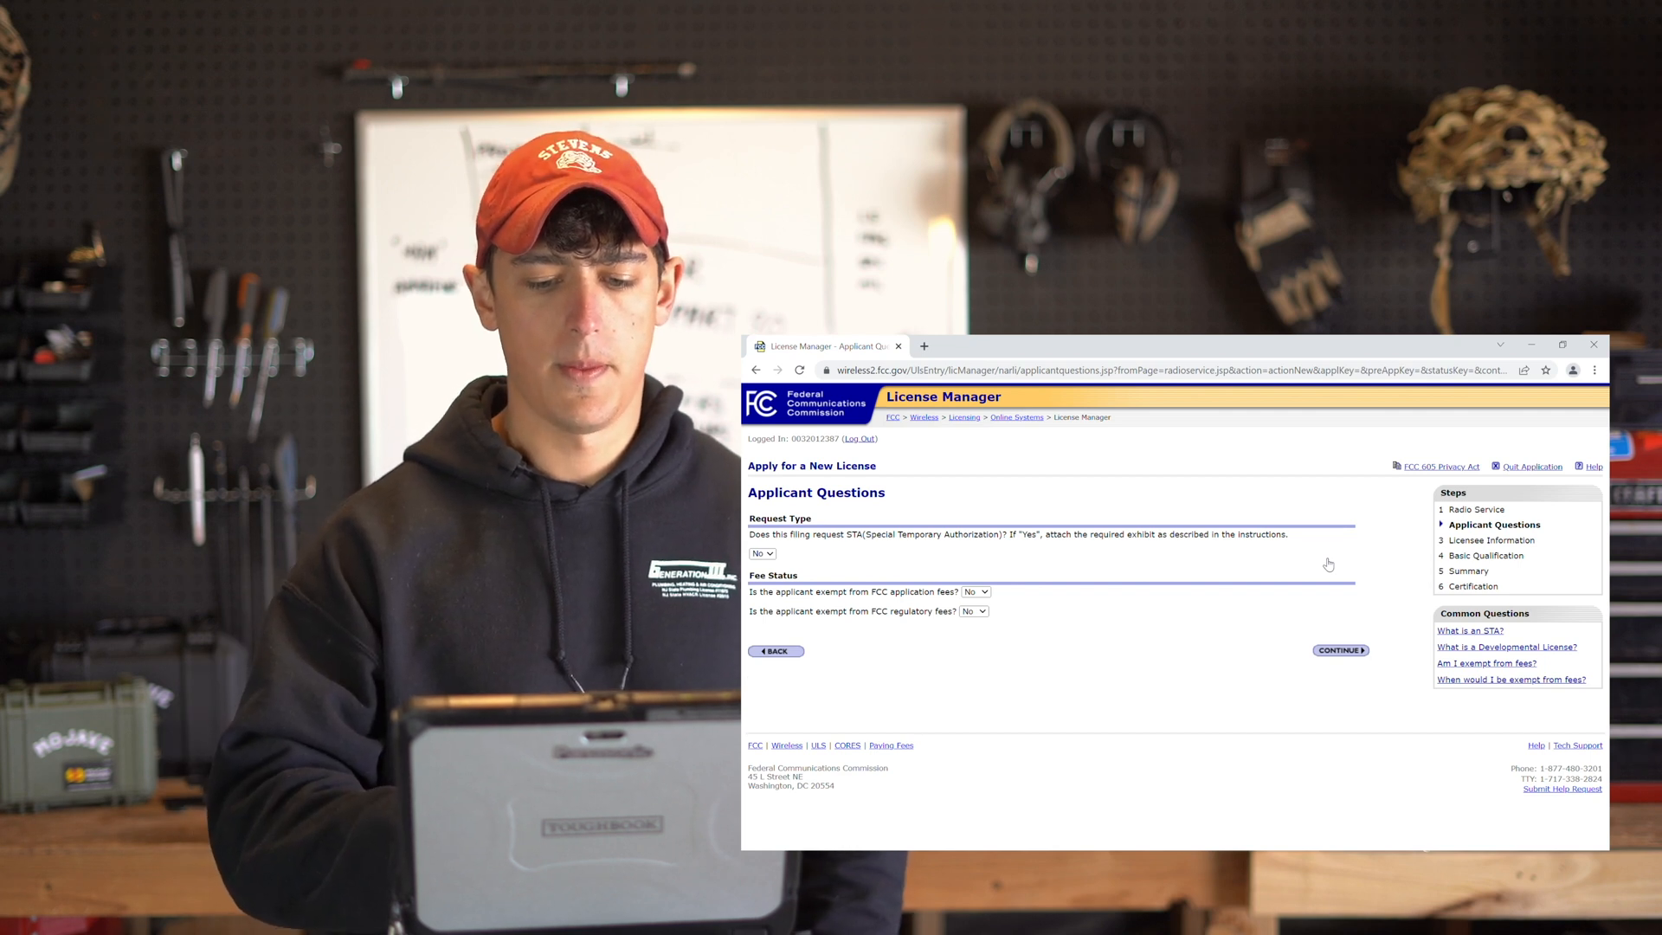
{"action": "left_click", "coordinate": [1340, 650]}
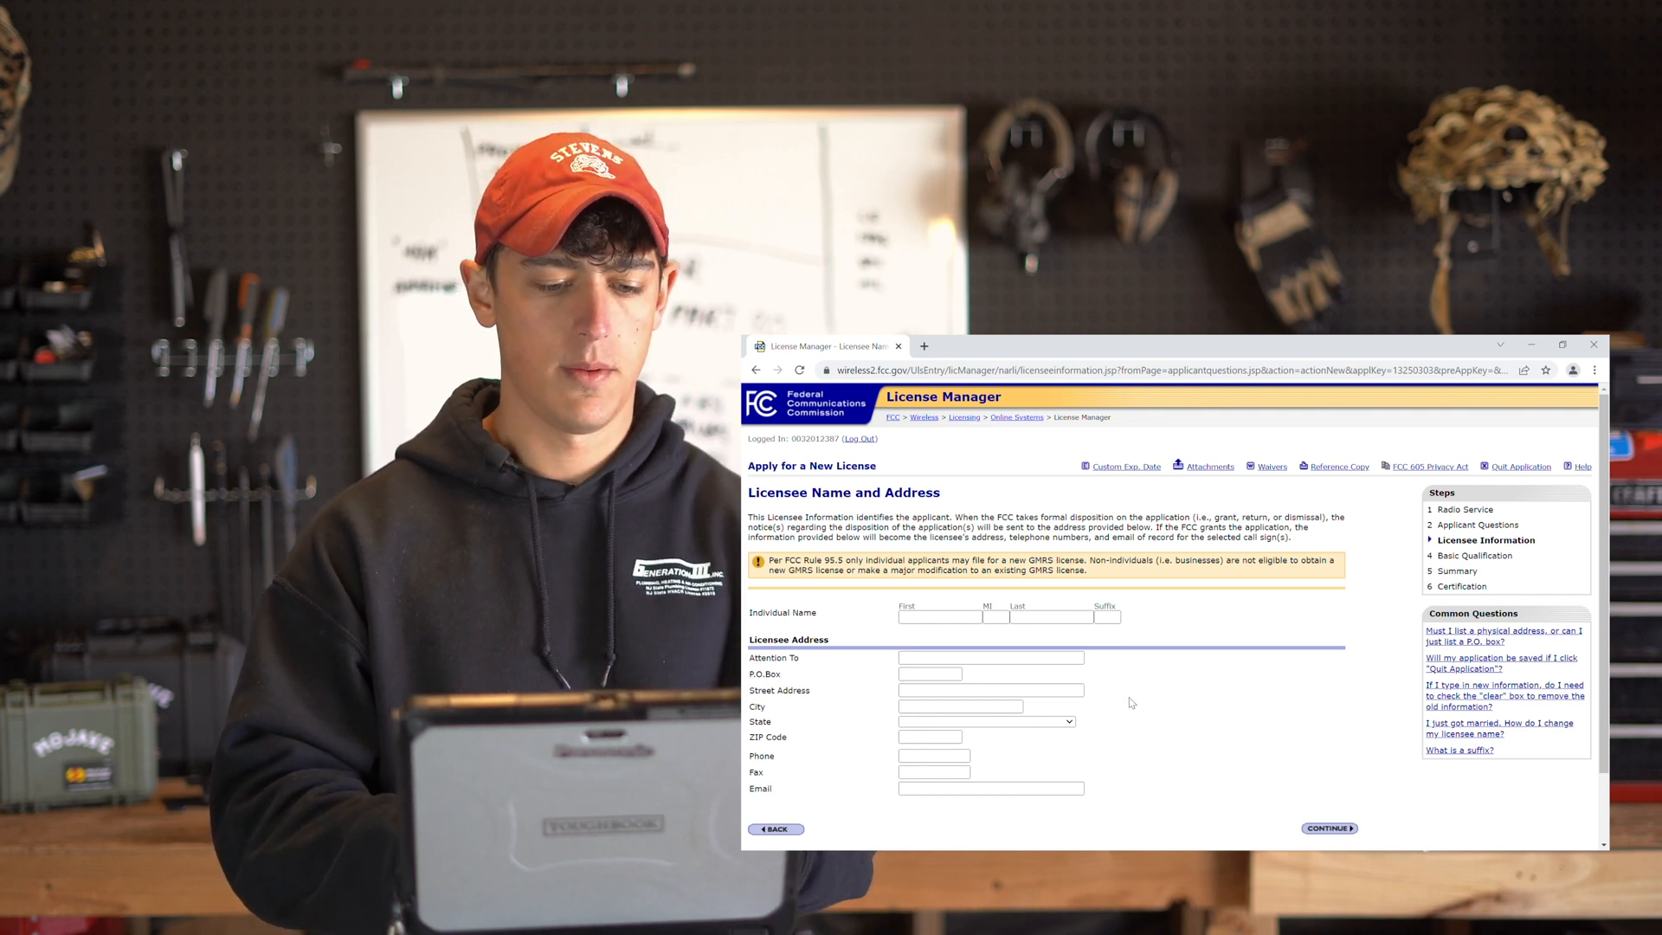
{"action": "left_click", "coordinate": [939, 617]}
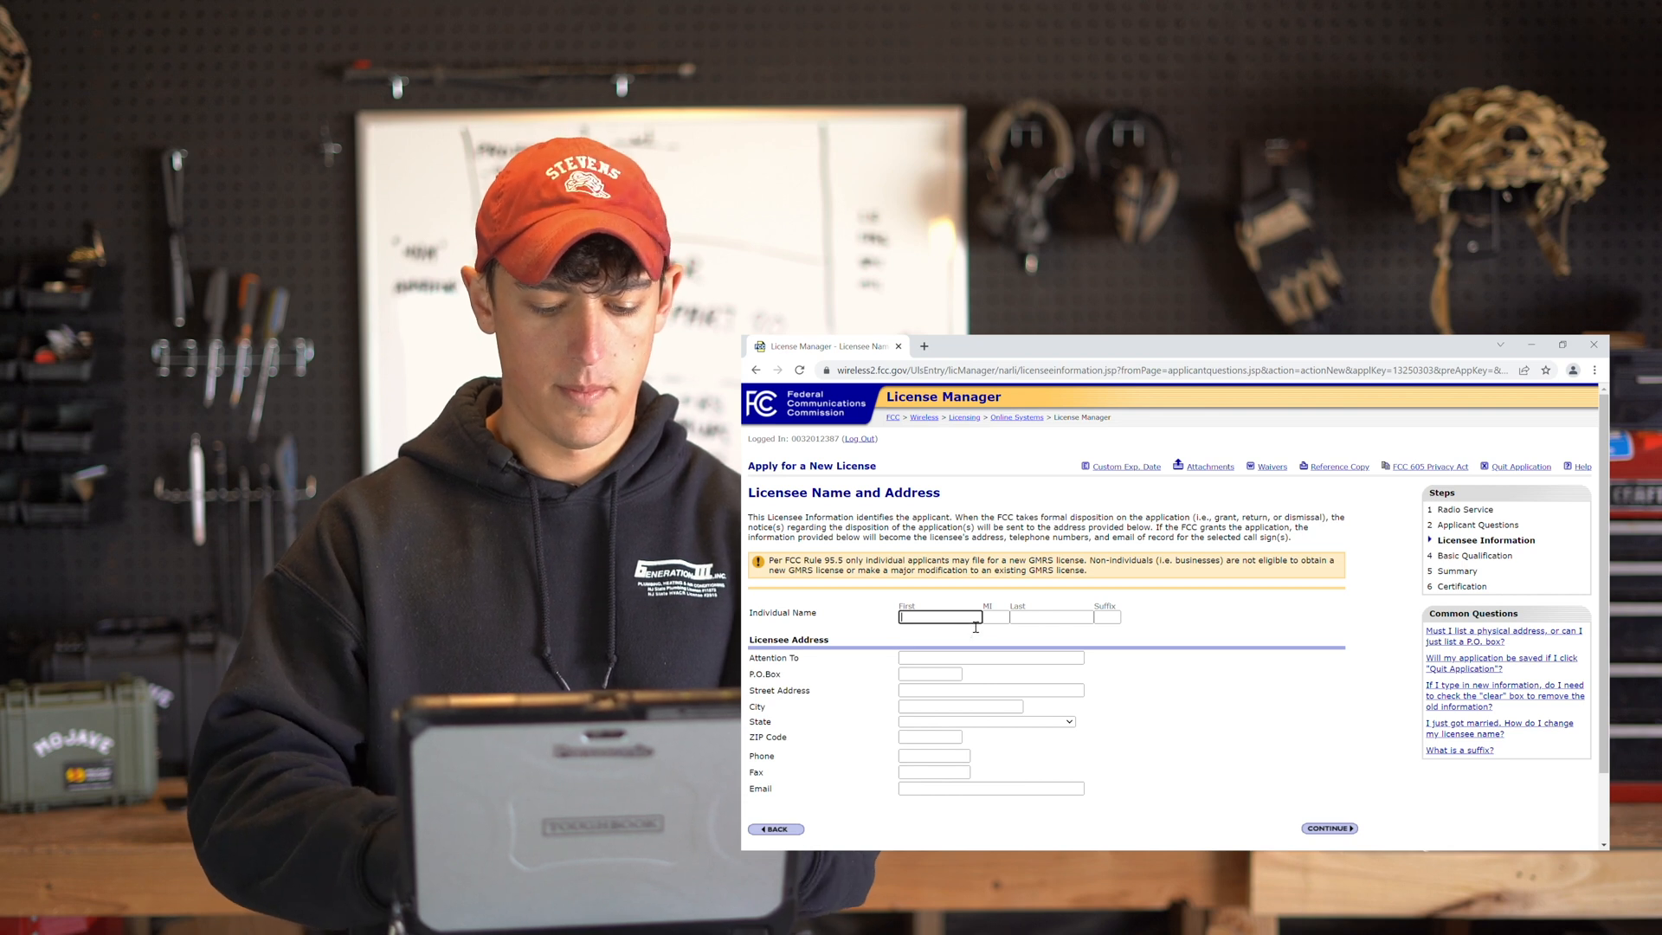
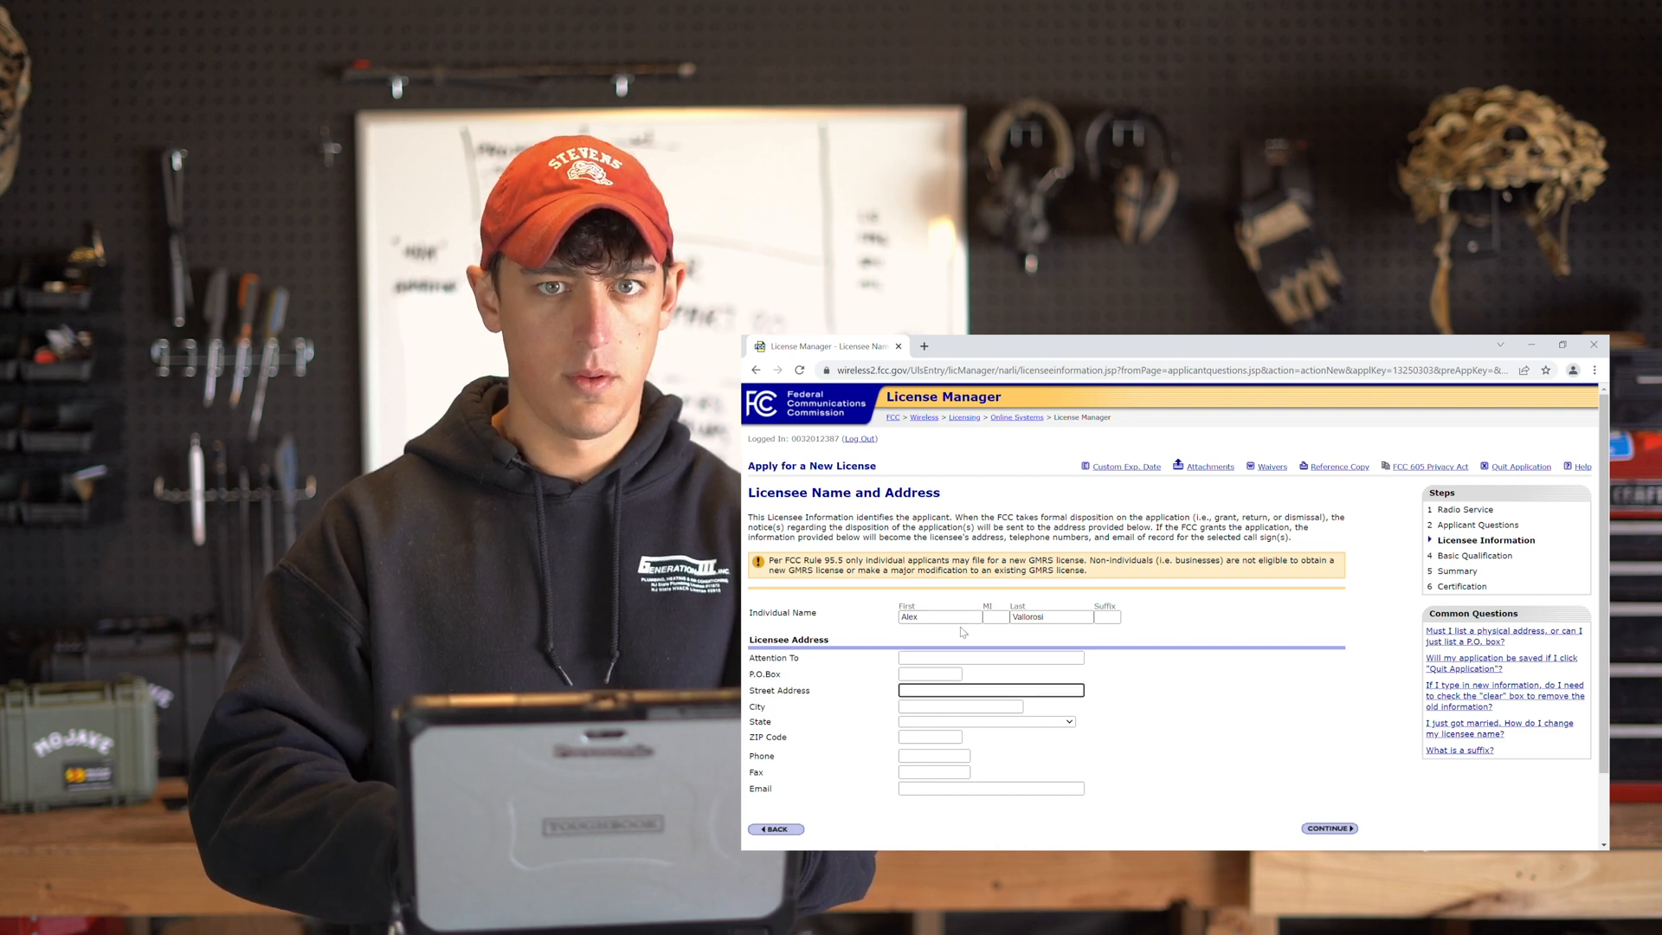
{"action": "left_click", "coordinate": [928, 674]}
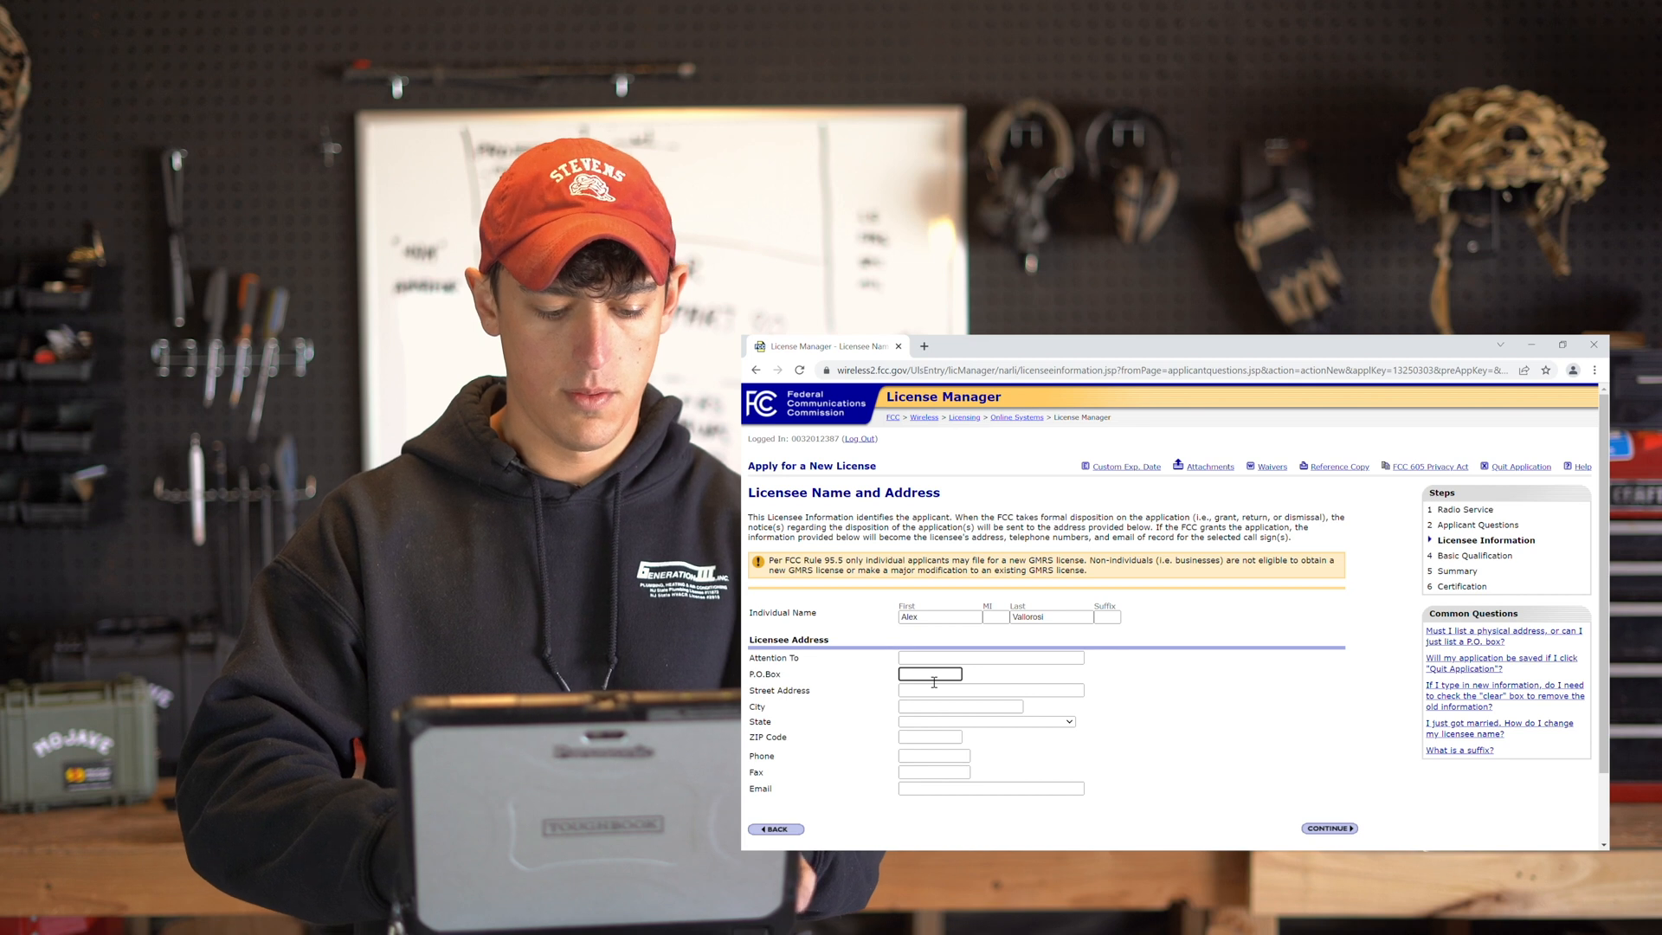
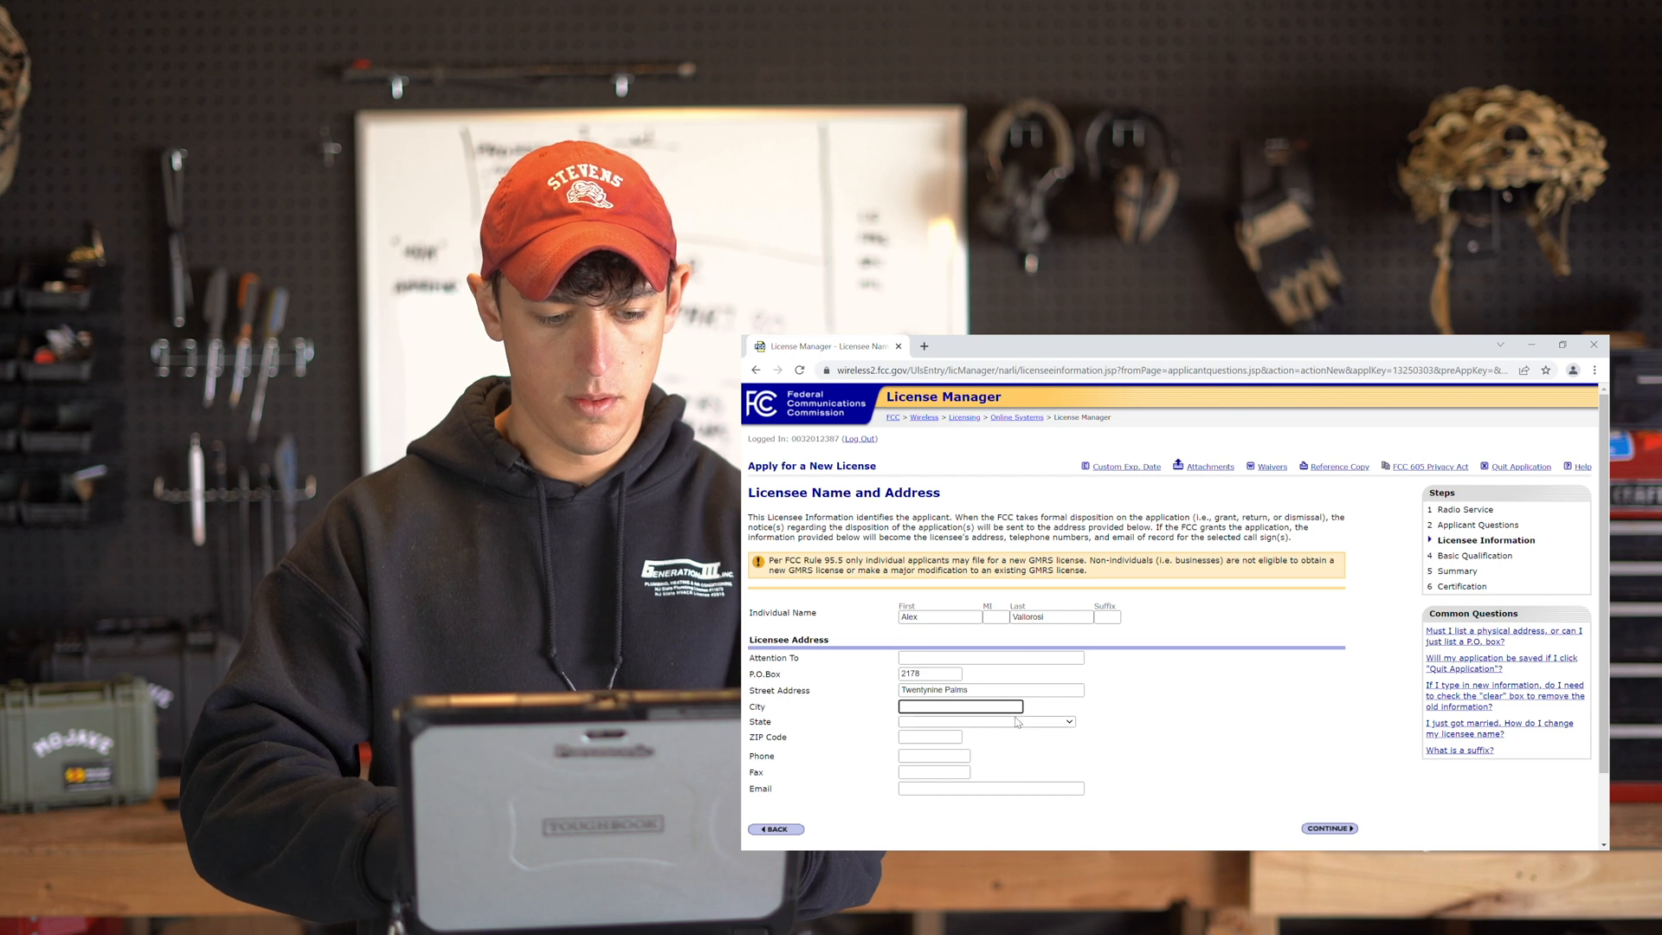
Step: Add Twentynine Palms, California 92277 plus phone and email, and continue
{"action": "left_click", "coordinate": [983, 721]}
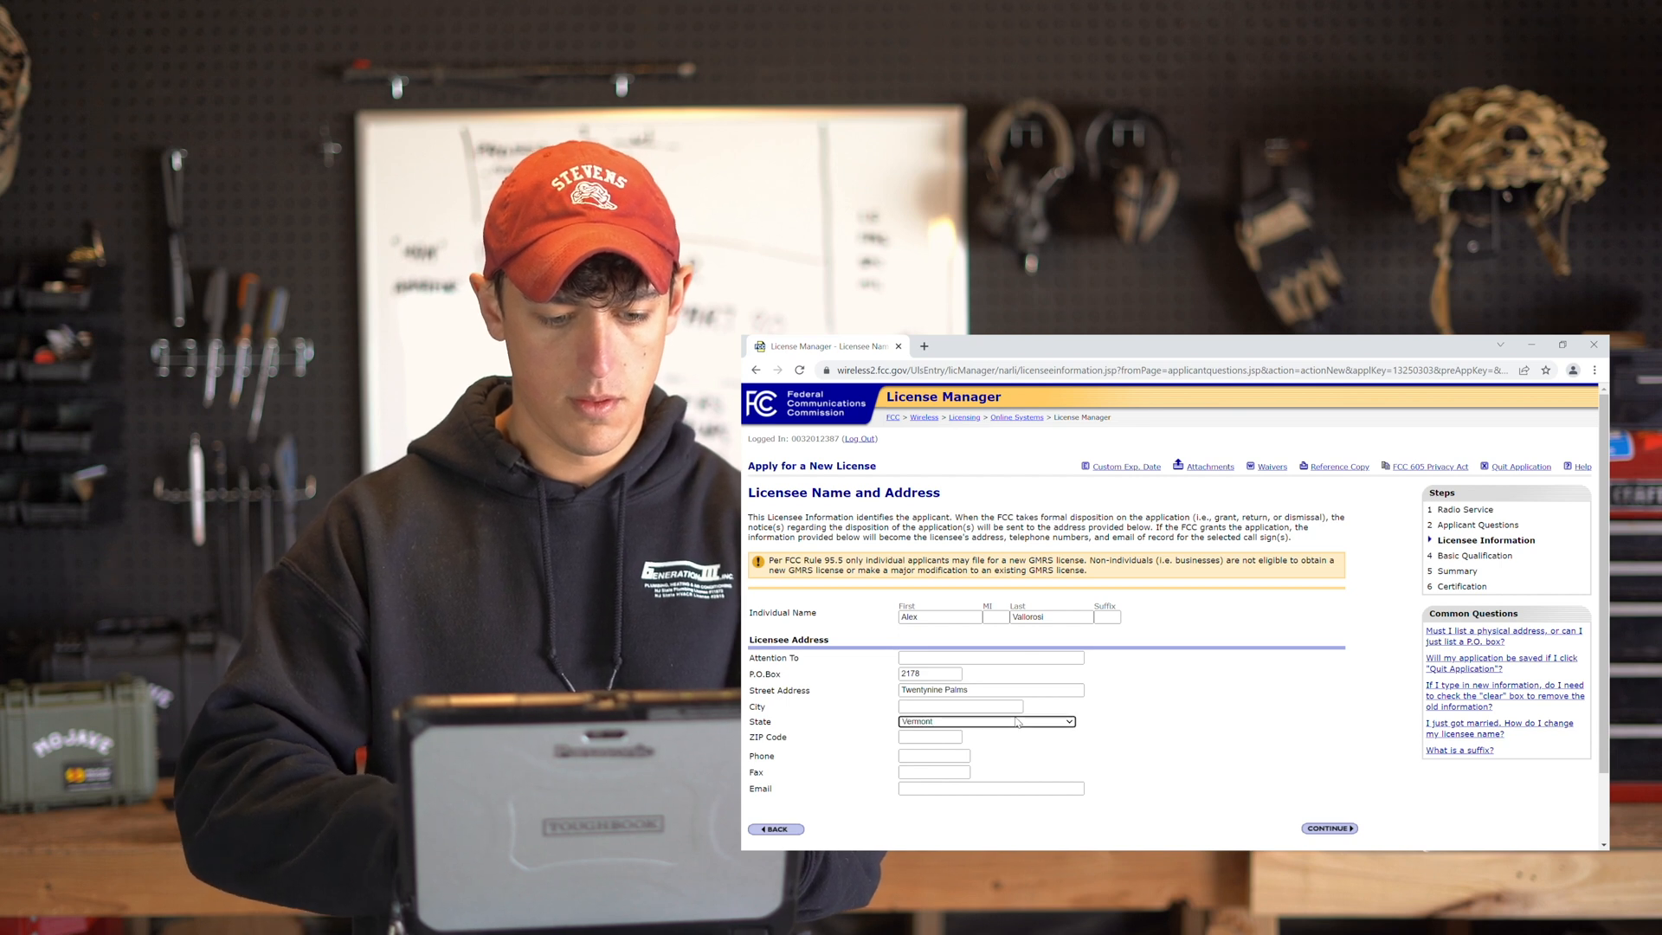
{"action": "left_click", "coordinate": [985, 720]}
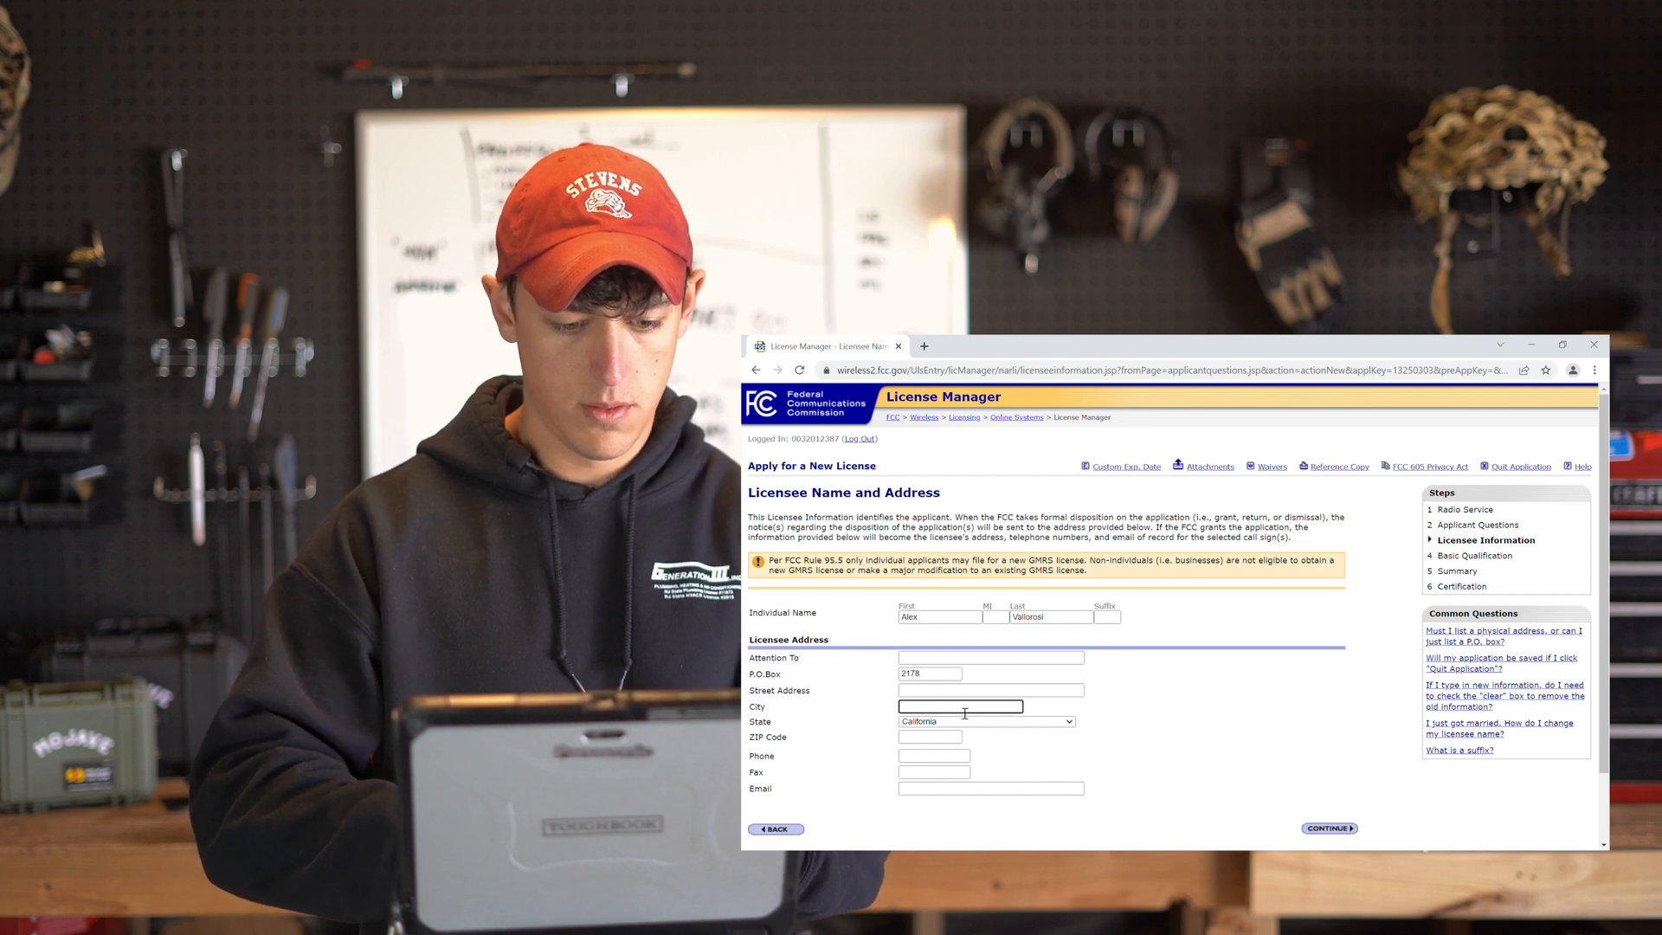
{"action": "type", "text": "Twentynine Palms"}
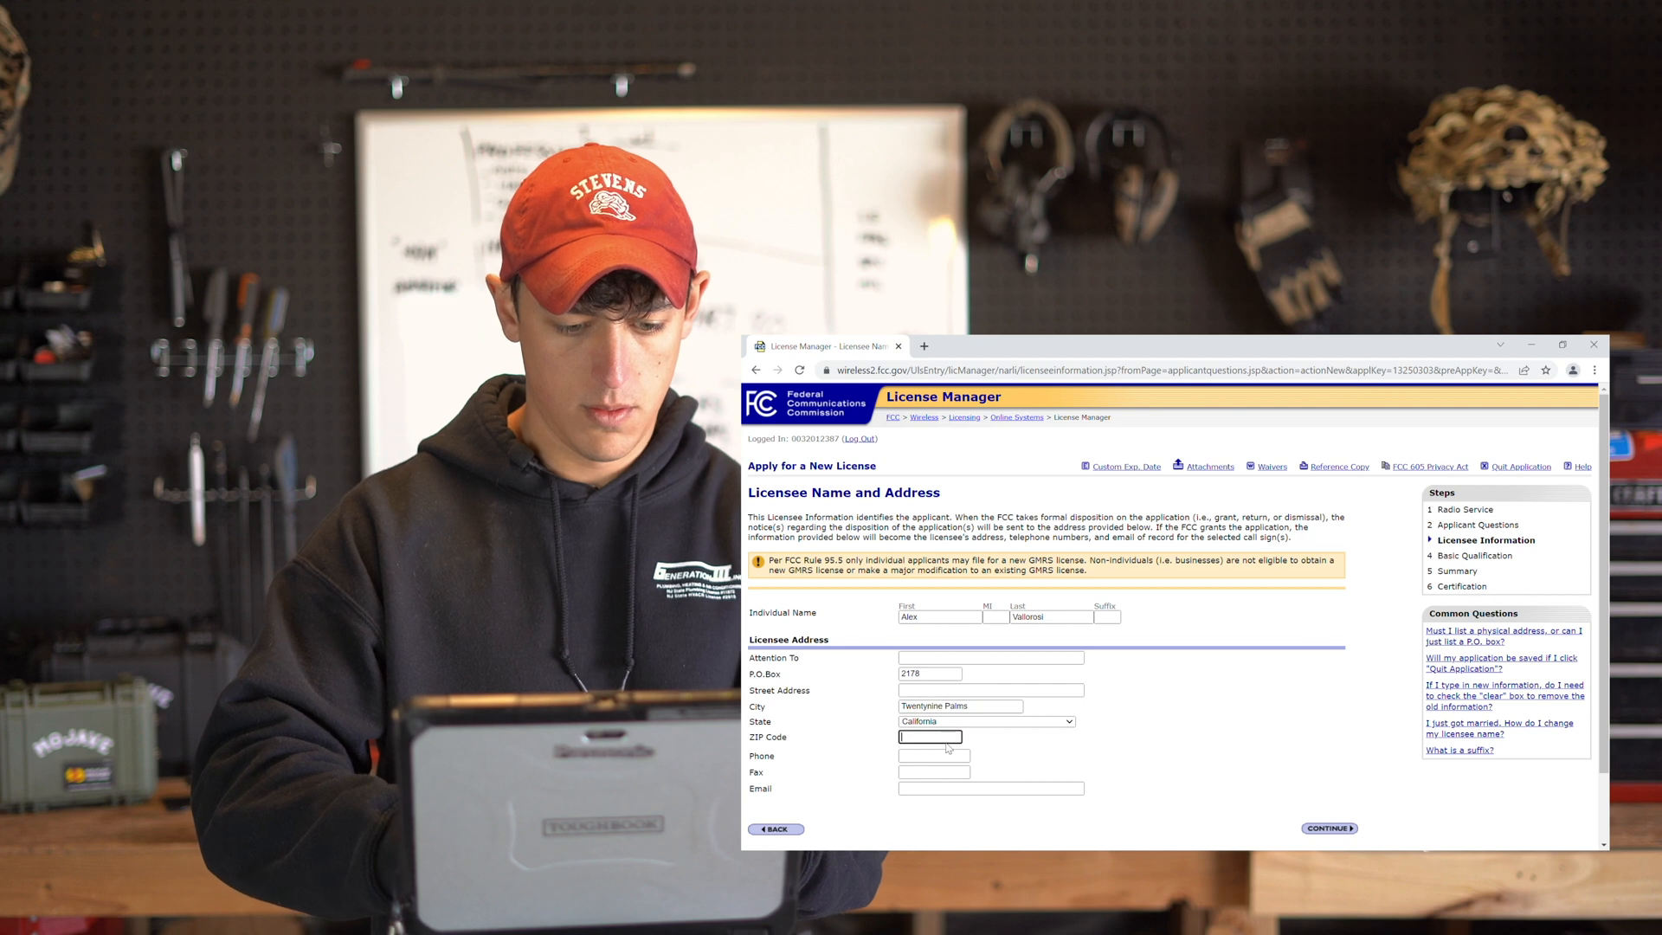
{"action": "type", "text": "92277"}
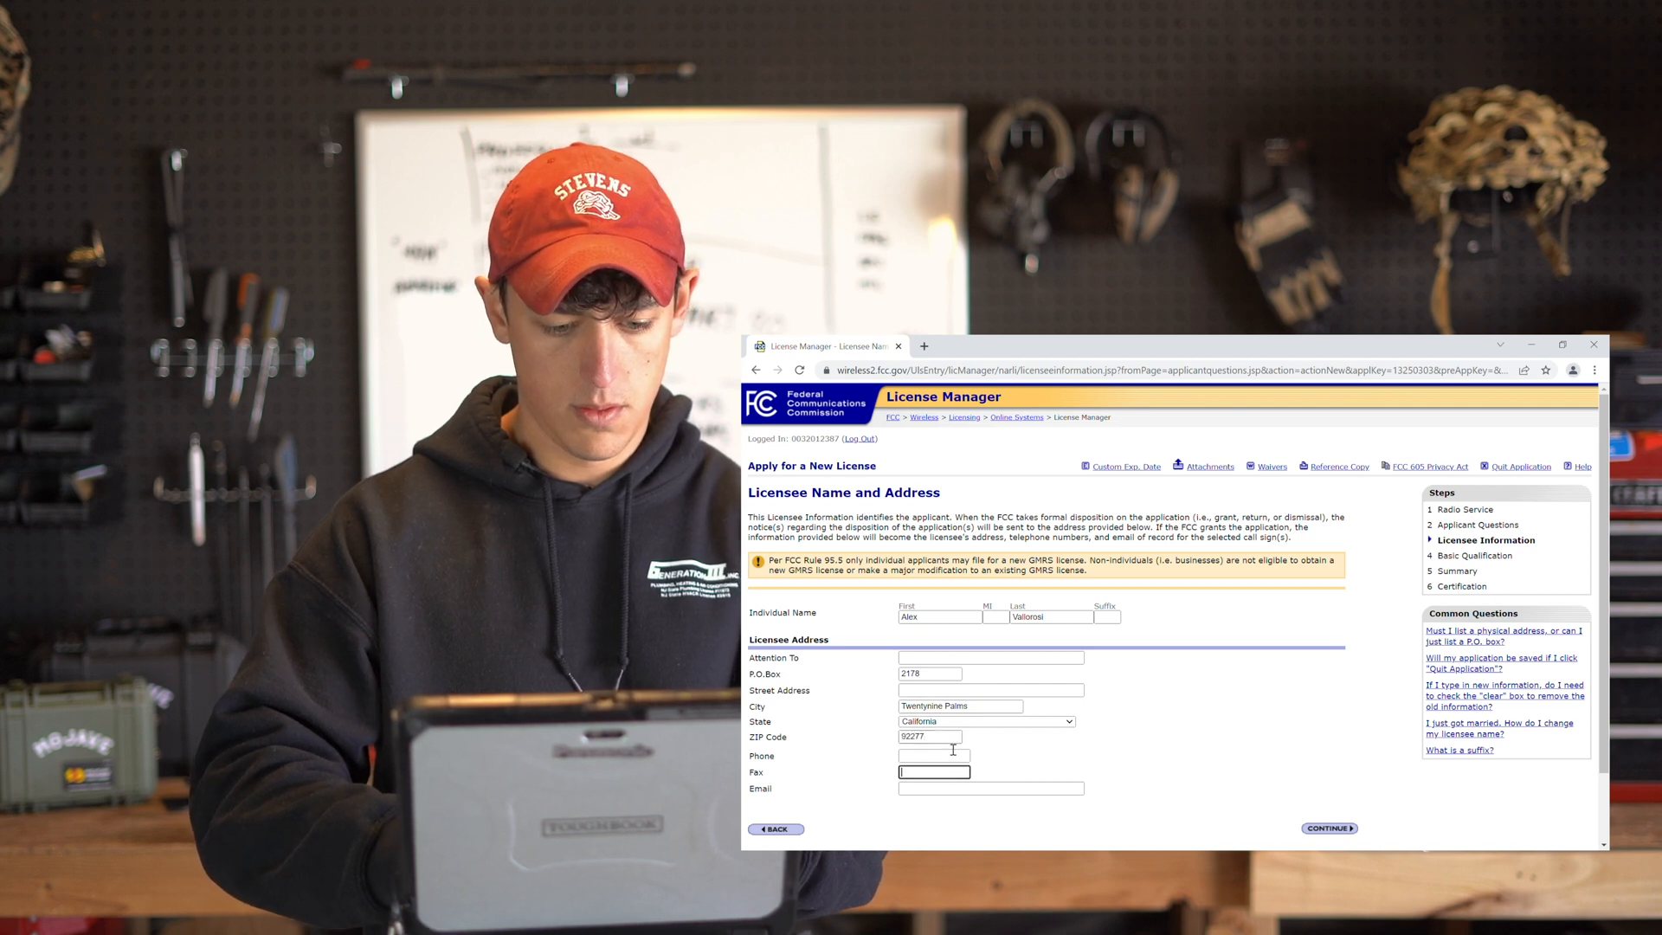
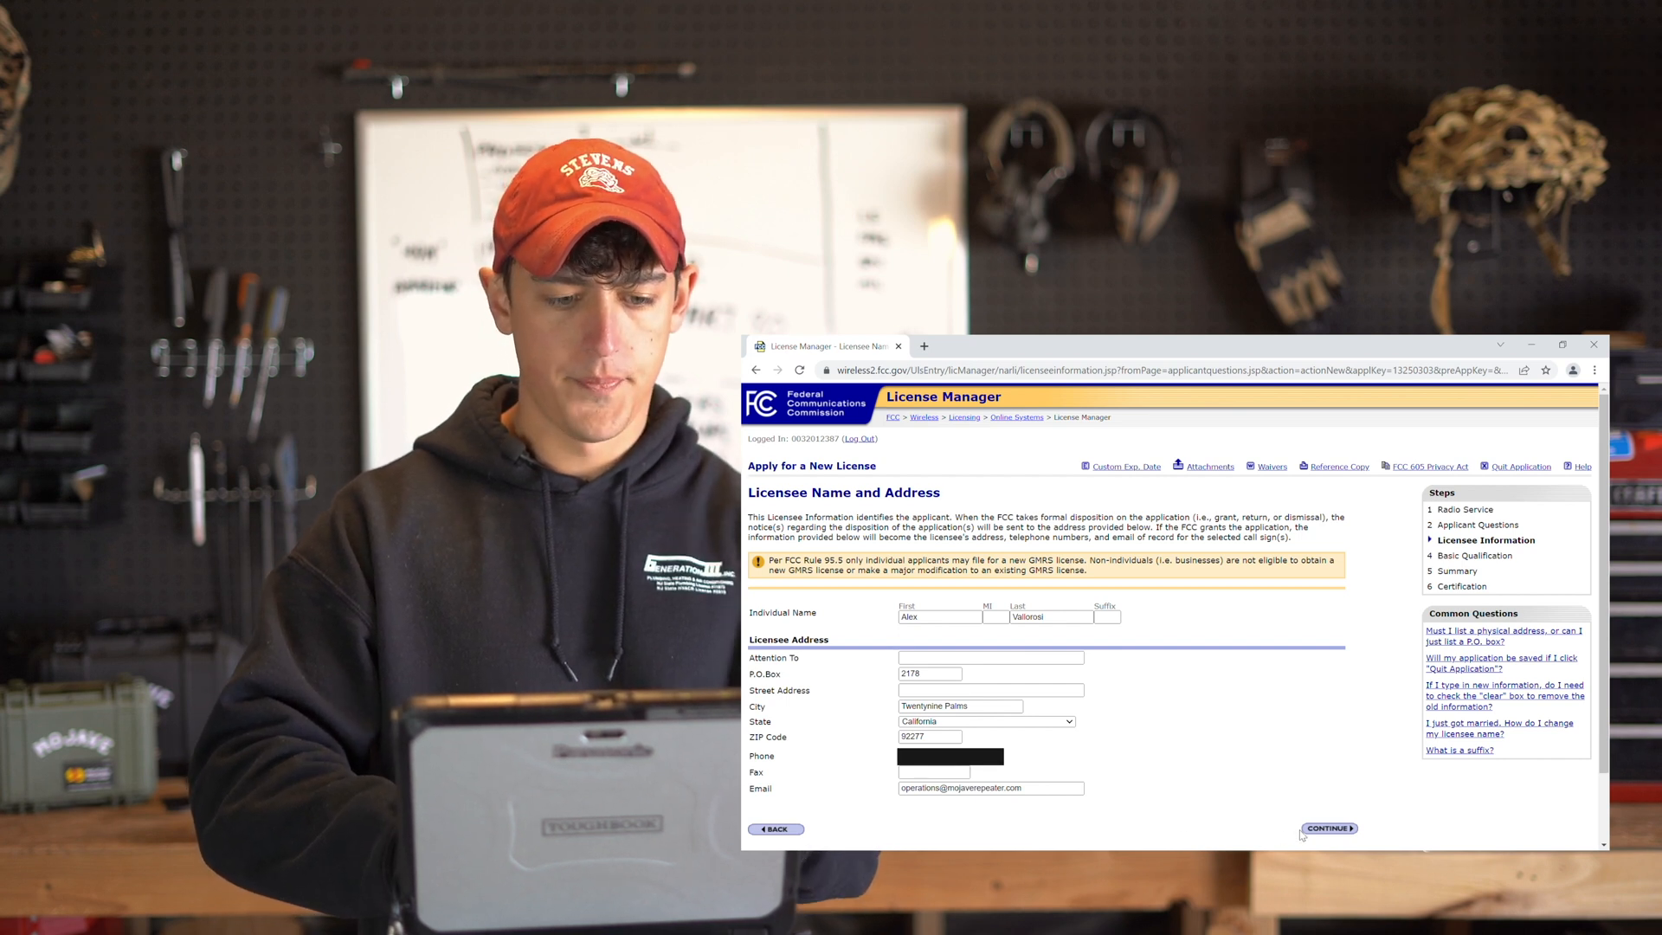
{"action": "left_click", "coordinate": [1326, 827]}
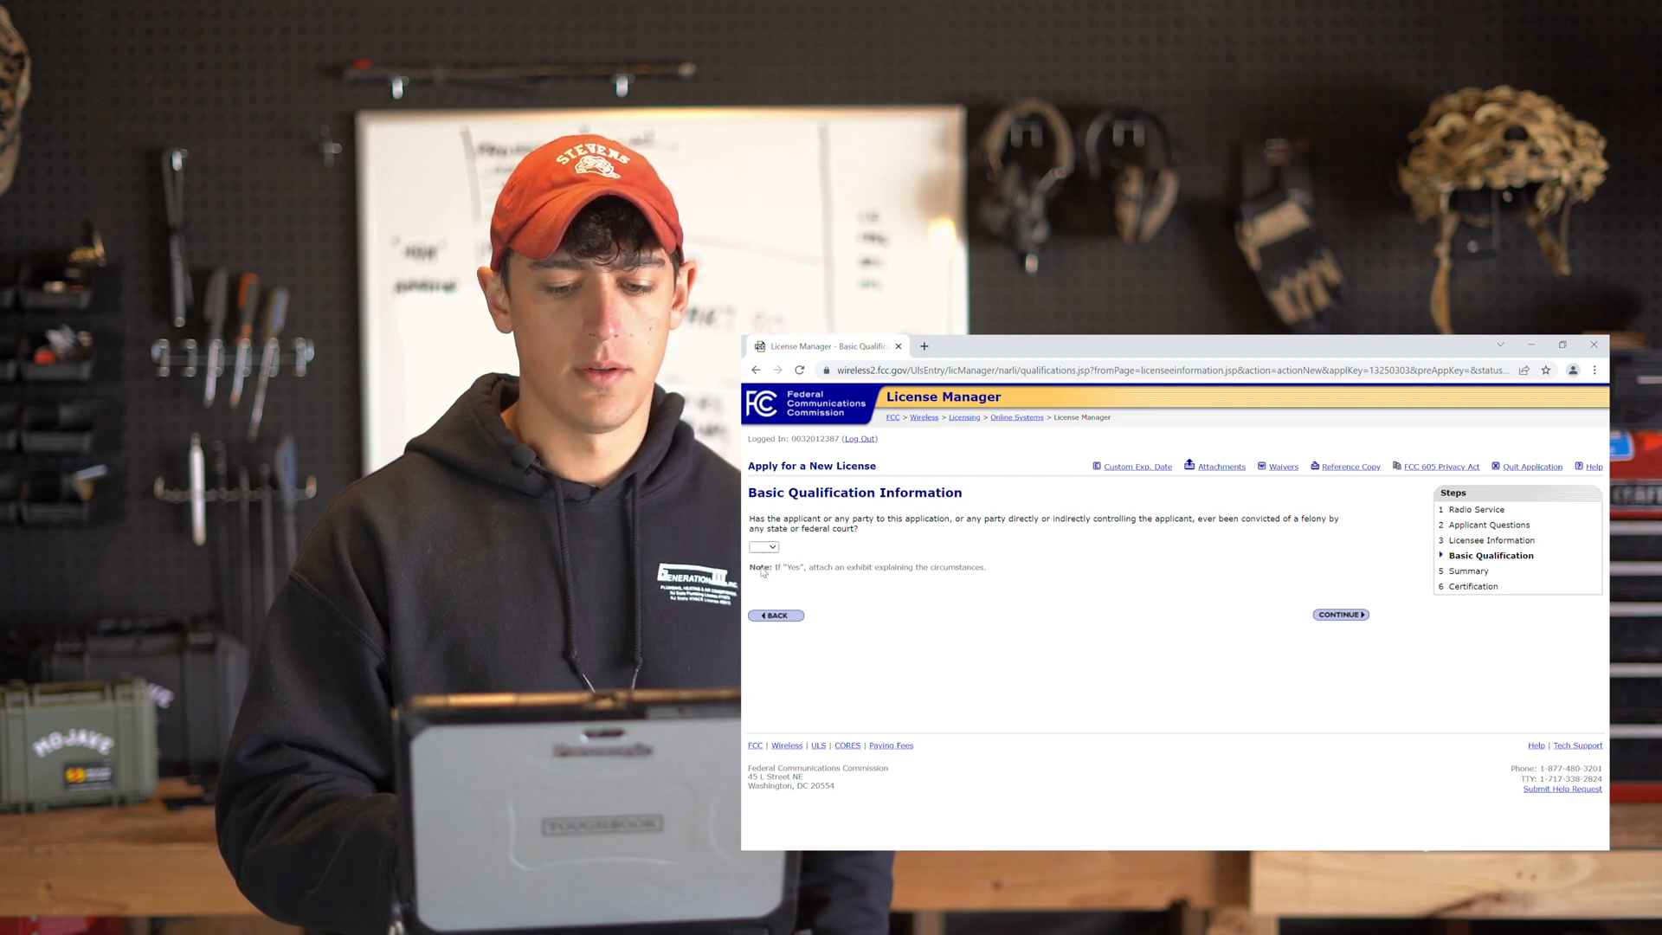
Step: Answer No to the felony conviction question and continue to the $70.00 summary
{"action": "left_click", "coordinate": [763, 546]}
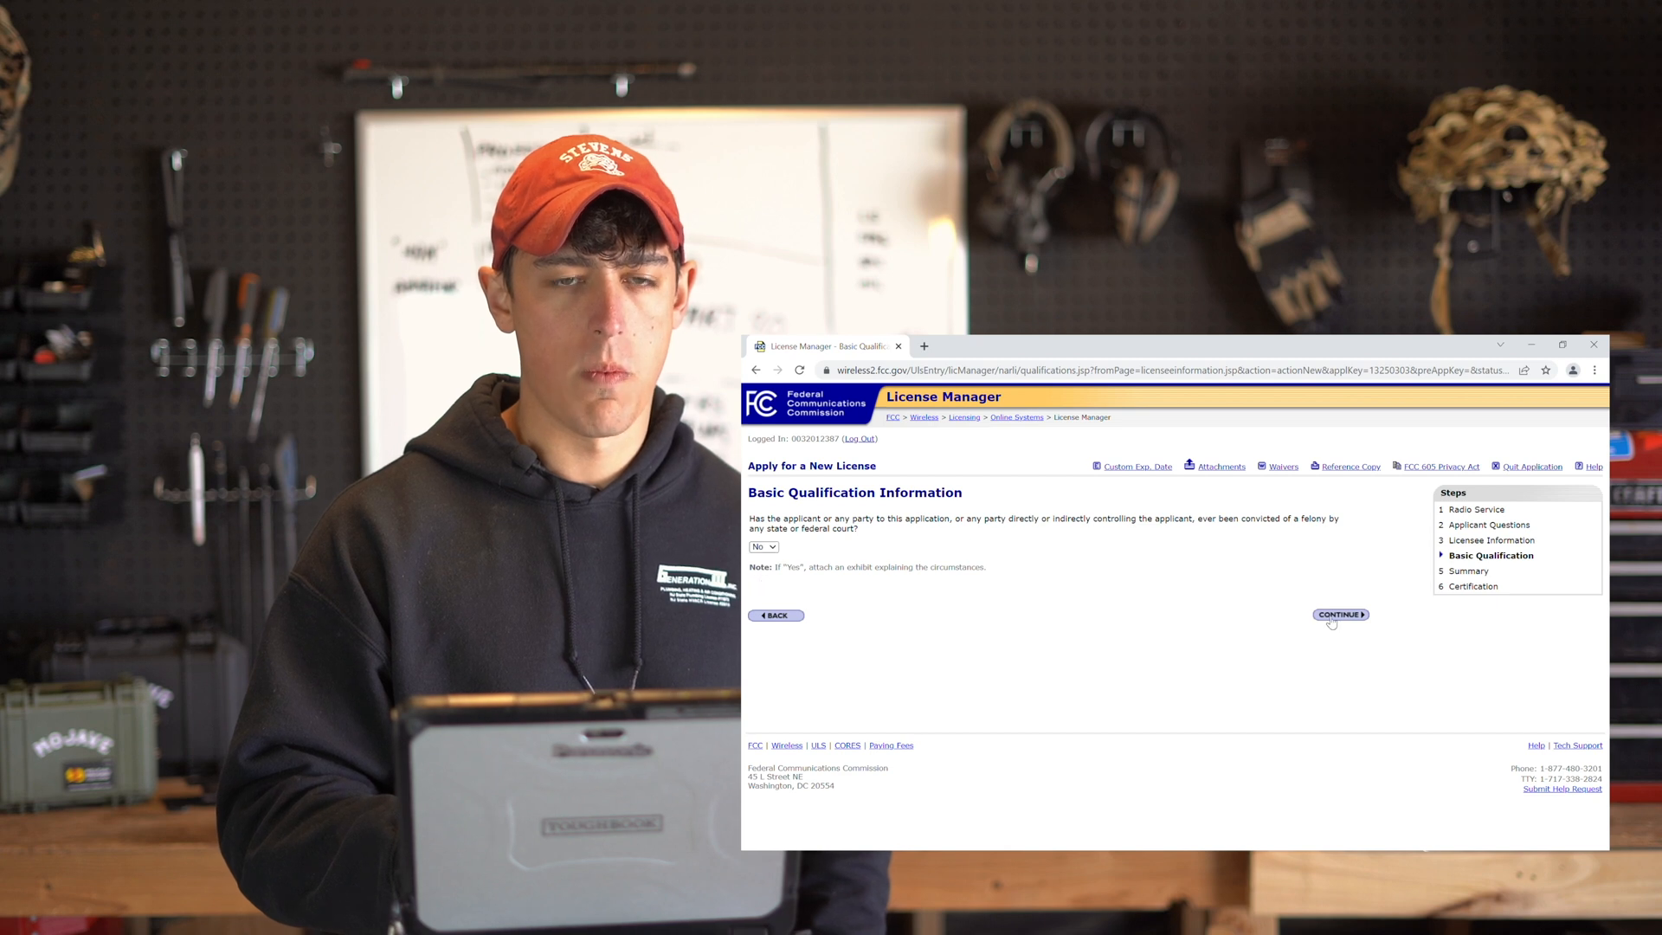
{"action": "left_click", "coordinate": [1339, 614]}
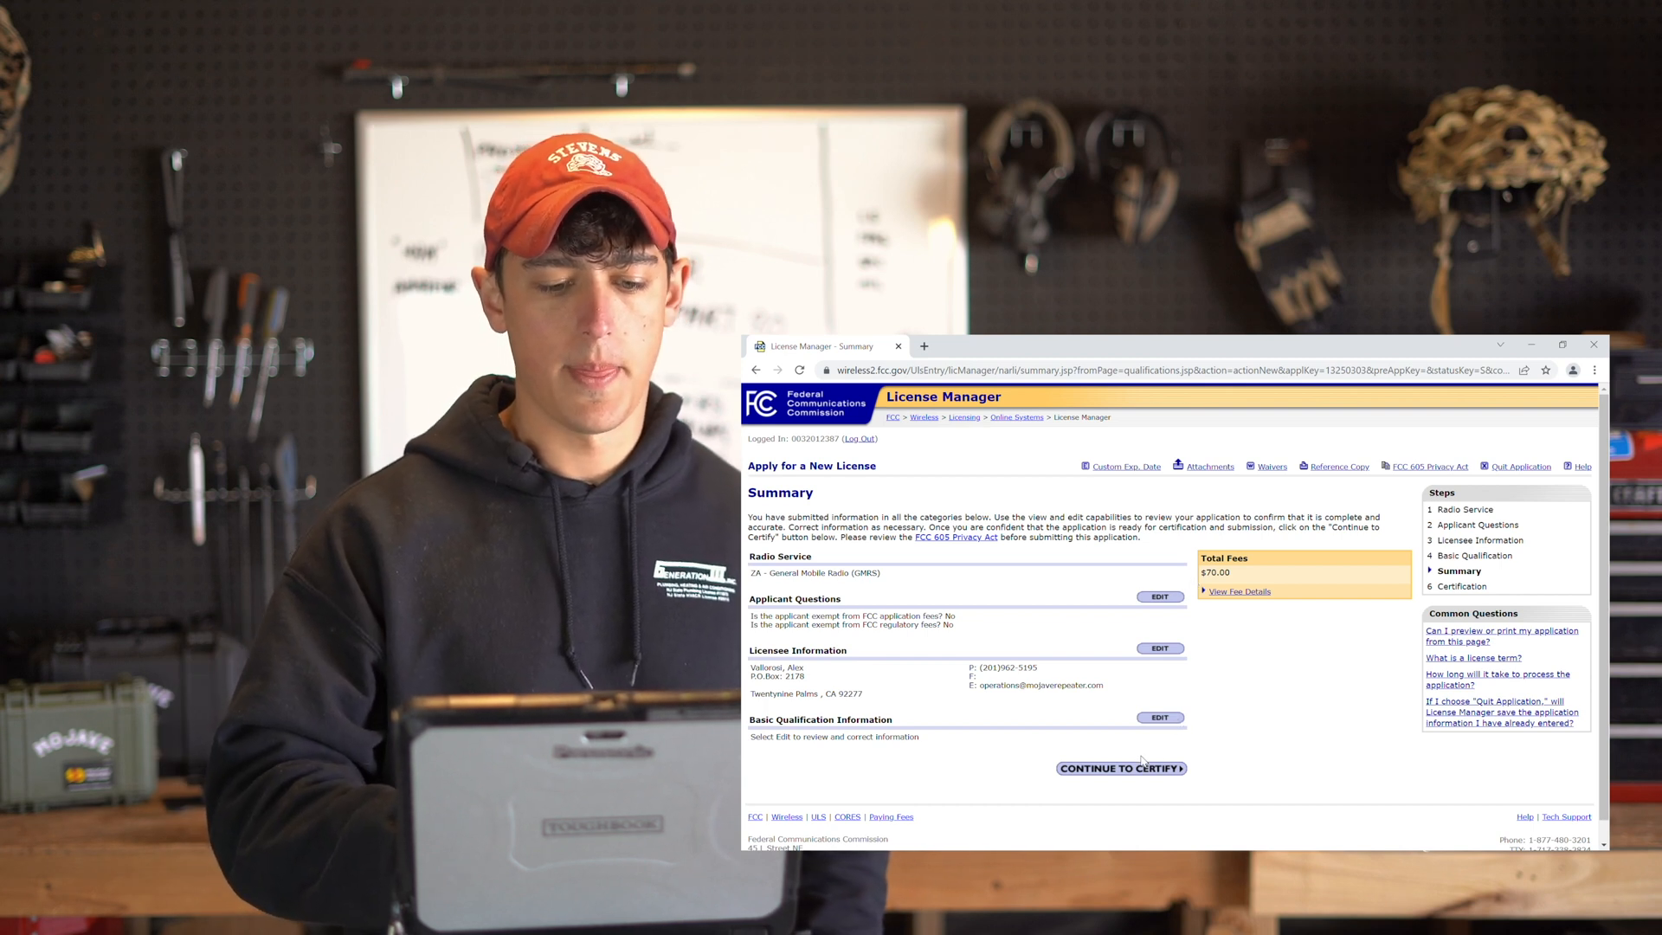
{"action": "left_click", "coordinate": [1120, 767]}
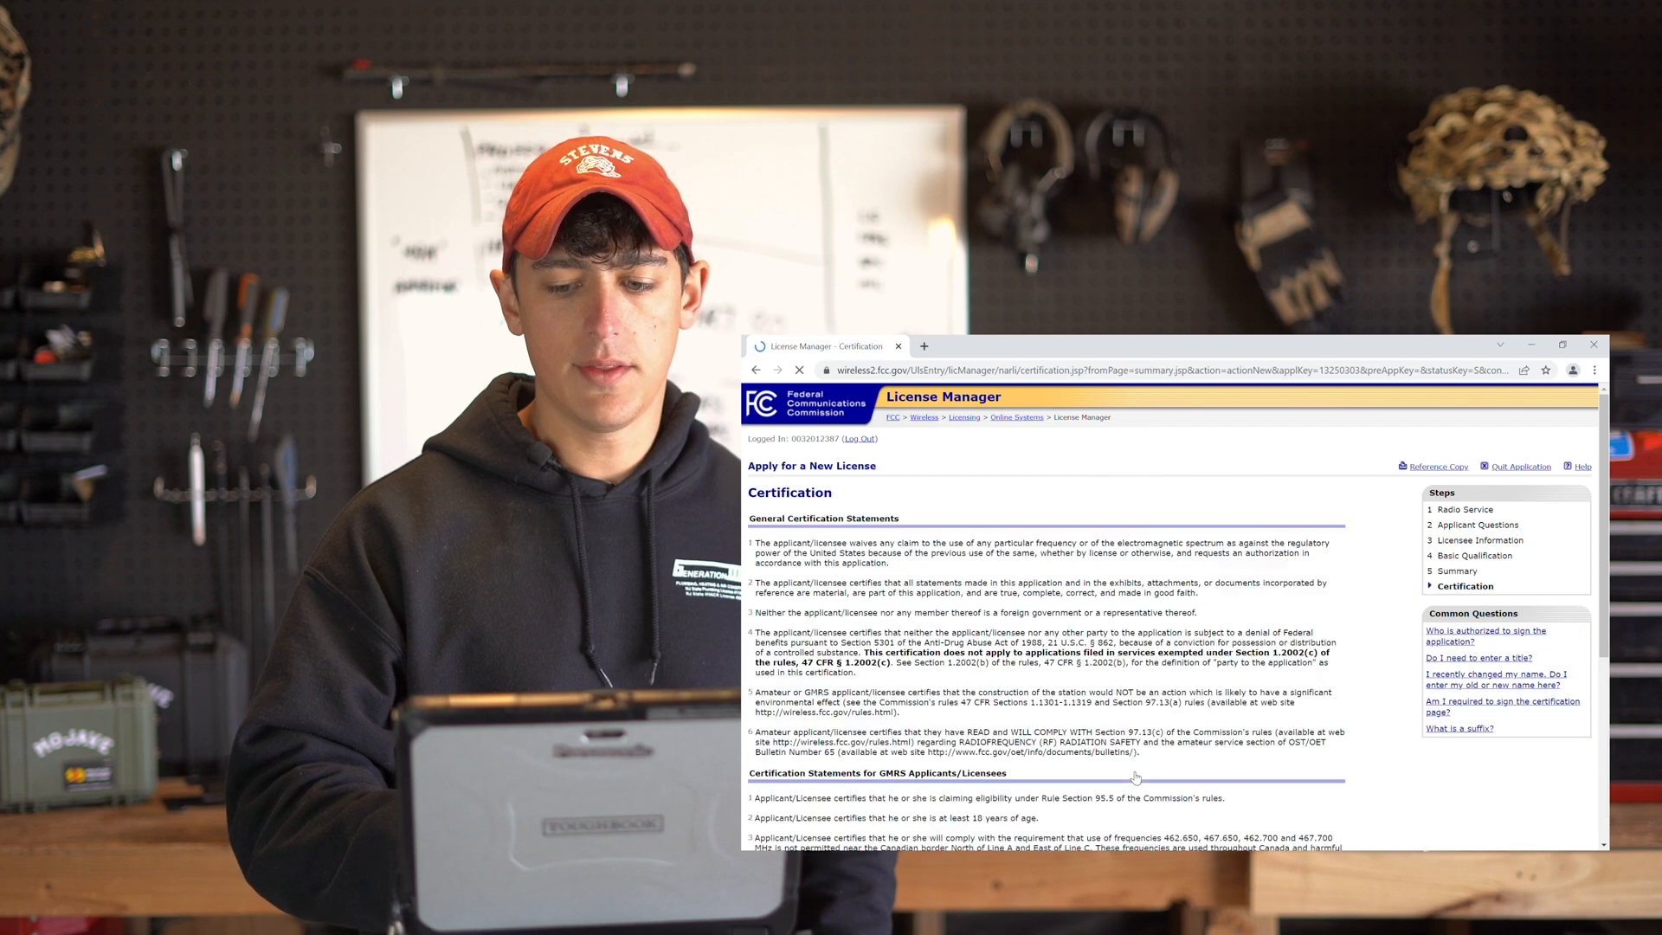
{"action": "left_click_drag", "start_coordinate": [752, 731], "coordinate": [1101, 731]}
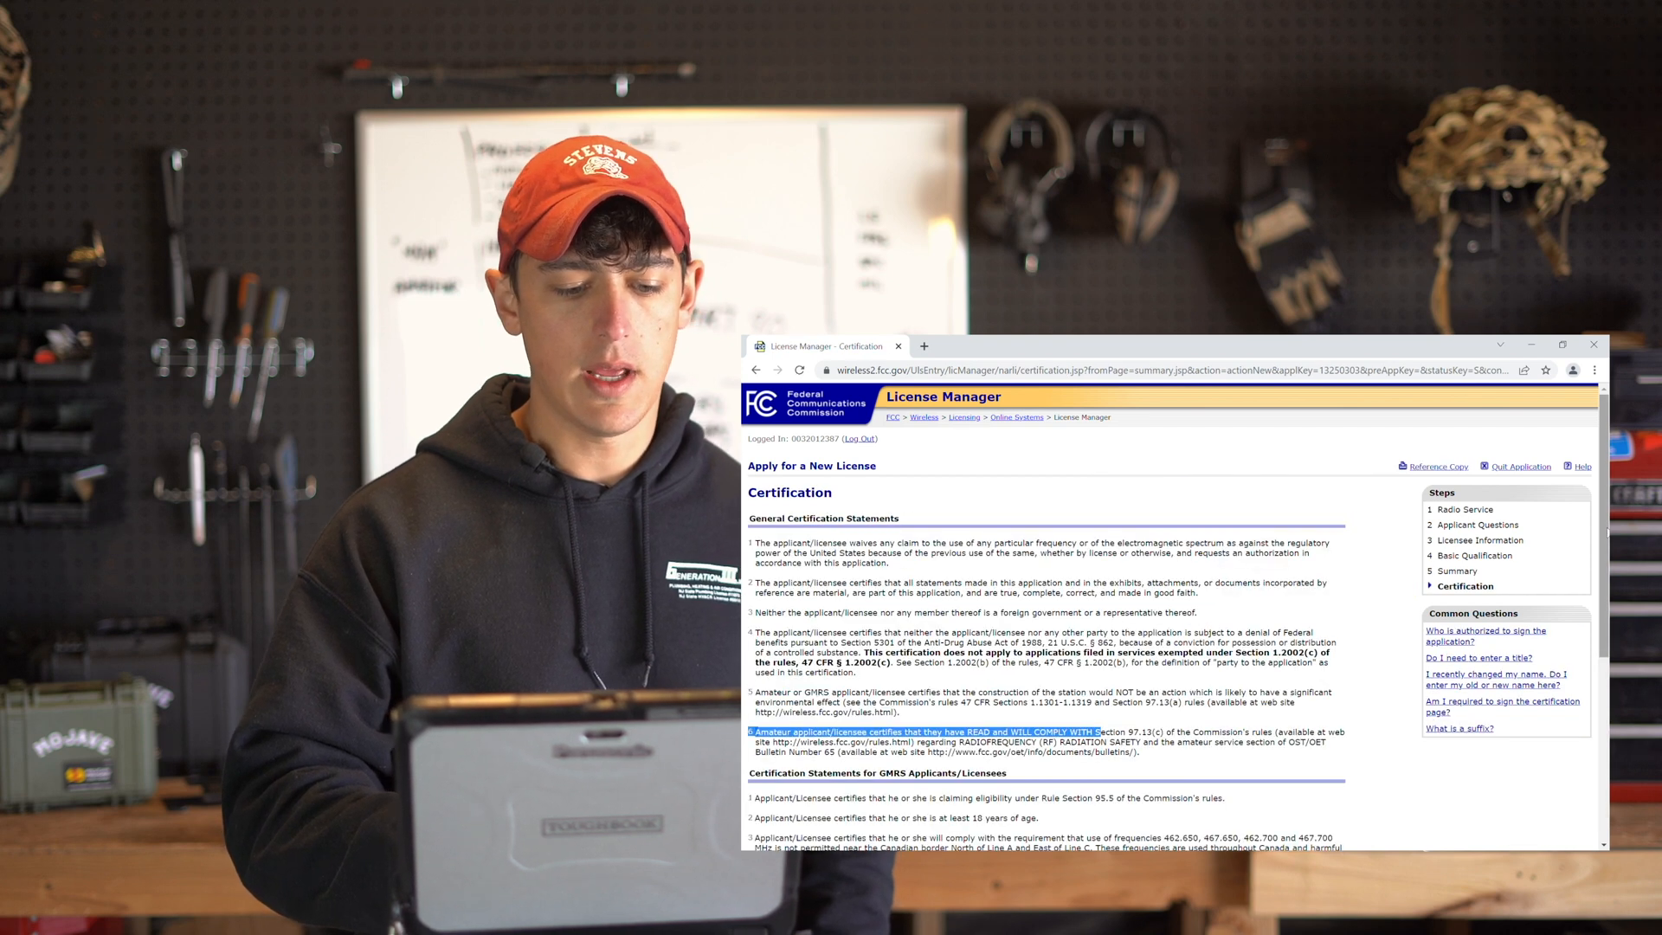
{"action": "scroll", "scroll_direction": "down", "scroll_amount": 3}
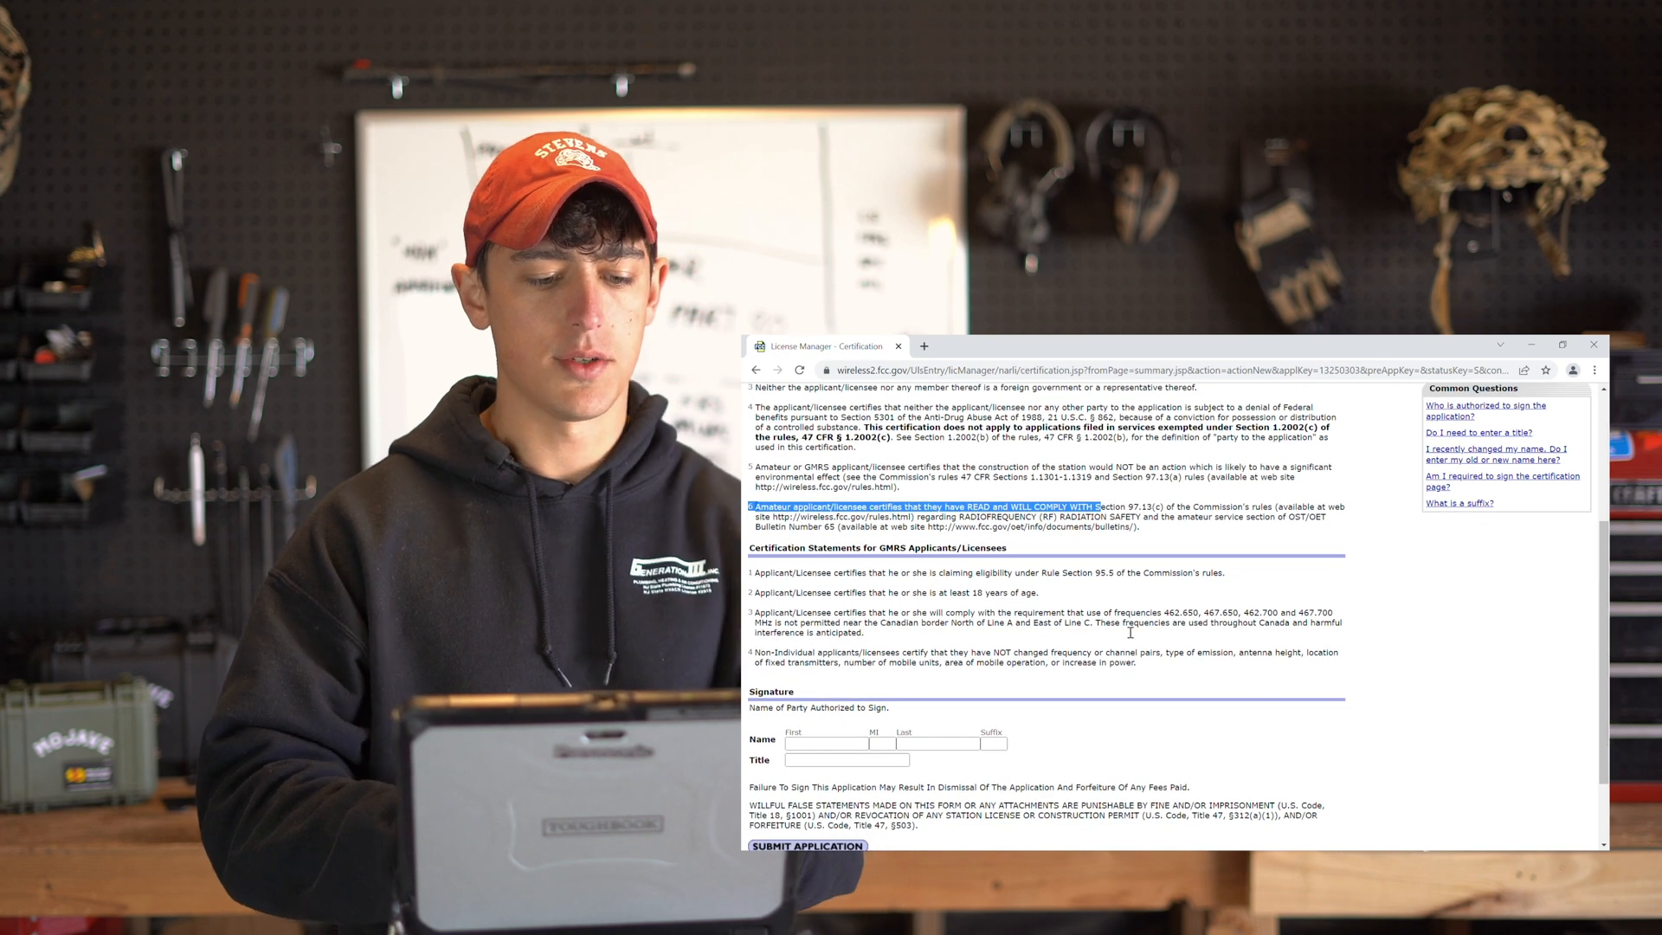
{"action": "left_click", "coordinate": [826, 742]}
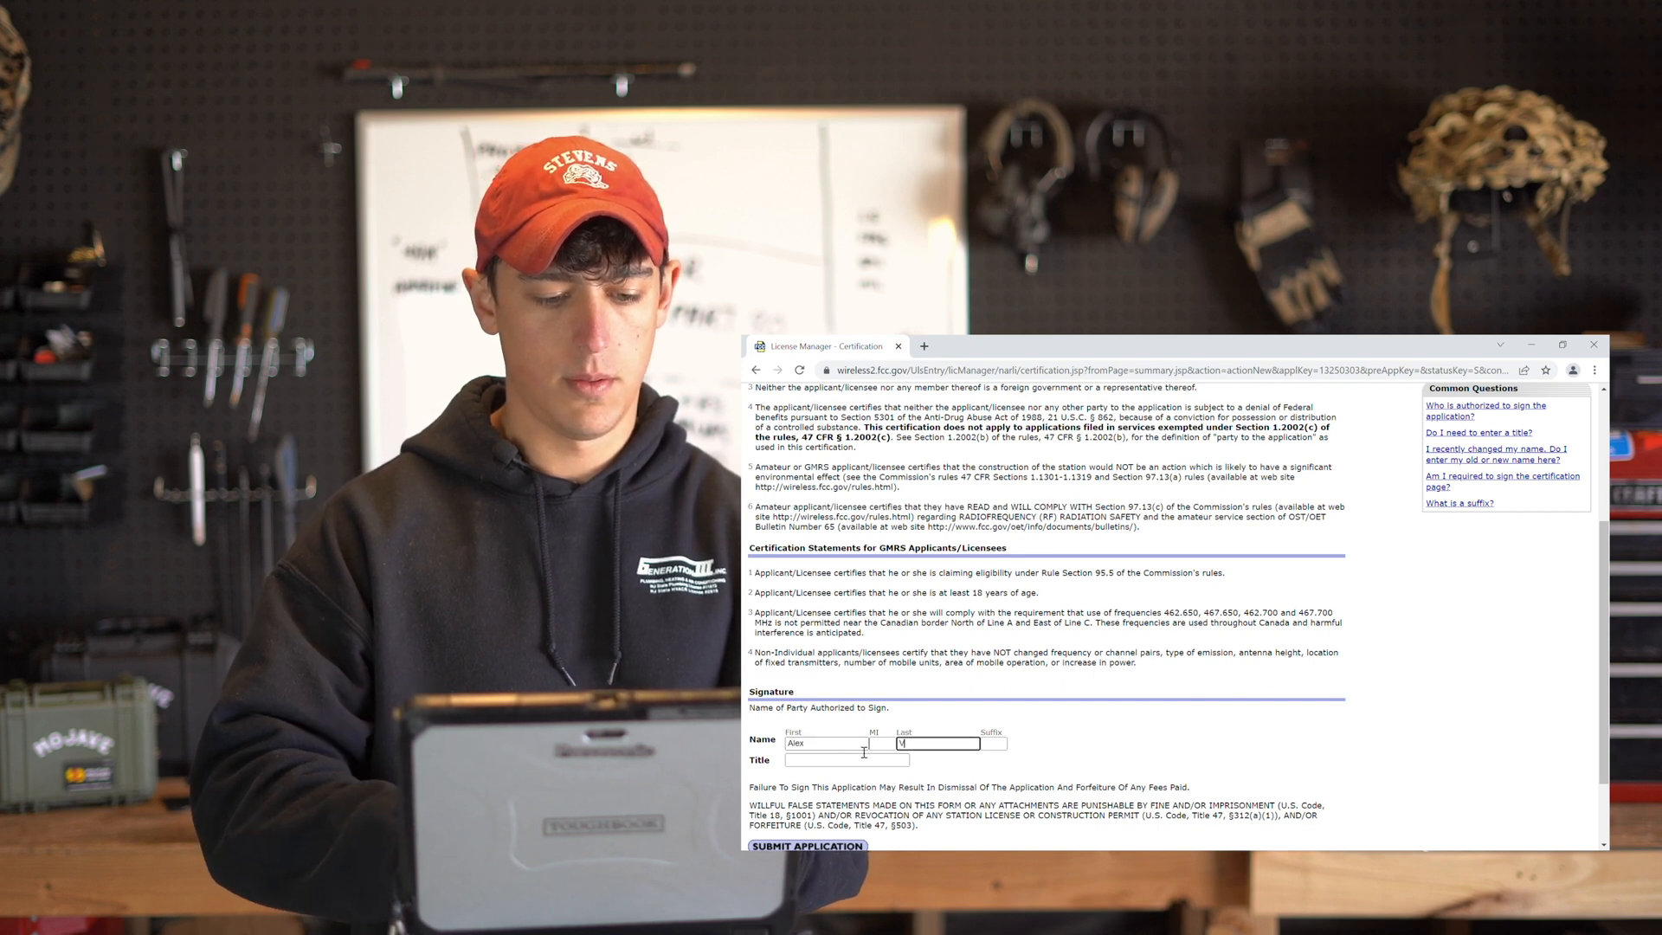
{"action": "type", "text": "Vallorosi"}
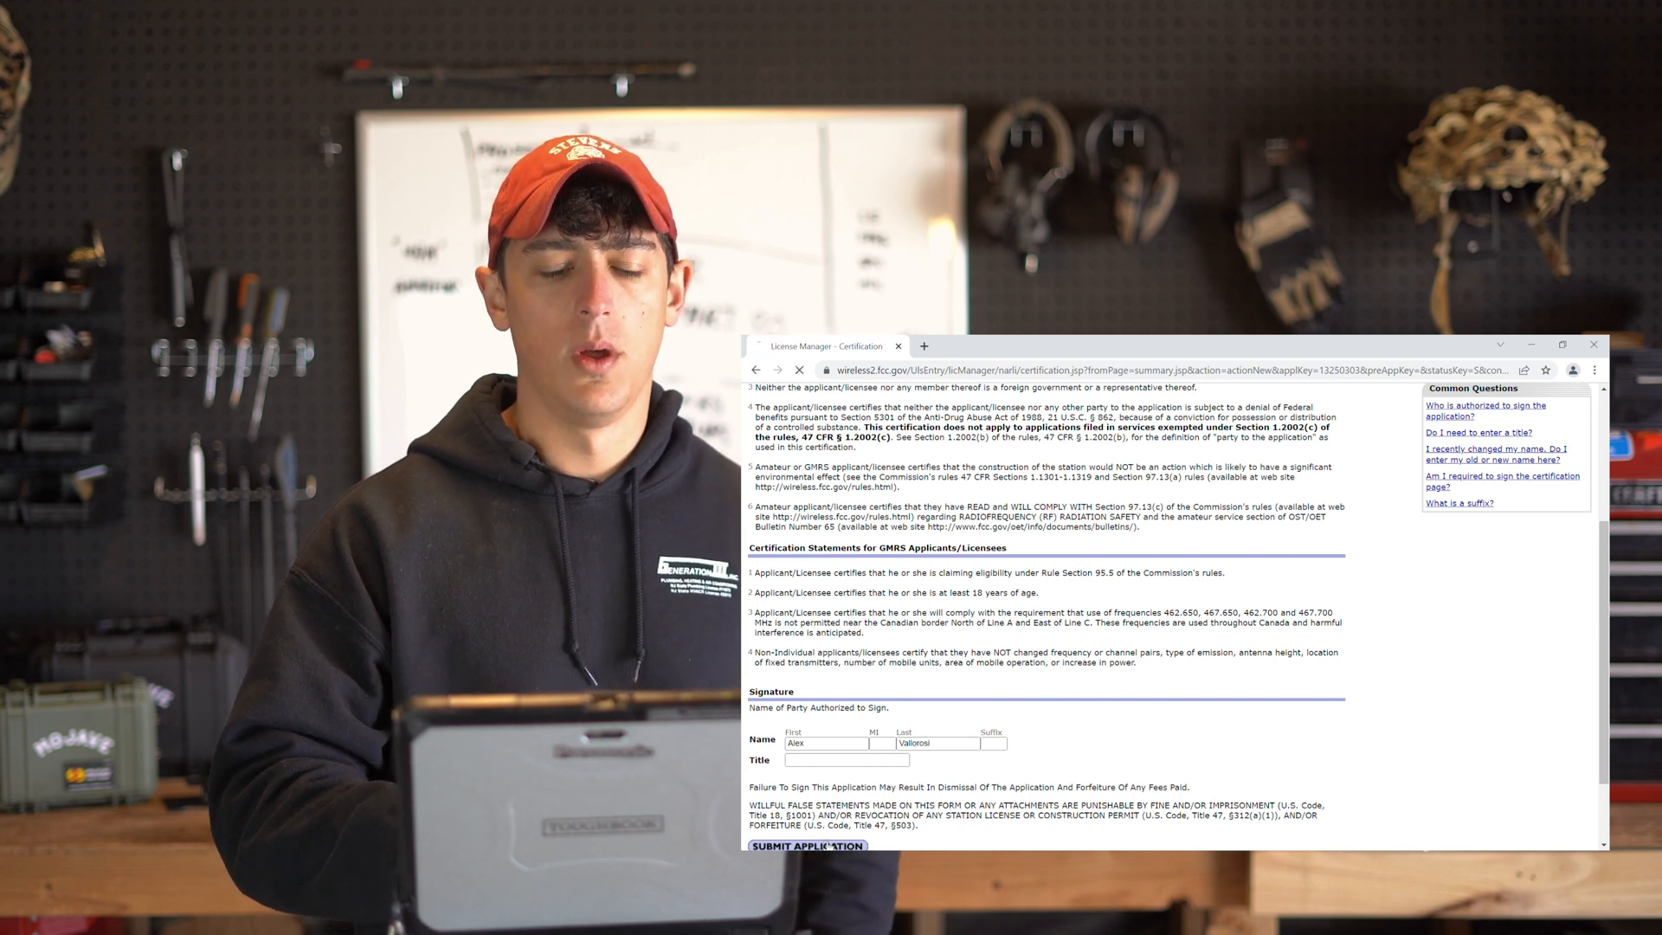
{"action": "left_click", "coordinate": [806, 846]}
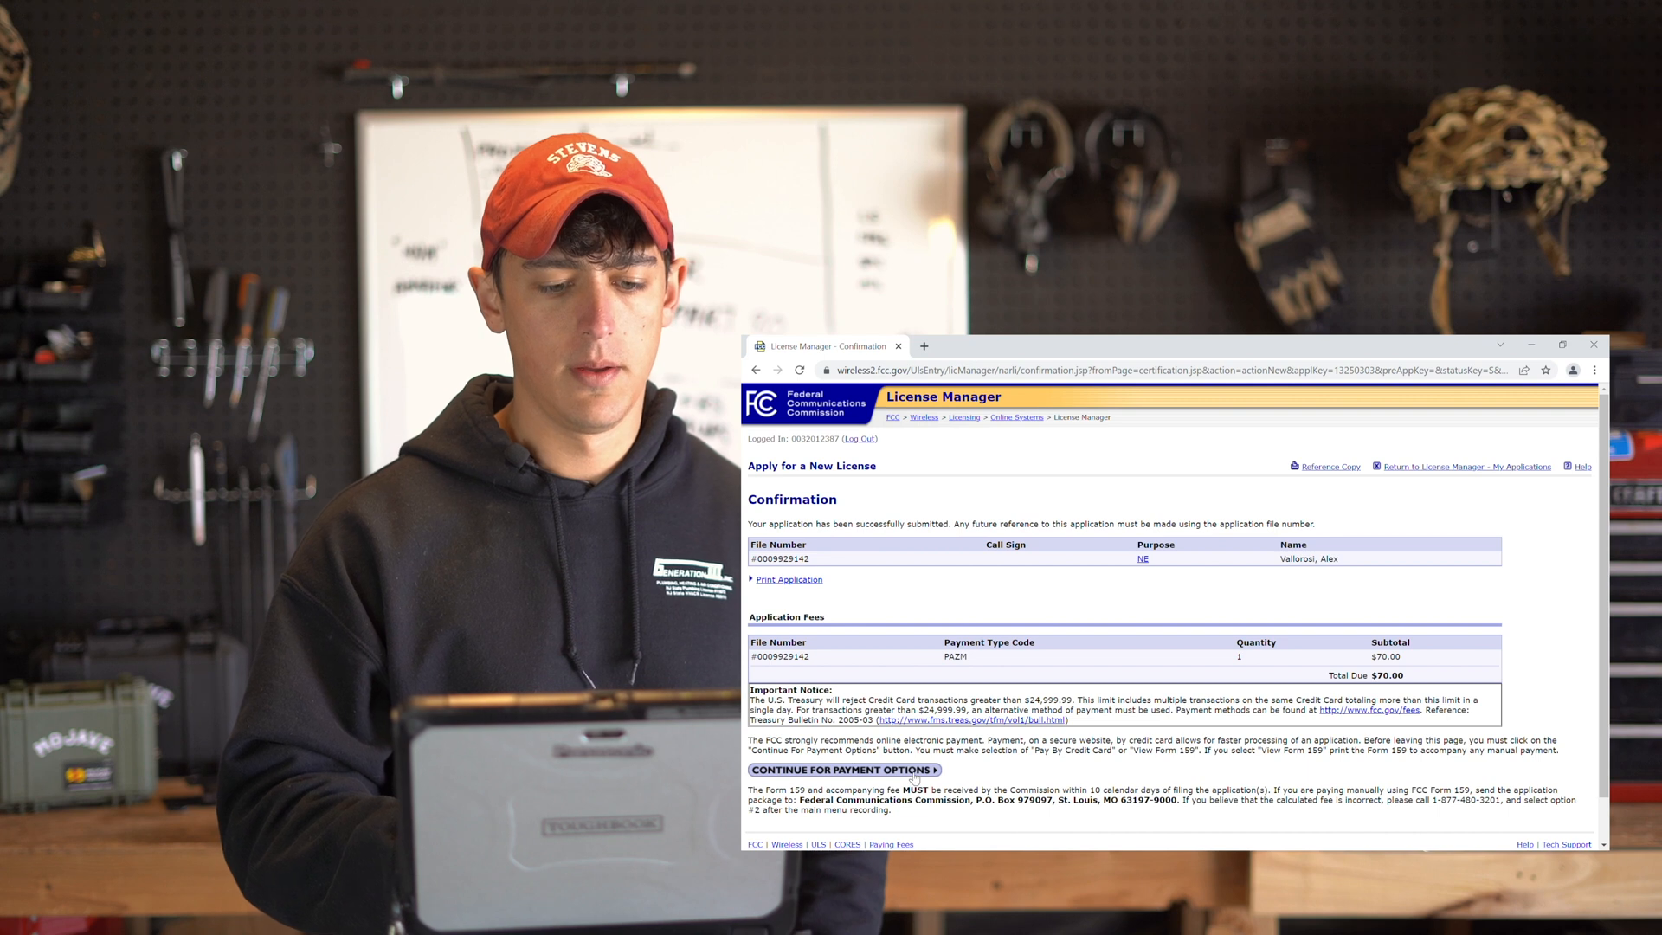
{"action": "left_click", "coordinate": [842, 769]}
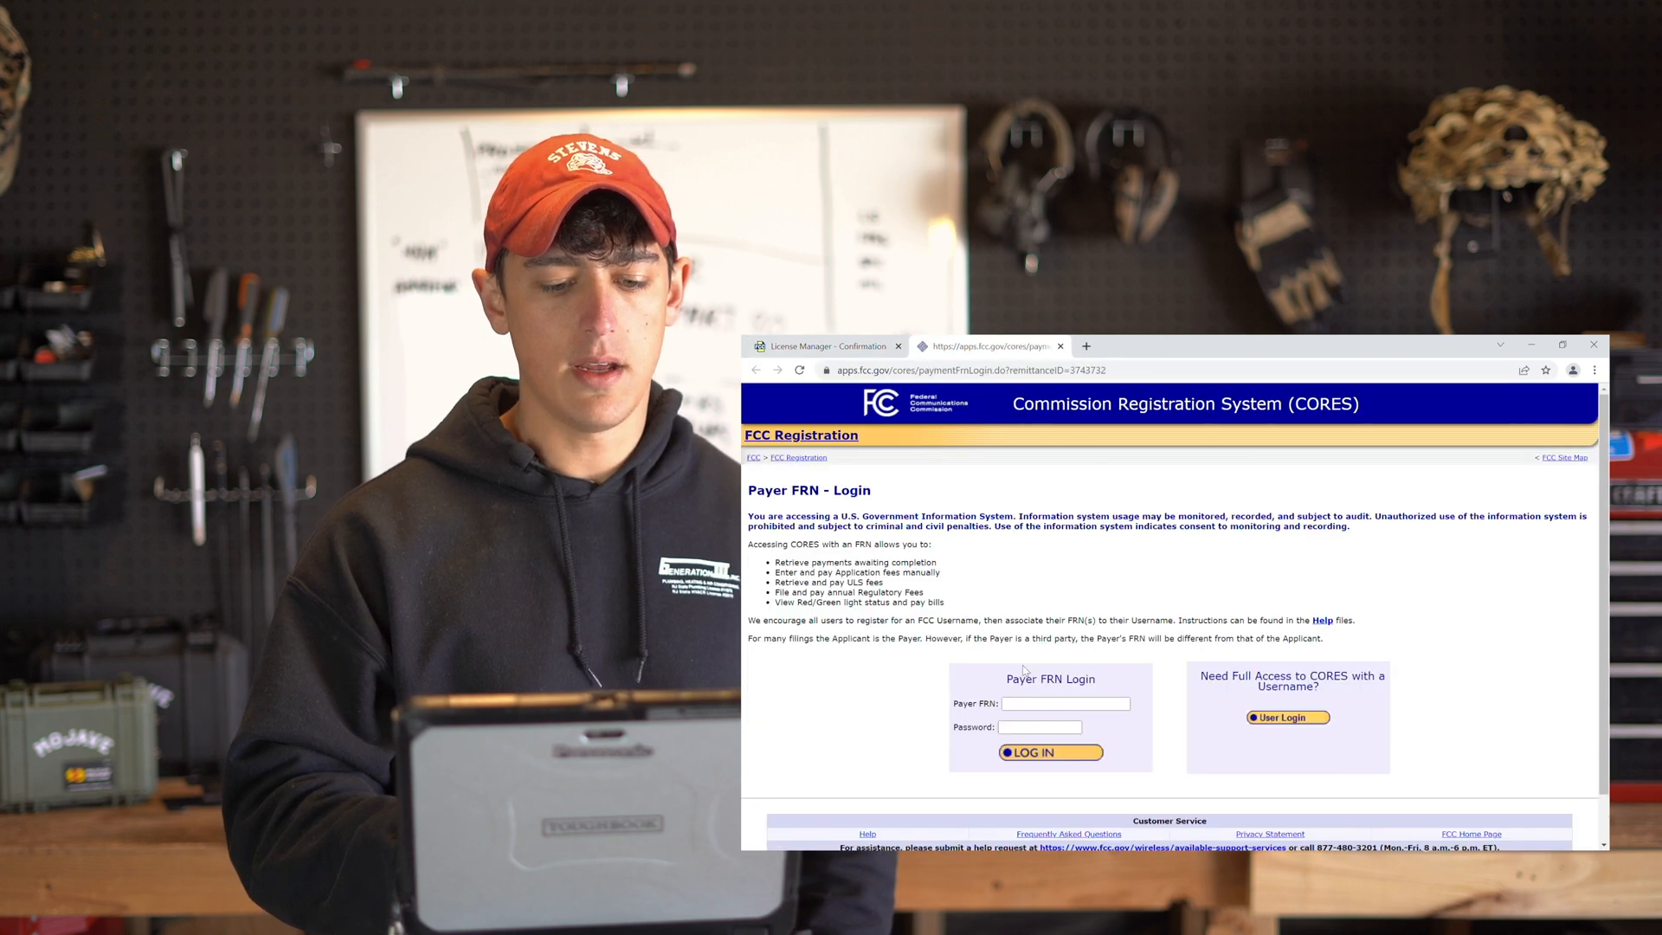
{"action": "left_click", "coordinate": [1065, 702]}
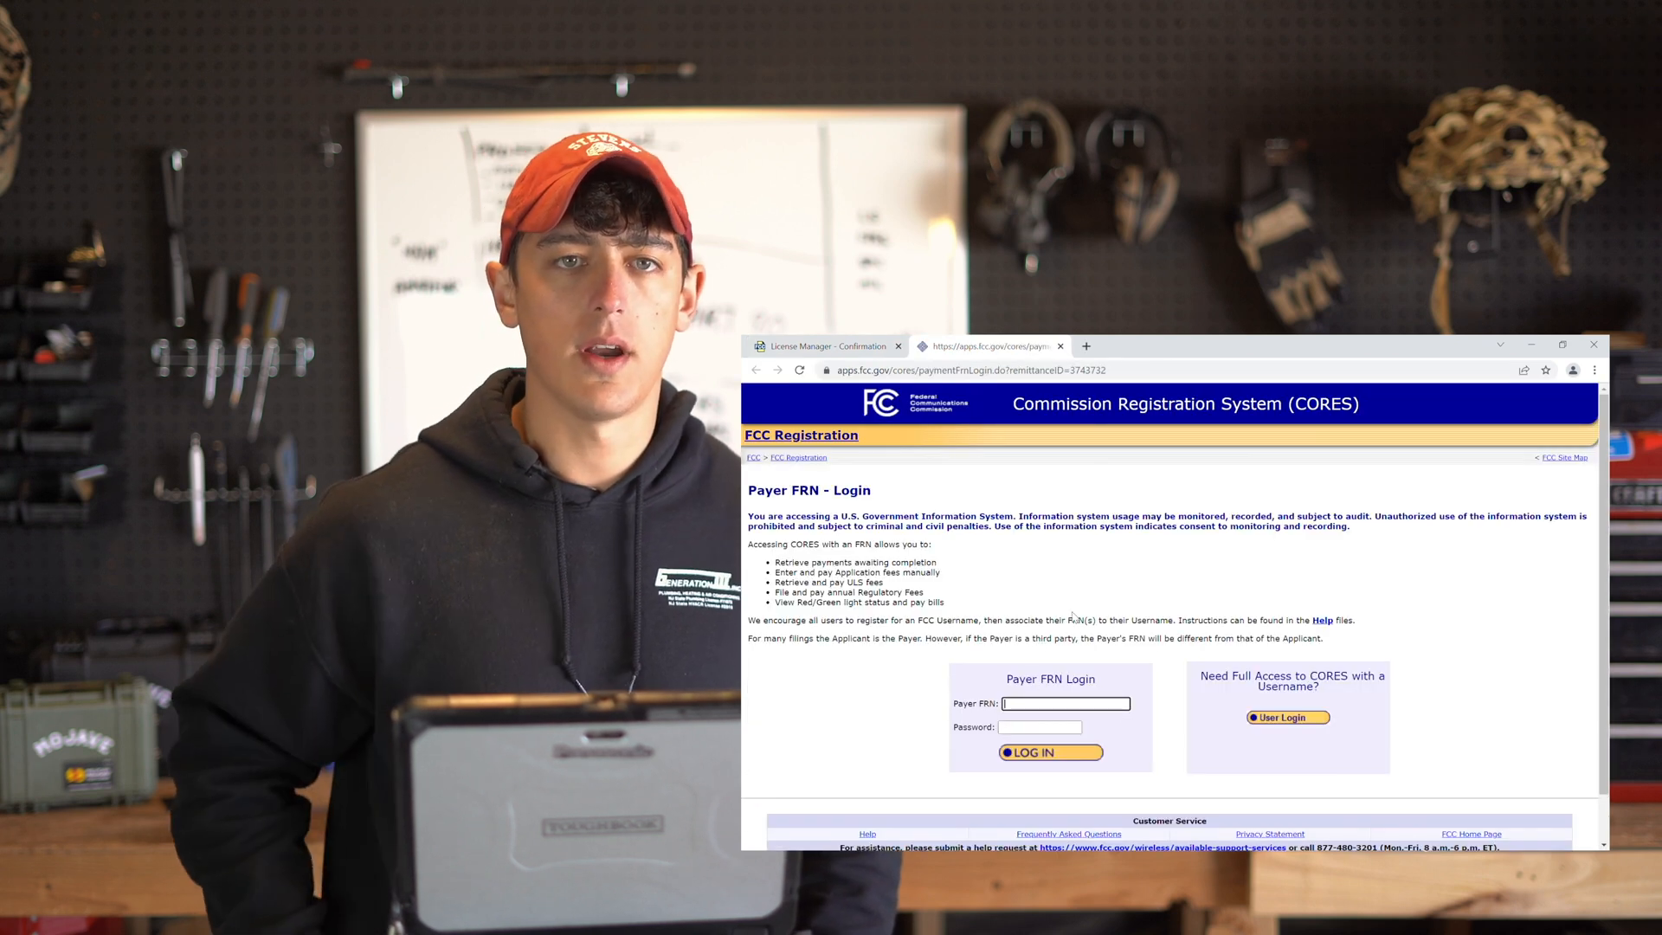